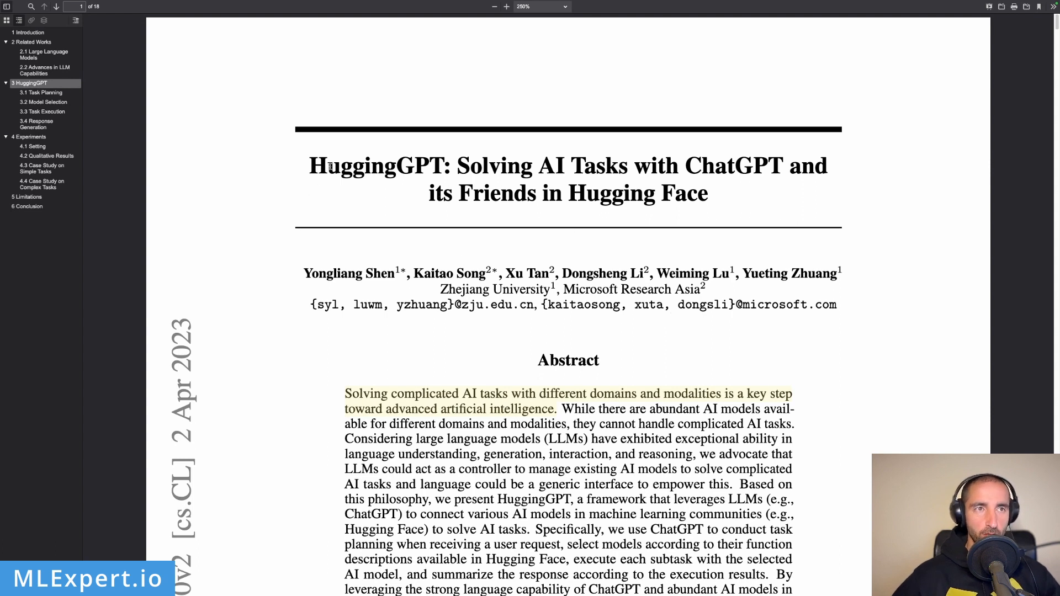
# Highlight the word ChatGPT in the paper title, then clear the selection
pyautogui.doubleClick(342, 166)
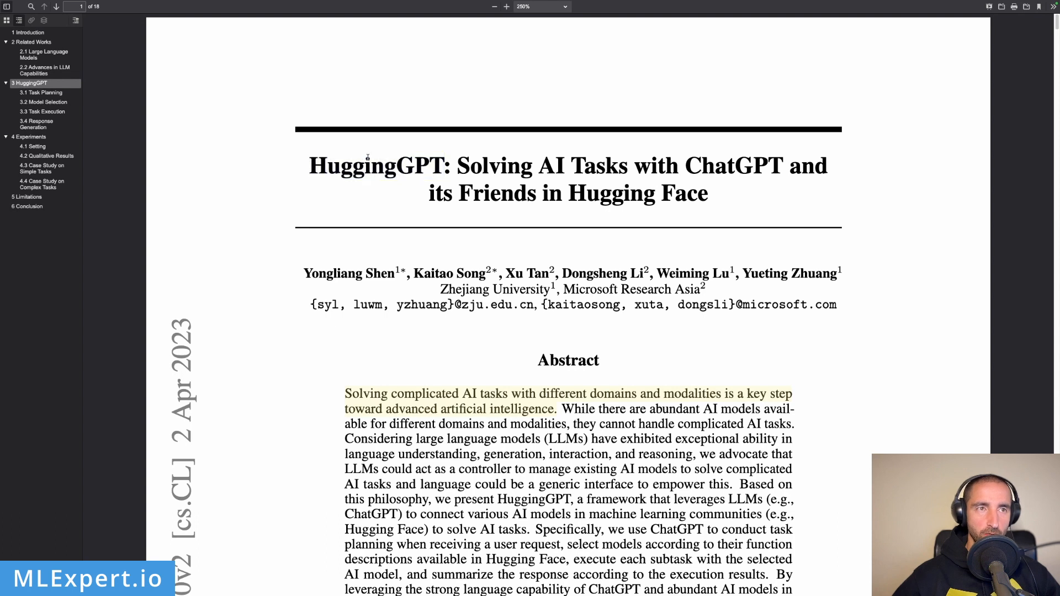
pyautogui.moveTo(737, 187)
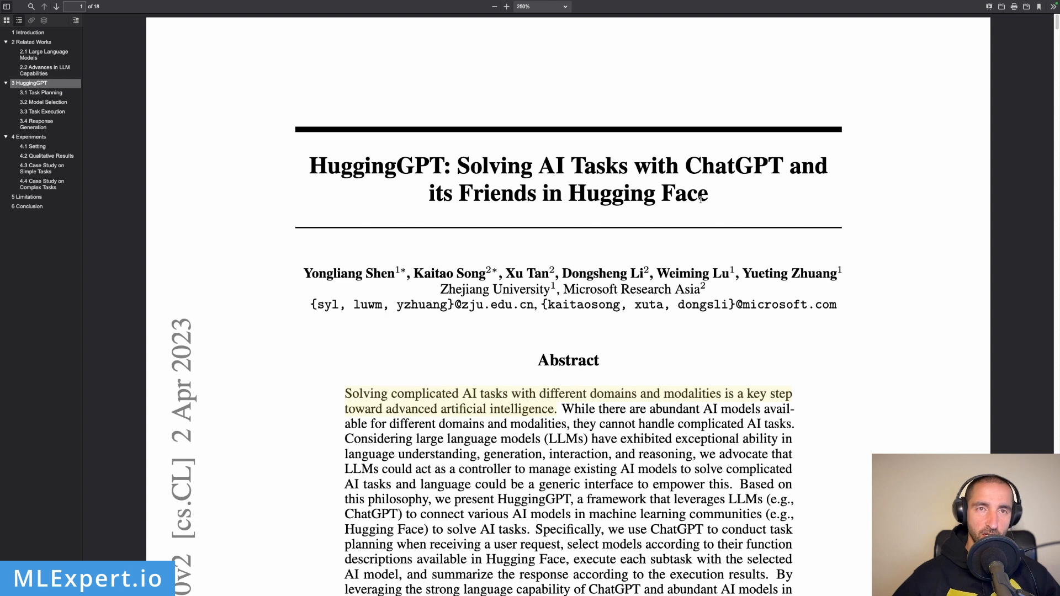
pyautogui.moveTo(499, 148)
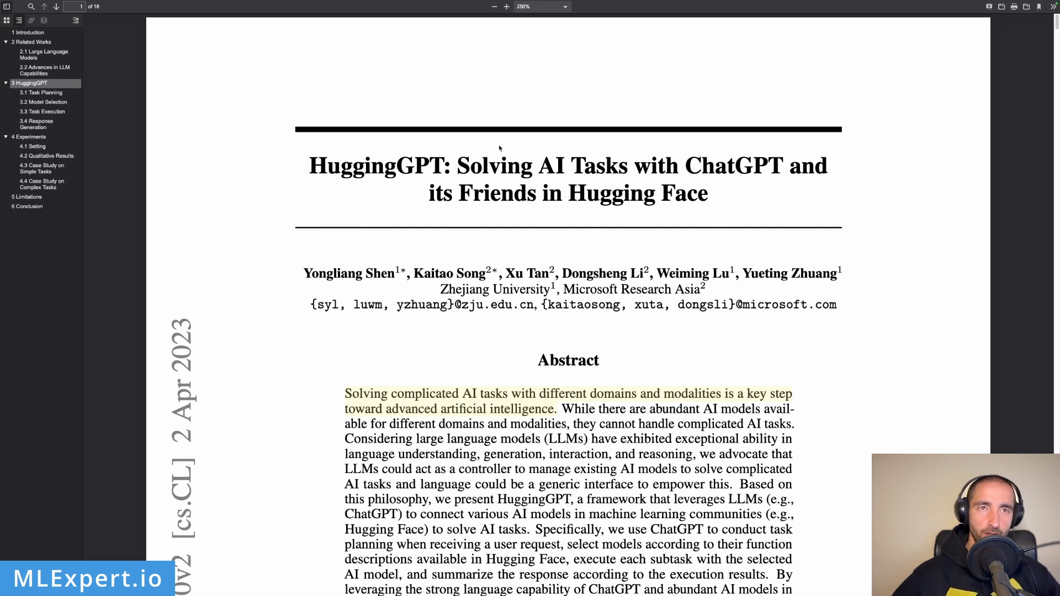
pyautogui.moveTo(456, 166); pyautogui.dragTo(777, 167)
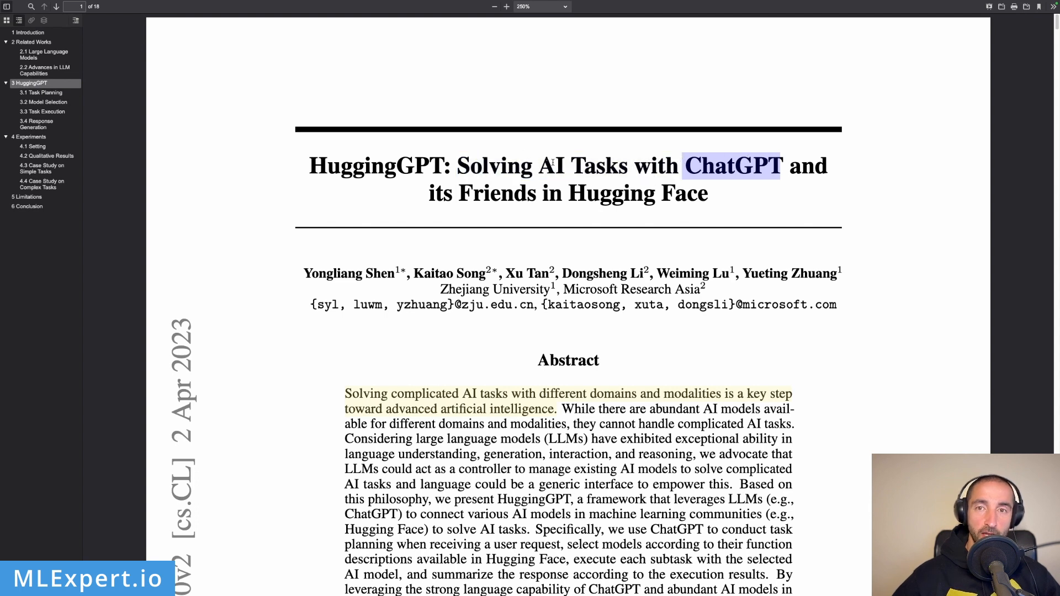
pyautogui.click(713, 159)
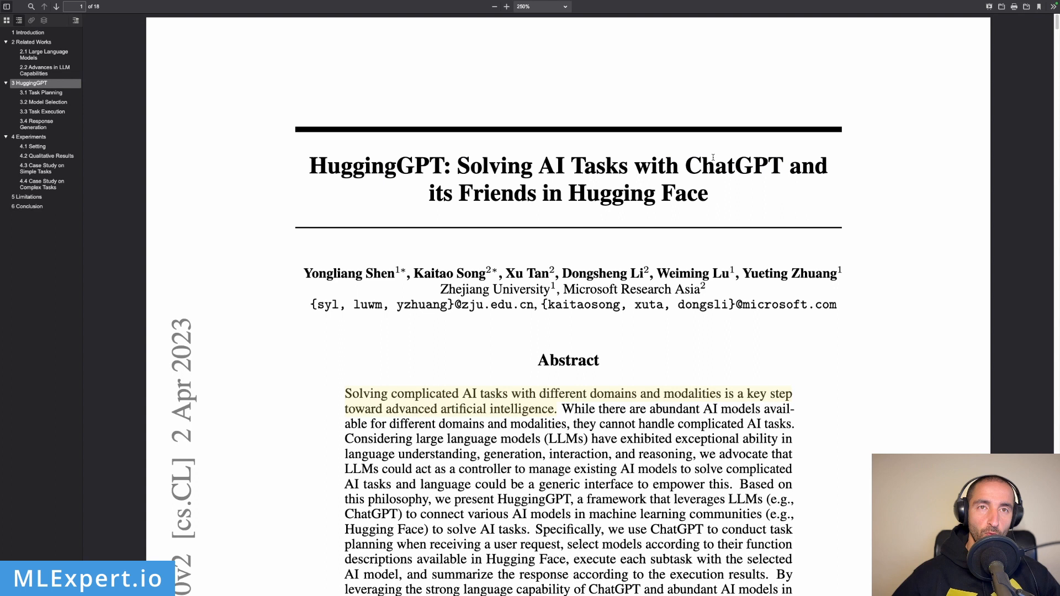
pyautogui.doubleClick(730, 166)
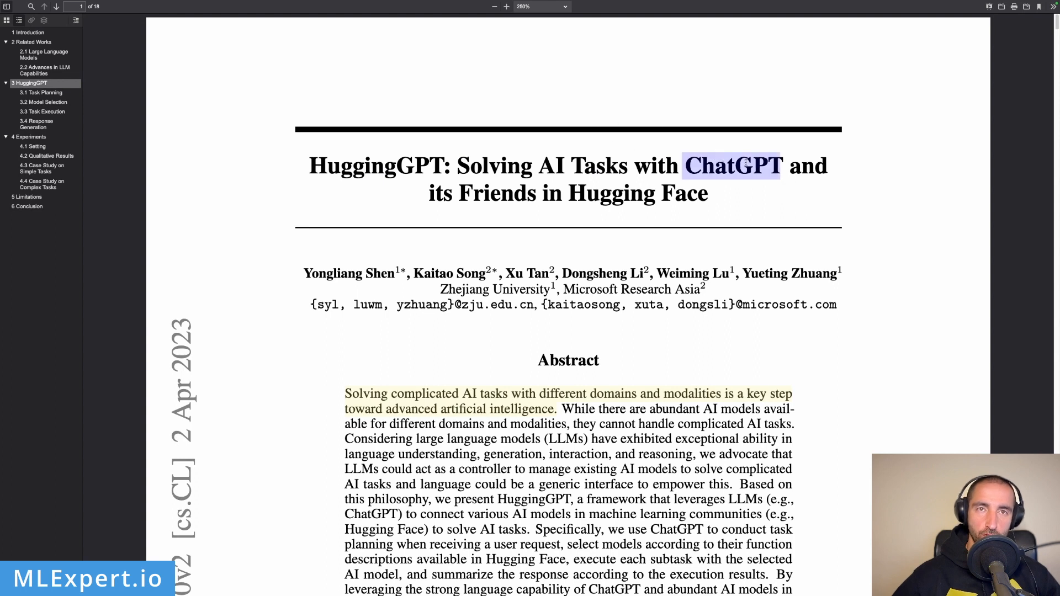
pyautogui.click(523, 199)
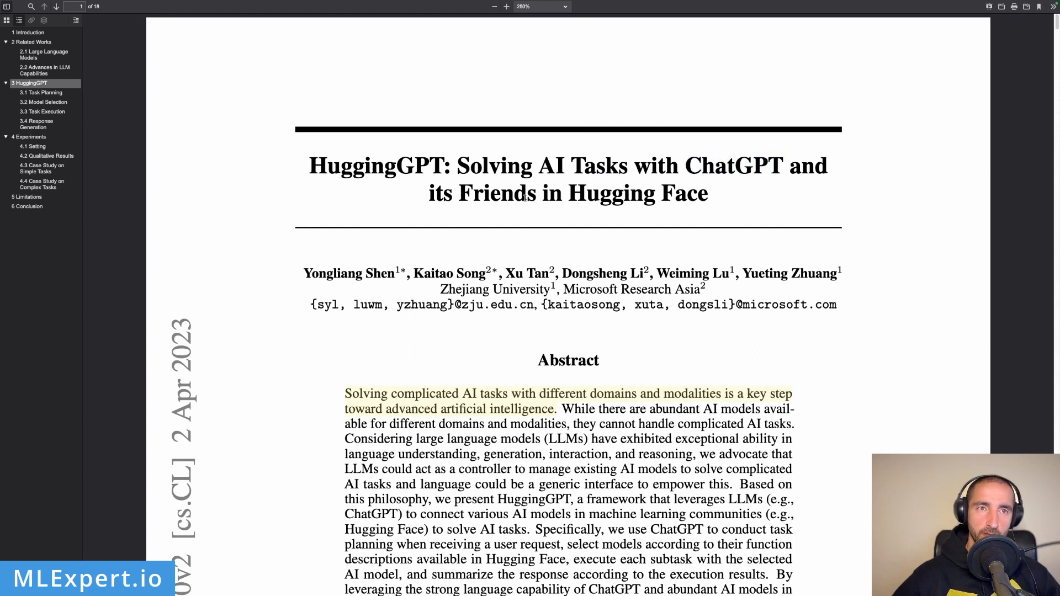
# Scroll past the title to show the full Abstract and the start of Section 1 Introduction
pyautogui.scroll(-3)
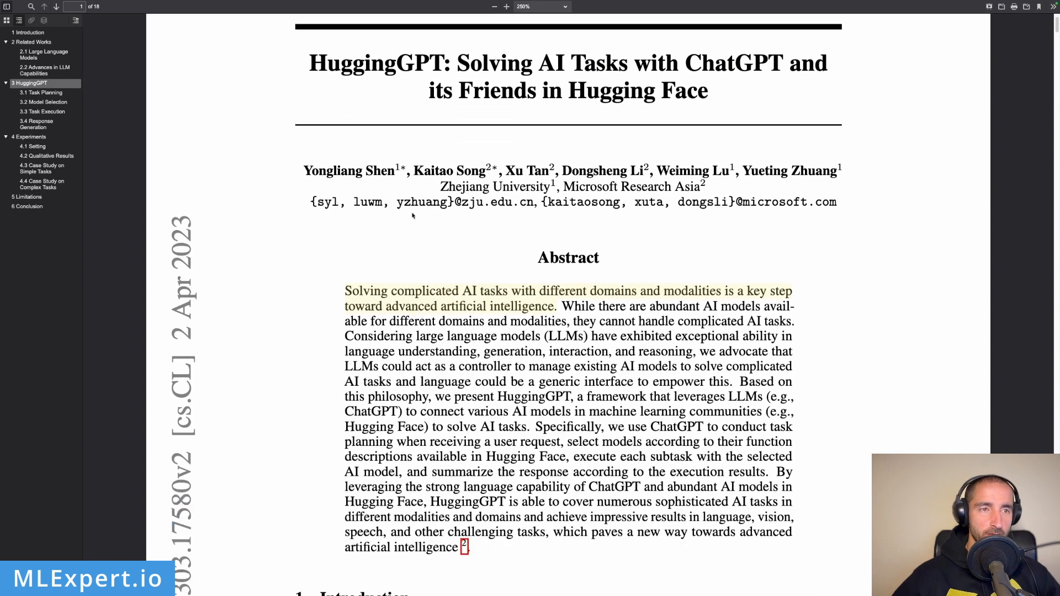
pyautogui.scroll(-3)
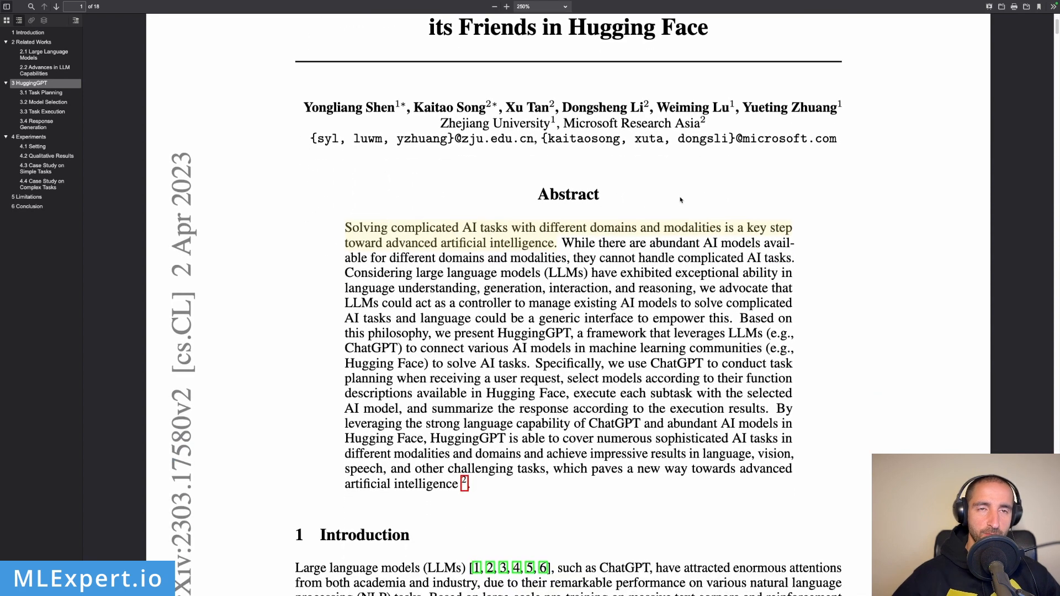
pyautogui.moveTo(329, 234)
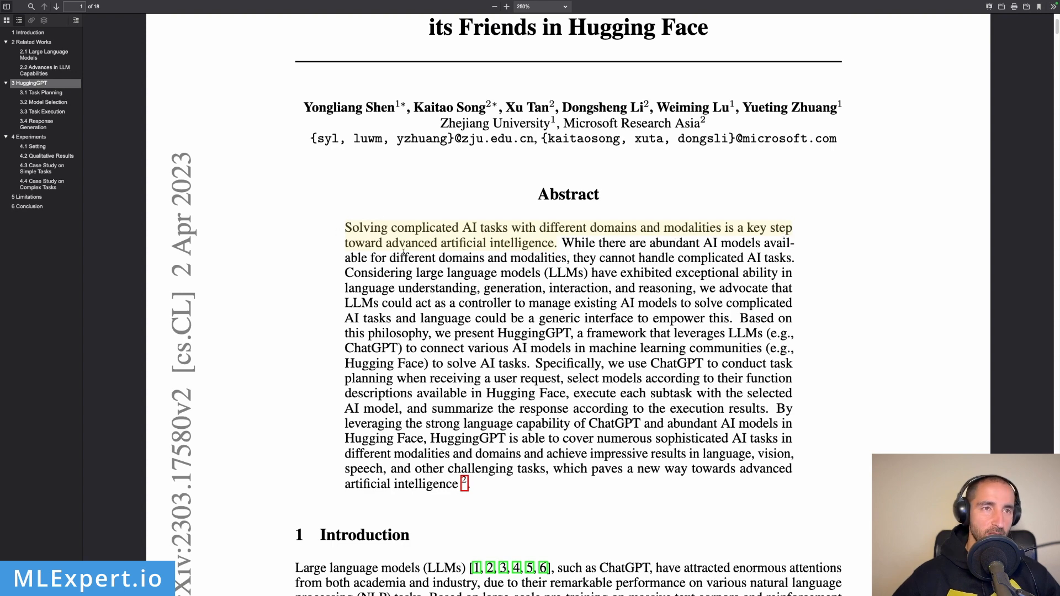
pyautogui.moveTo(524, 247)
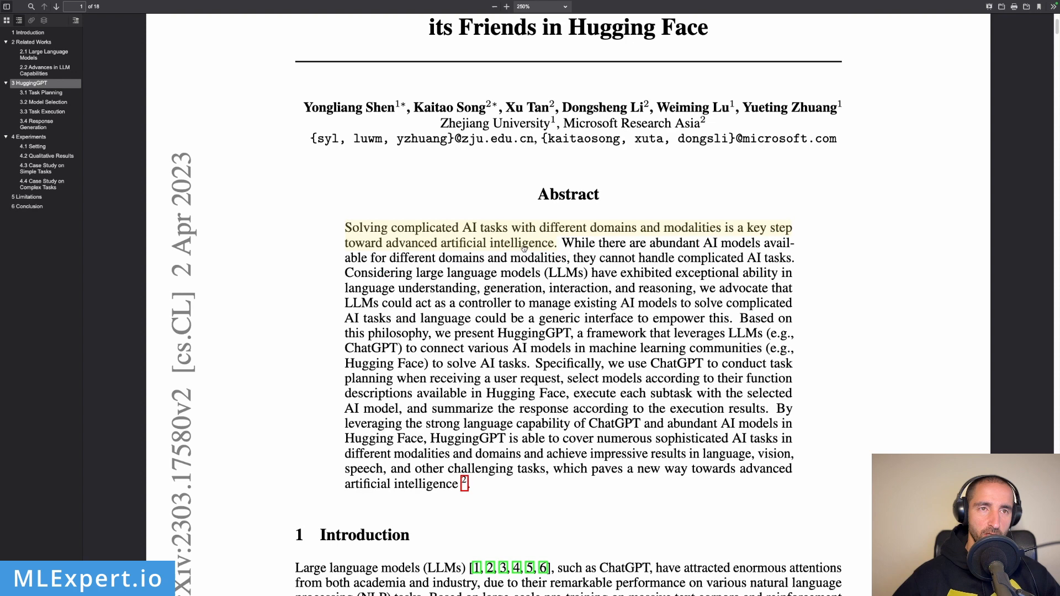
pyautogui.moveTo(874, 232)
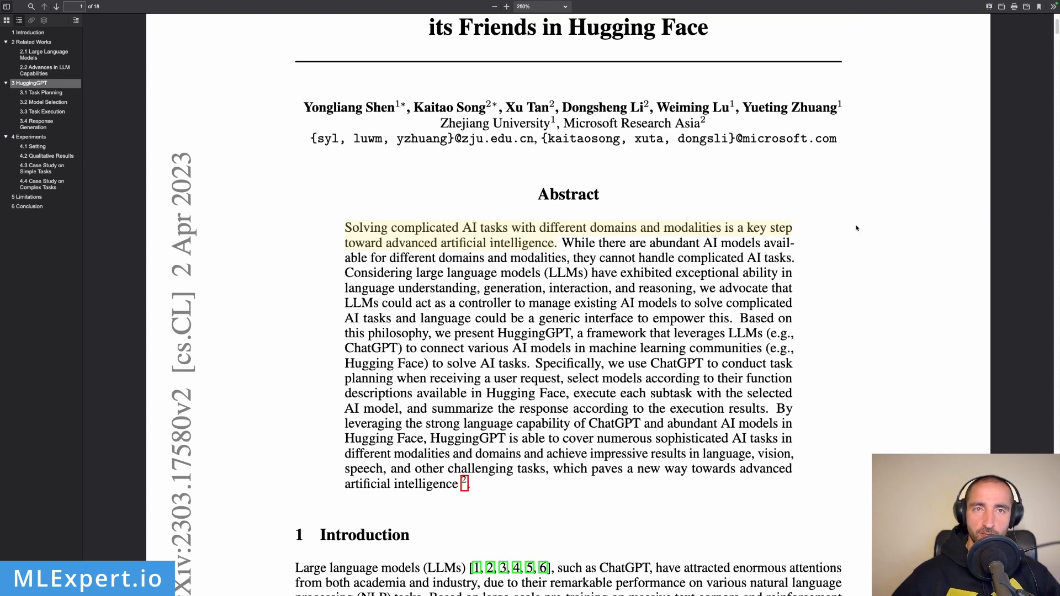
pyautogui.moveTo(852, 228)
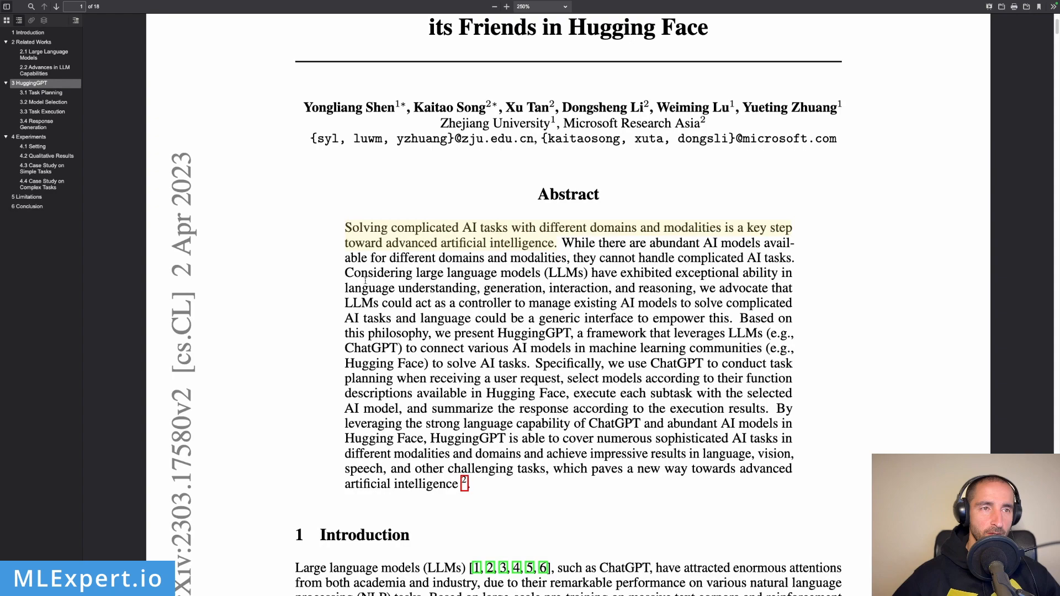
pyautogui.moveTo(538, 302)
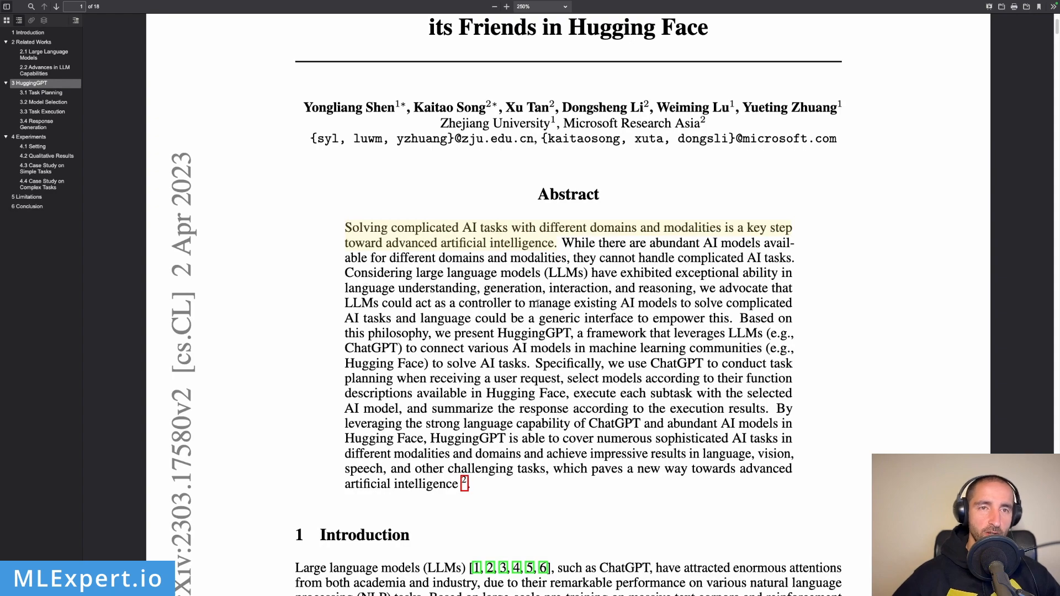
pyautogui.scroll(-3)
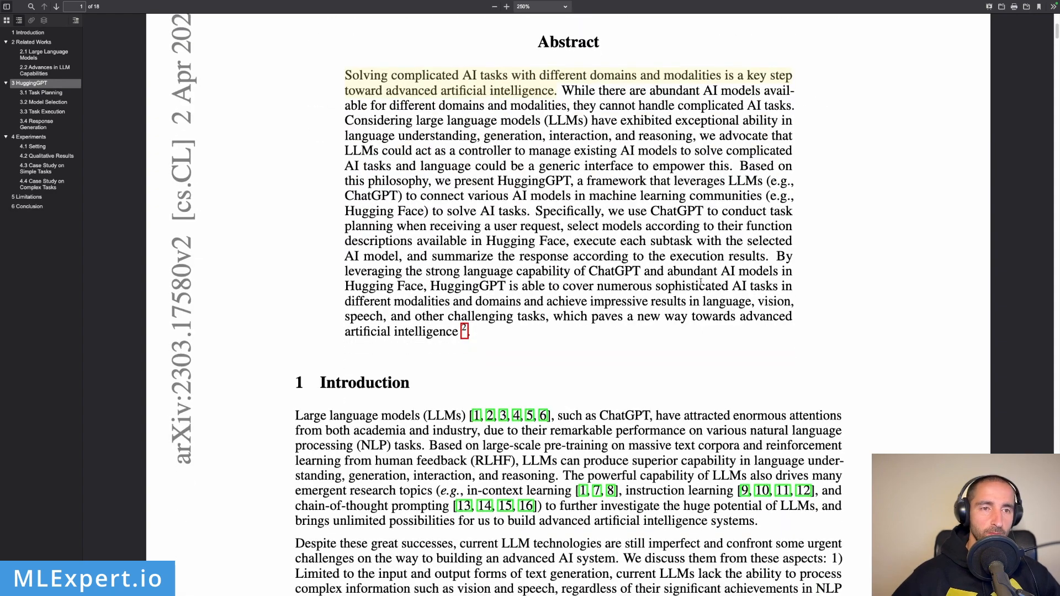
# Scroll from Figure 1 down to the Task Planning, Model Selection and Task Execution bullets on page 2
pyautogui.scroll(-3)
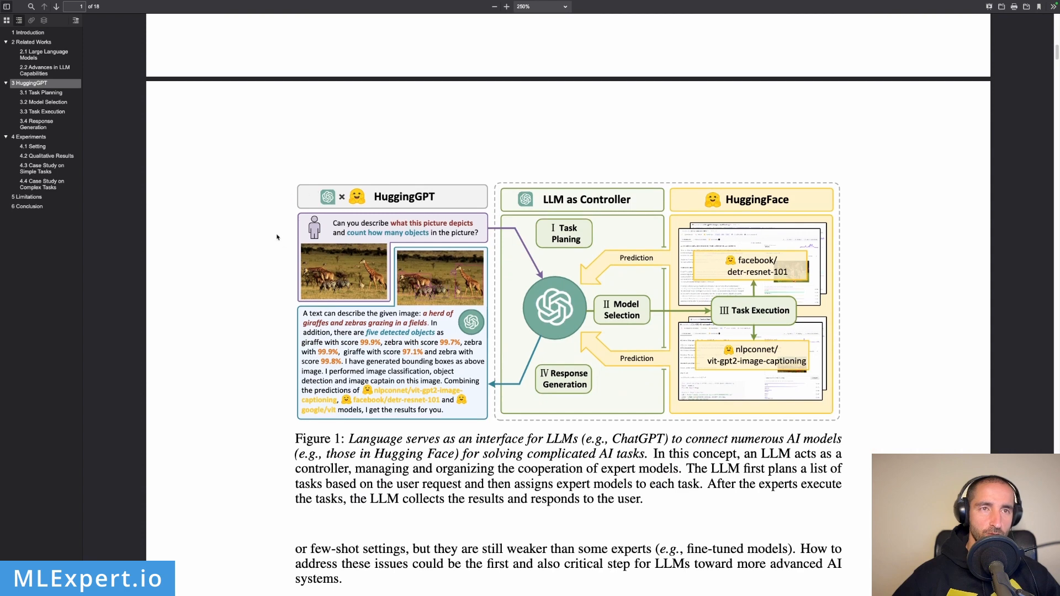
pyautogui.moveTo(649, 181)
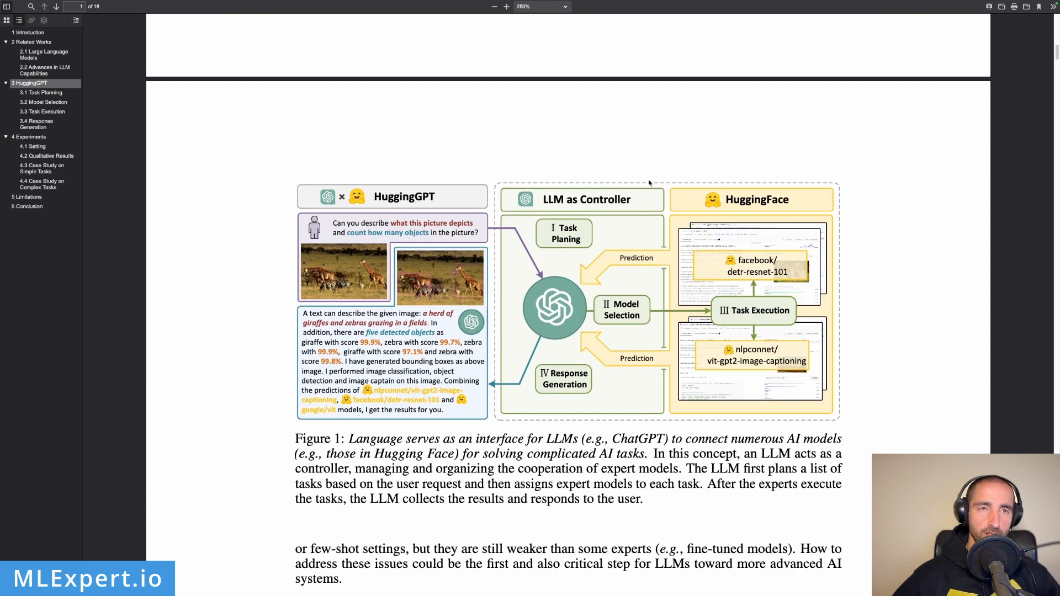
pyautogui.moveTo(392, 296)
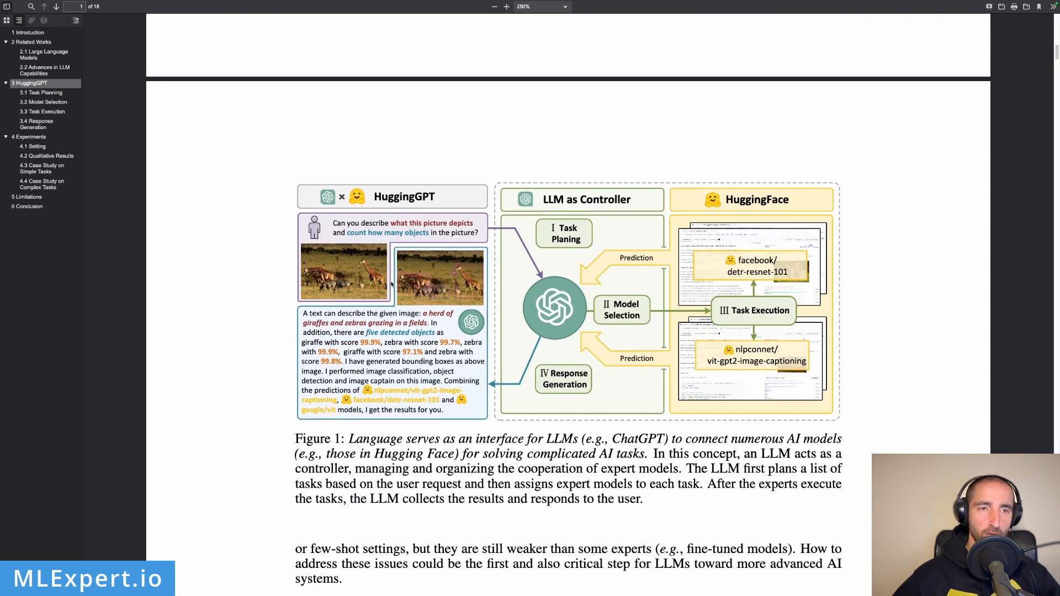
pyautogui.moveTo(306, 261)
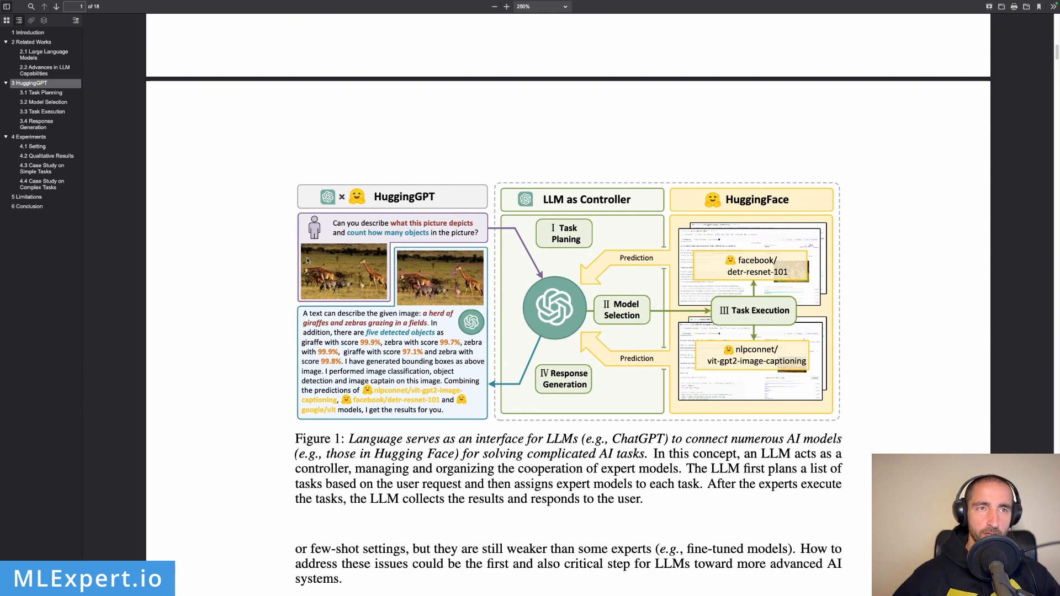
pyautogui.moveTo(340, 259)
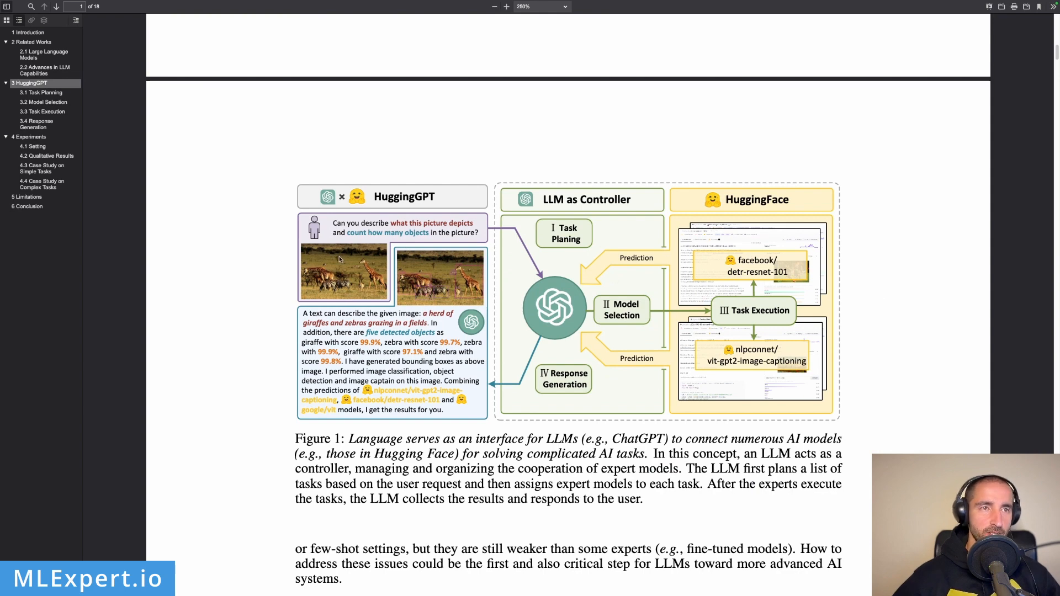
pyautogui.moveTo(307, 227)
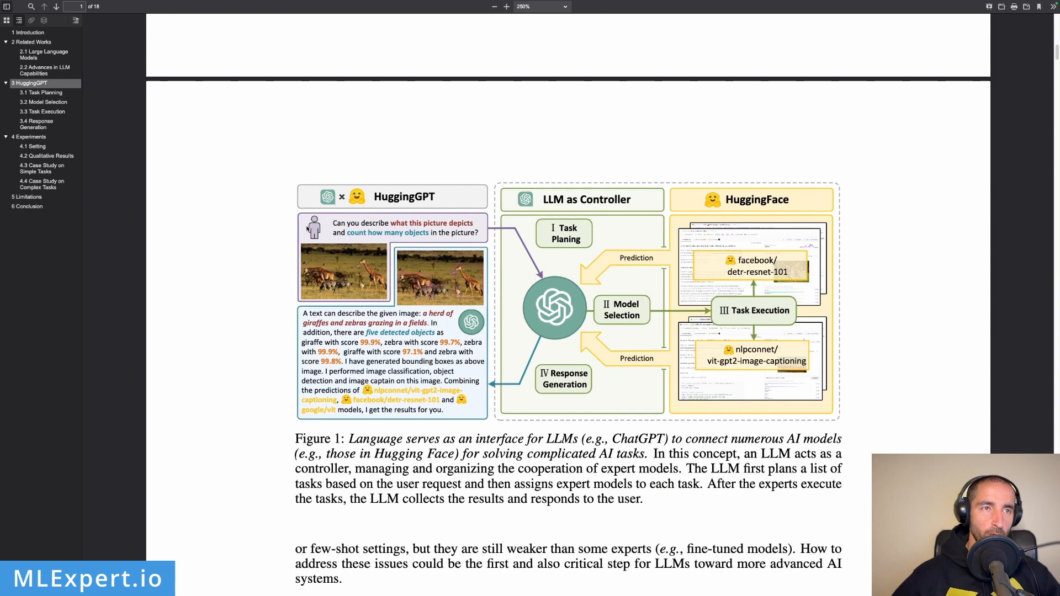
pyautogui.moveTo(368, 221)
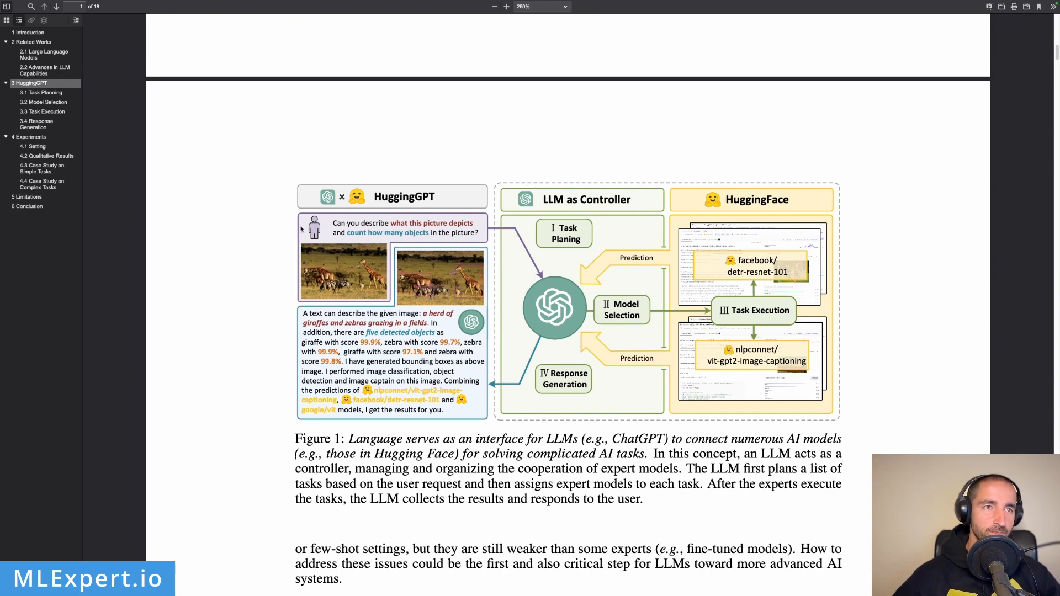
pyautogui.moveTo(319, 241)
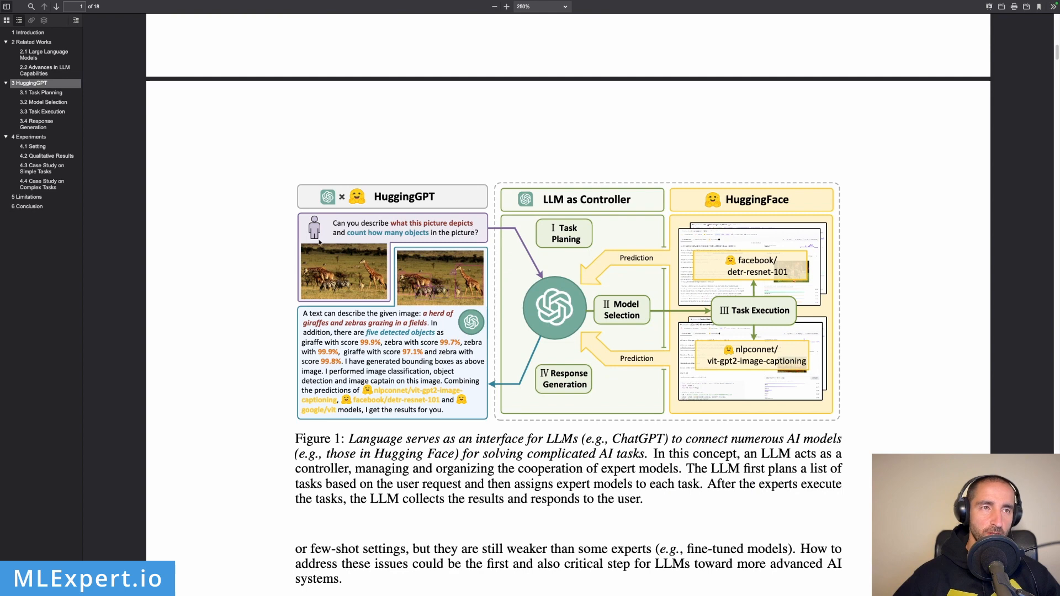
pyautogui.moveTo(486, 239)
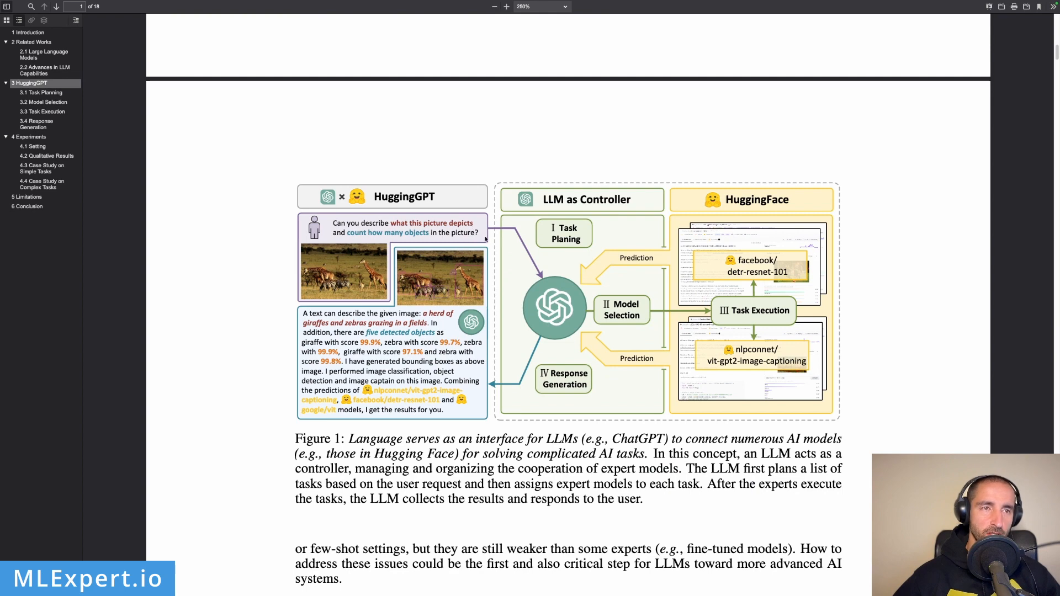
pyautogui.moveTo(430, 271)
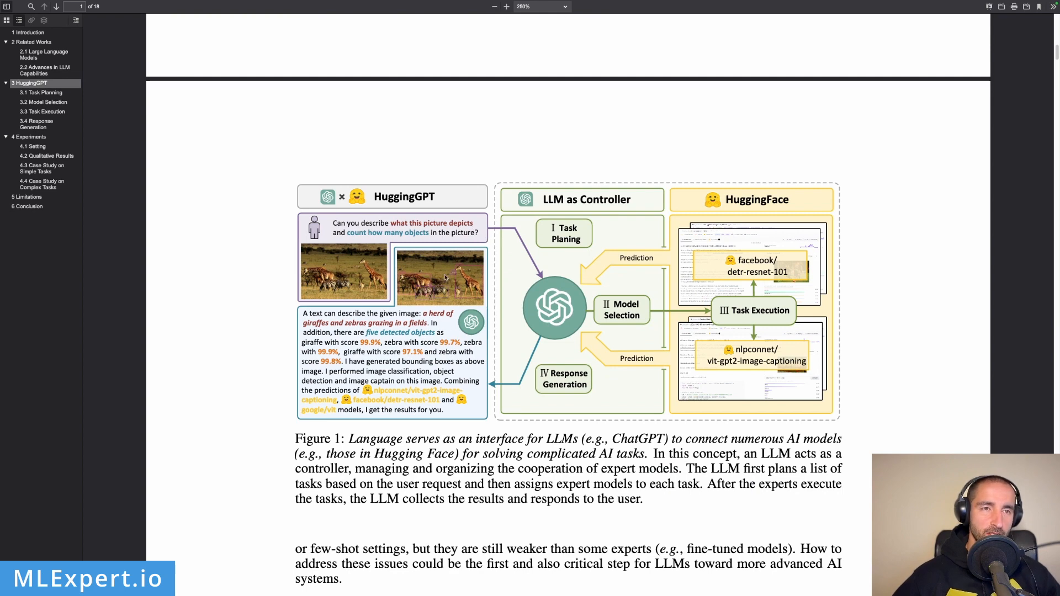
pyautogui.moveTo(569, 199)
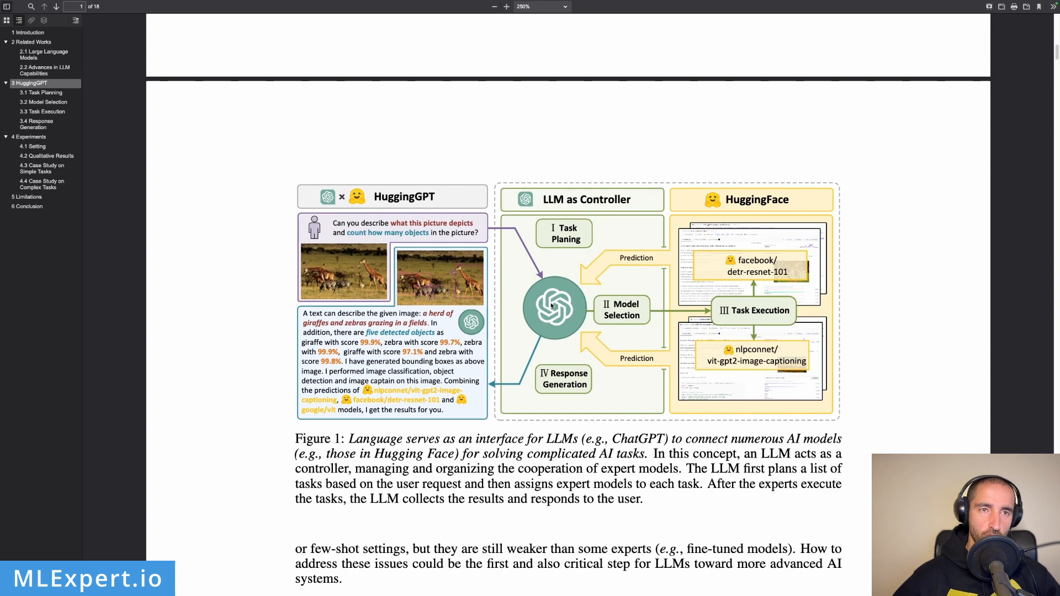
pyautogui.moveTo(589, 182)
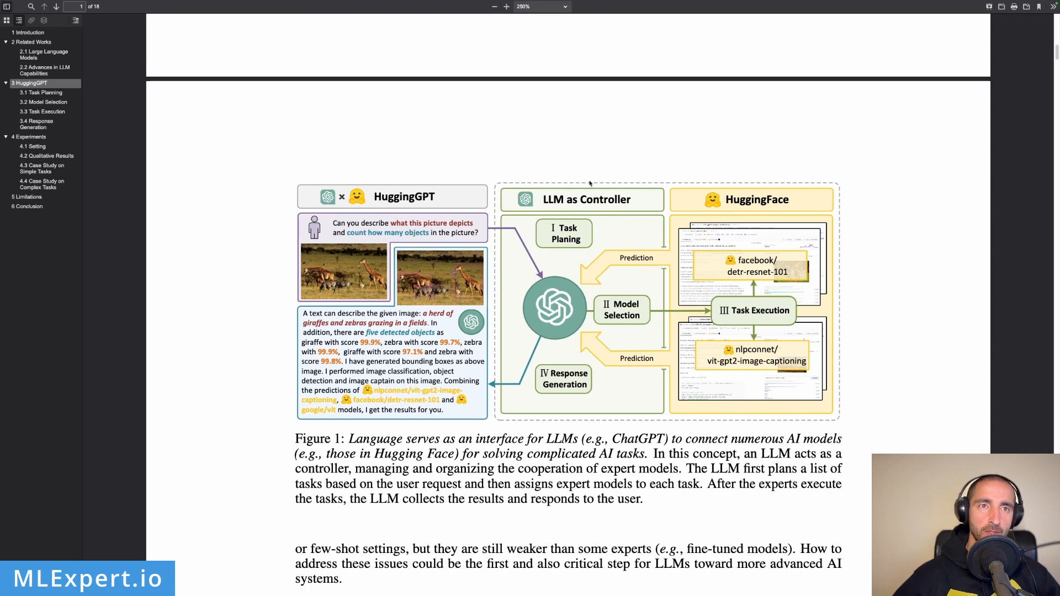
pyautogui.moveTo(550, 326)
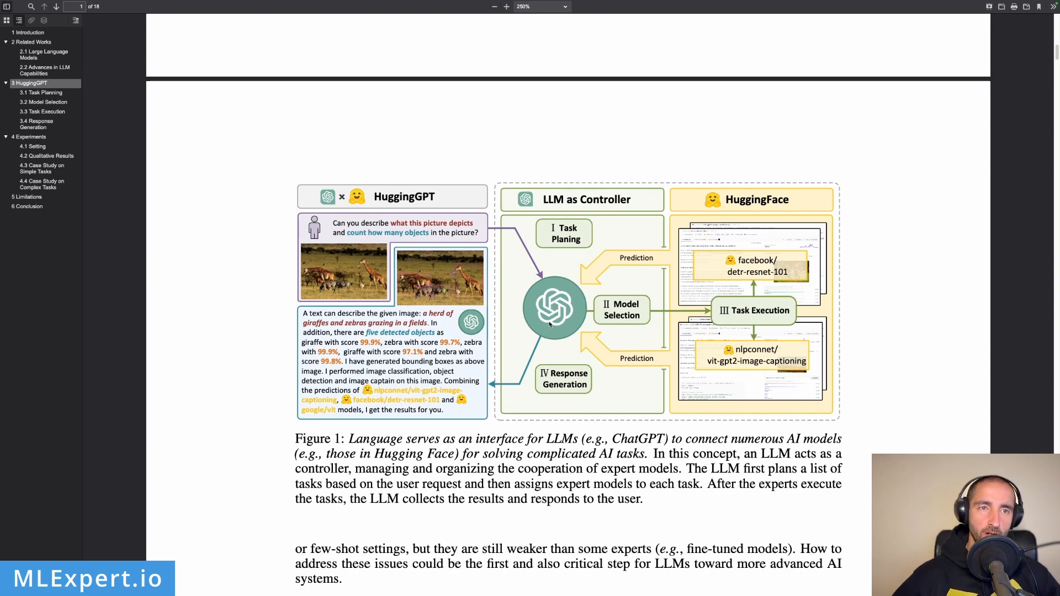
pyautogui.moveTo(563, 226)
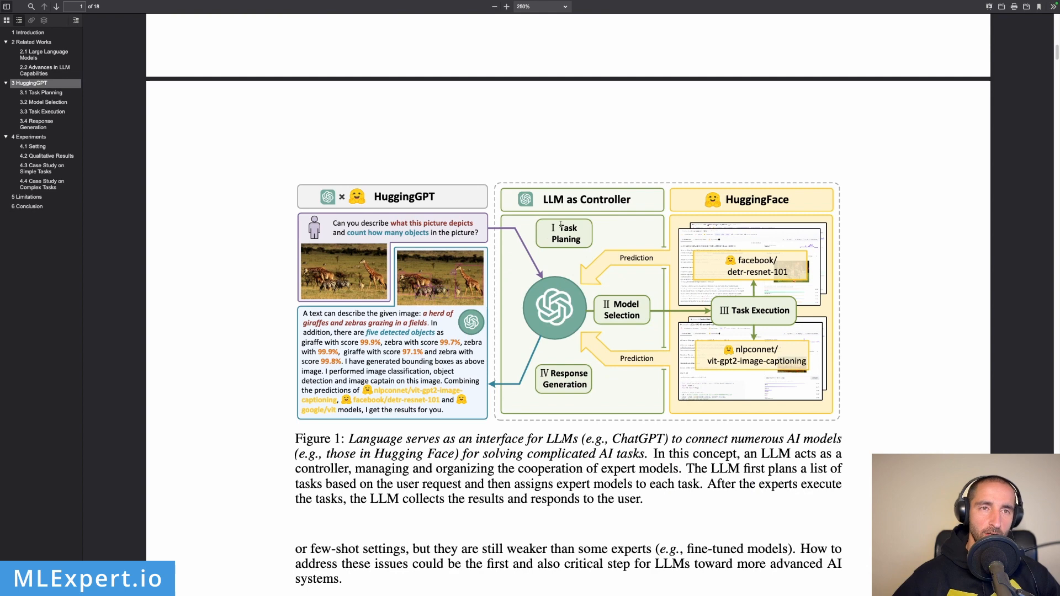
pyautogui.moveTo(566, 252)
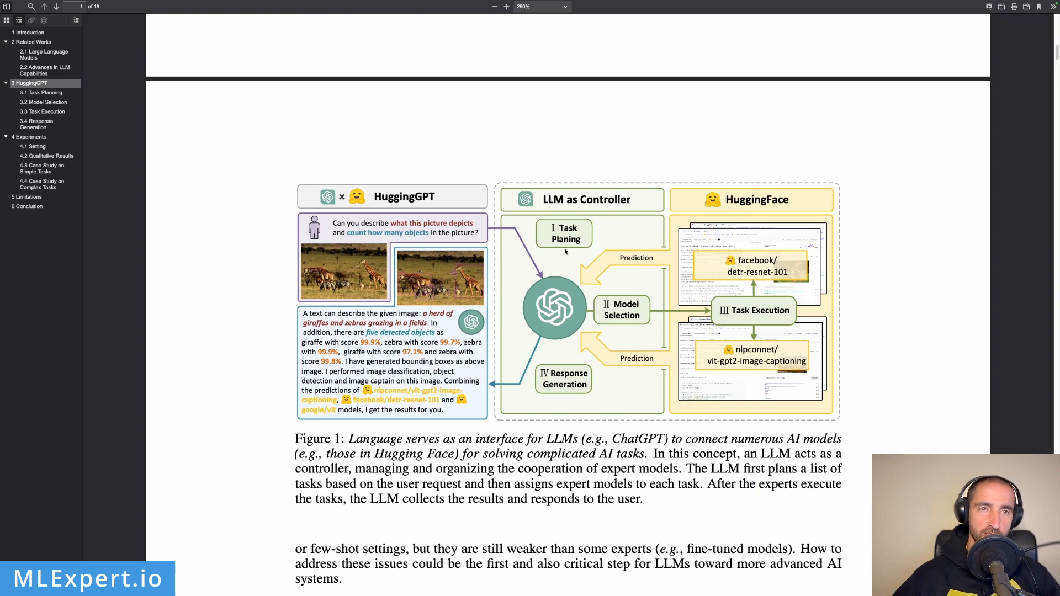
pyautogui.moveTo(615, 305)
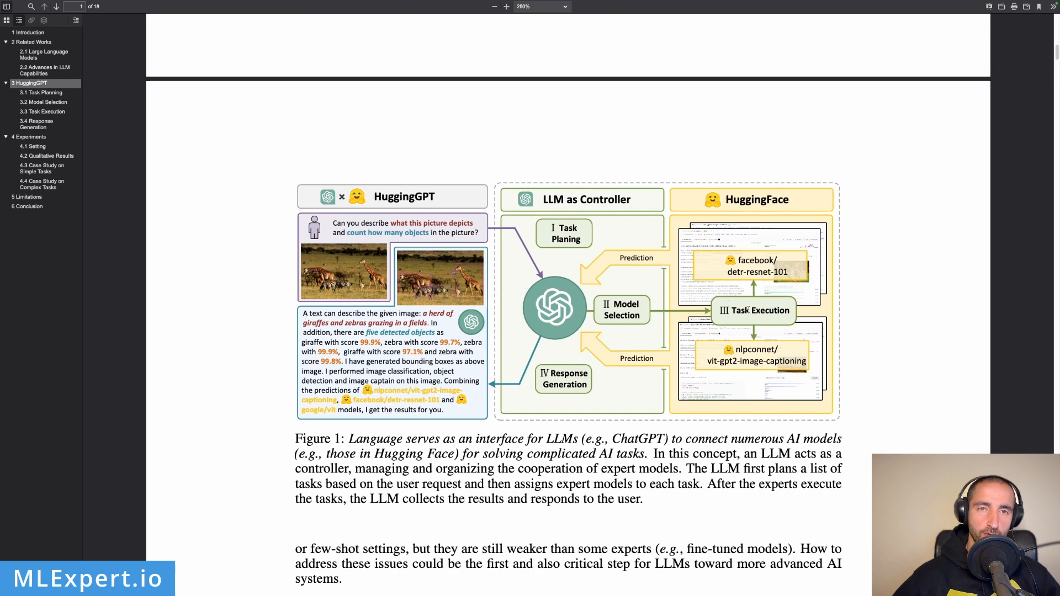
pyautogui.moveTo(544, 402)
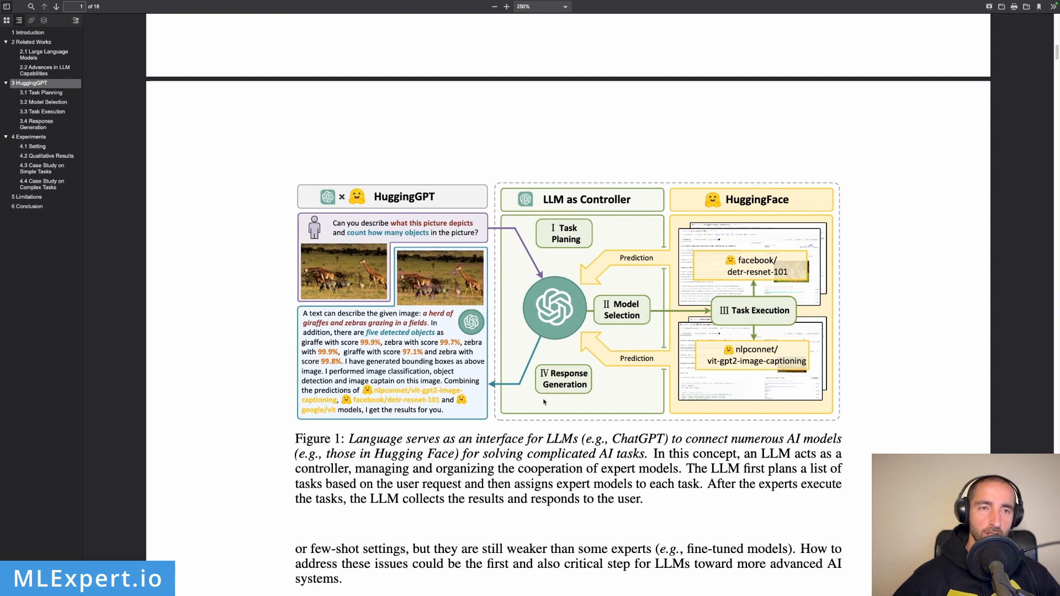
pyautogui.moveTo(604, 305)
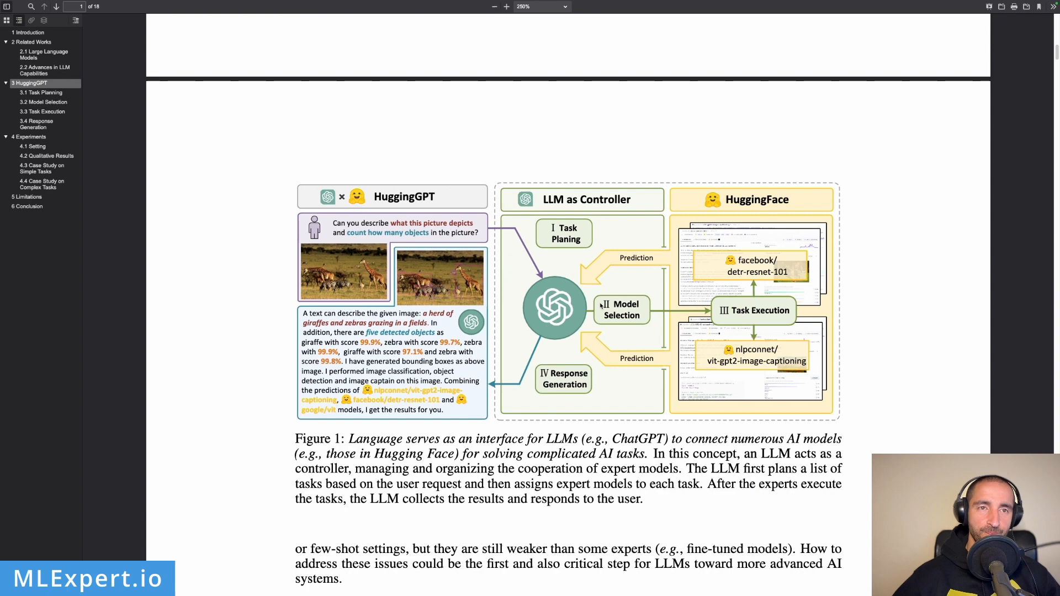
pyautogui.moveTo(591, 200)
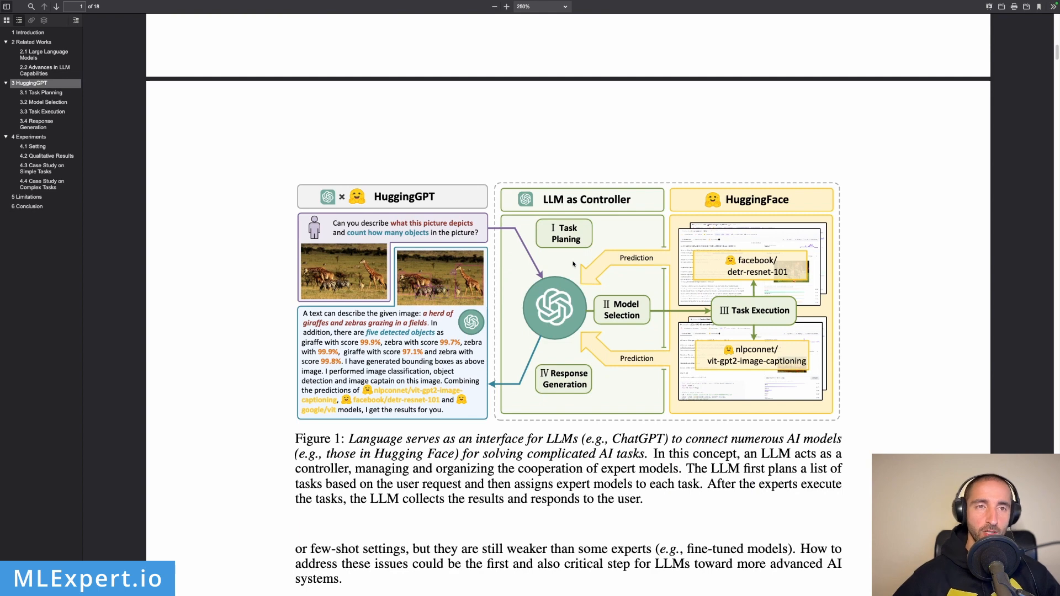
pyautogui.moveTo(574, 320)
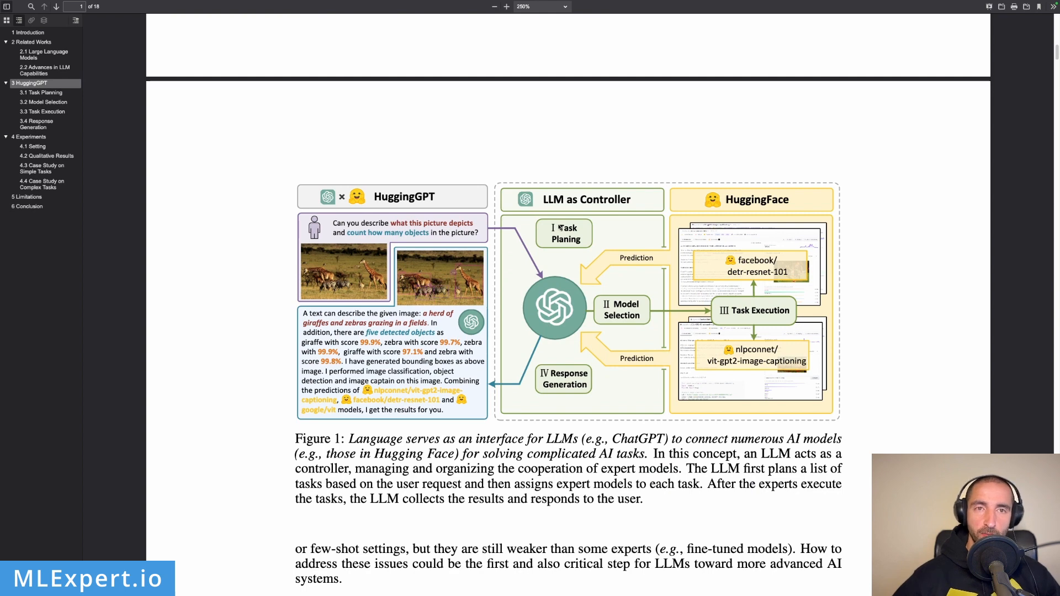
pyautogui.moveTo(621, 313)
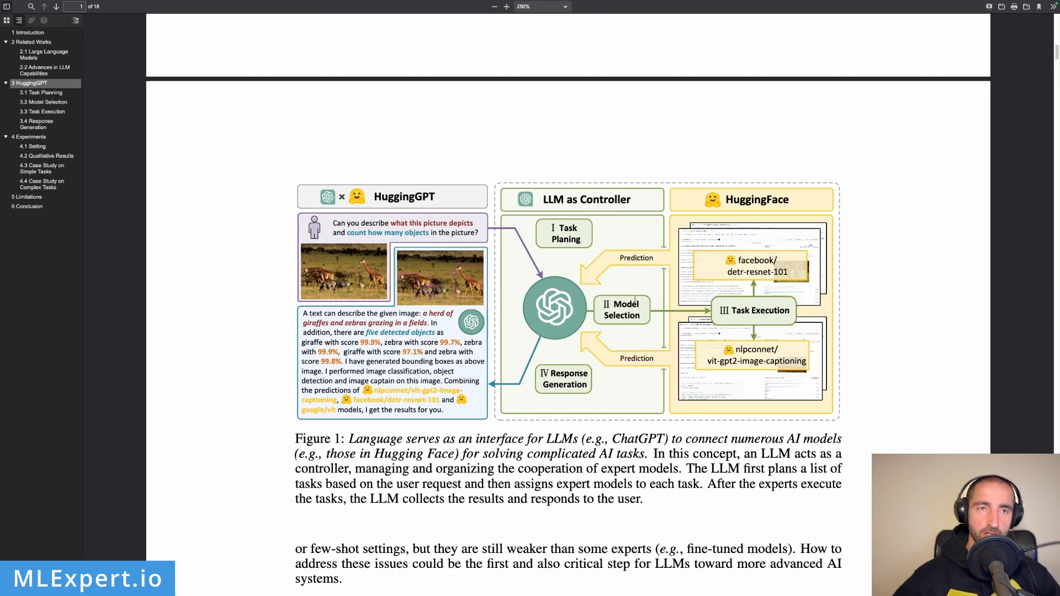
pyautogui.moveTo(764, 229)
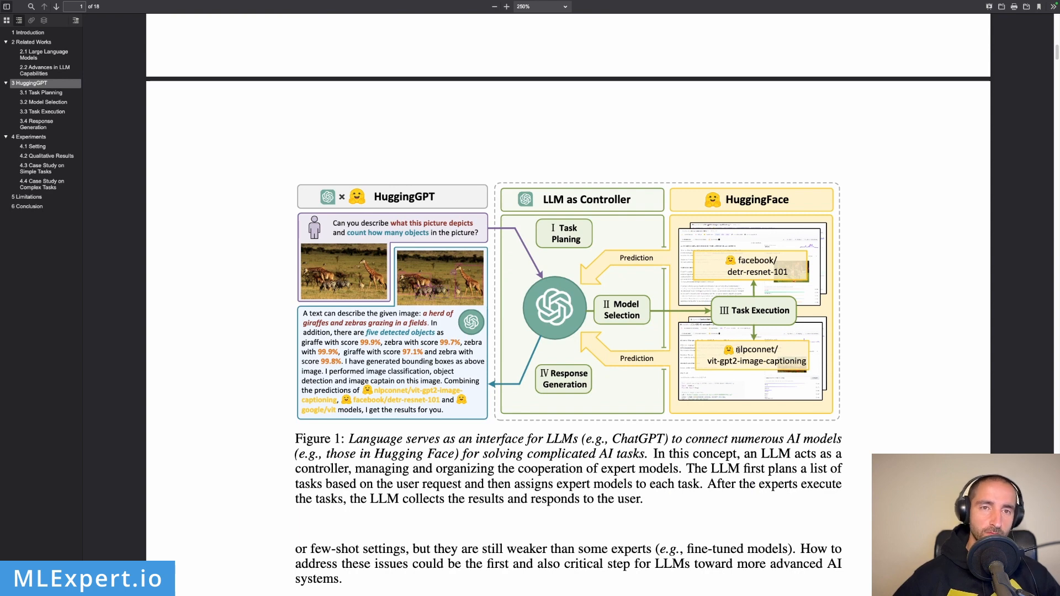
pyautogui.moveTo(536, 283)
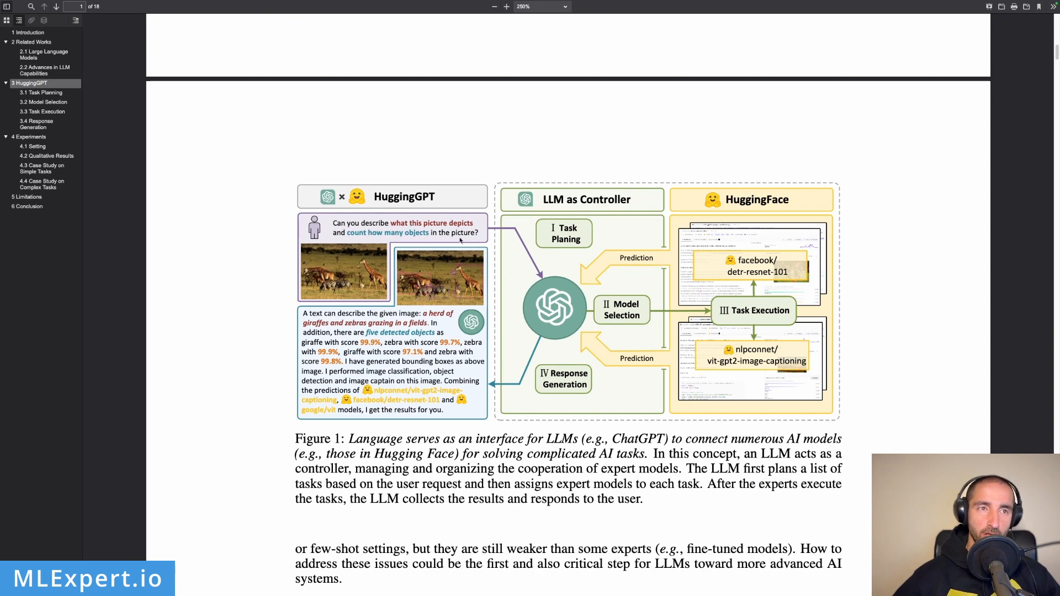
pyautogui.moveTo(732, 272)
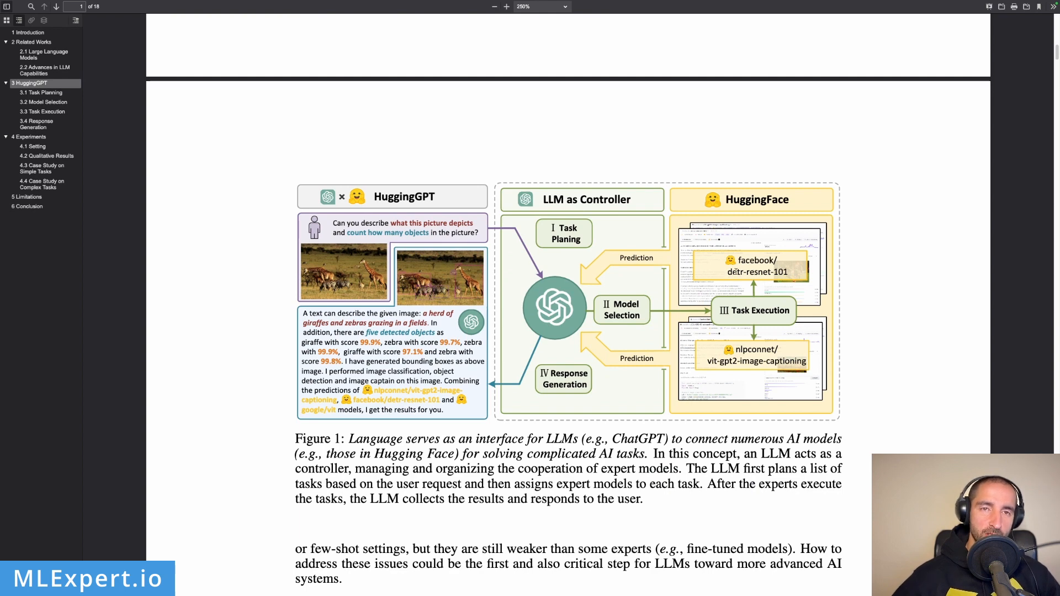
pyautogui.doubleClick(748, 271)
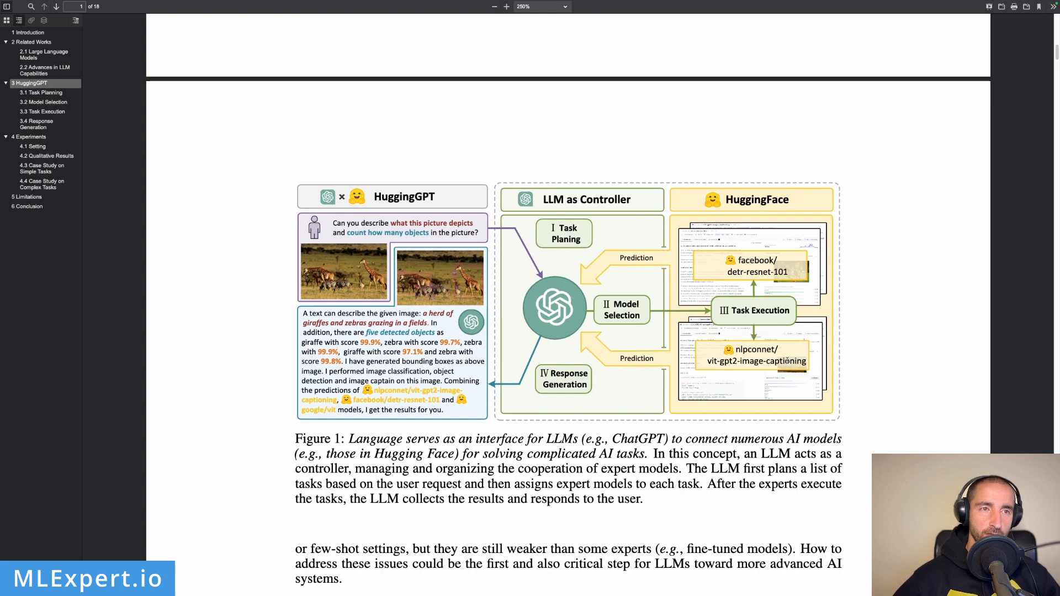
pyautogui.moveTo(761, 378)
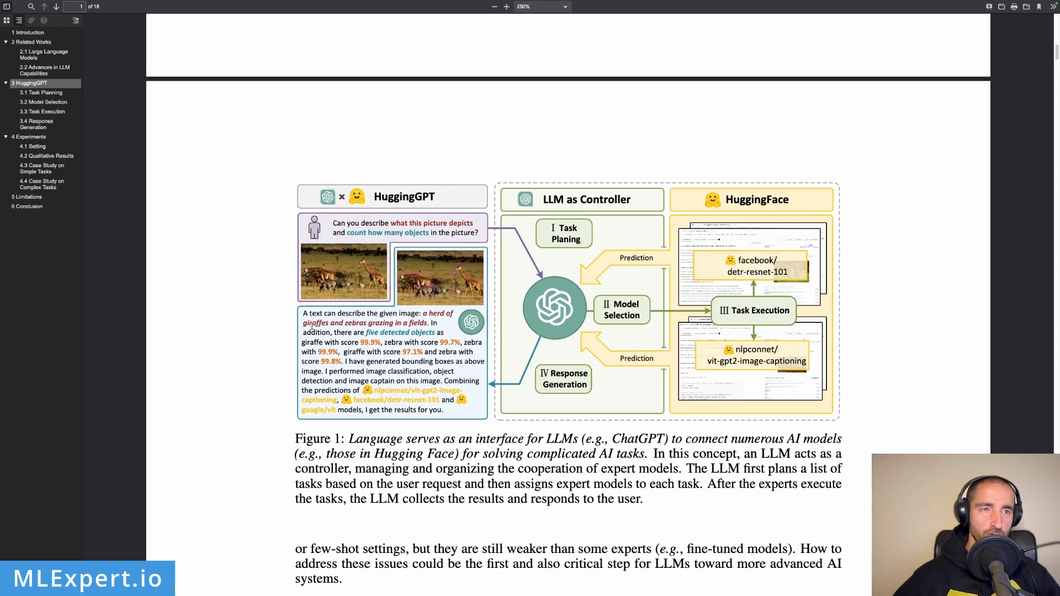
pyautogui.moveTo(424, 323)
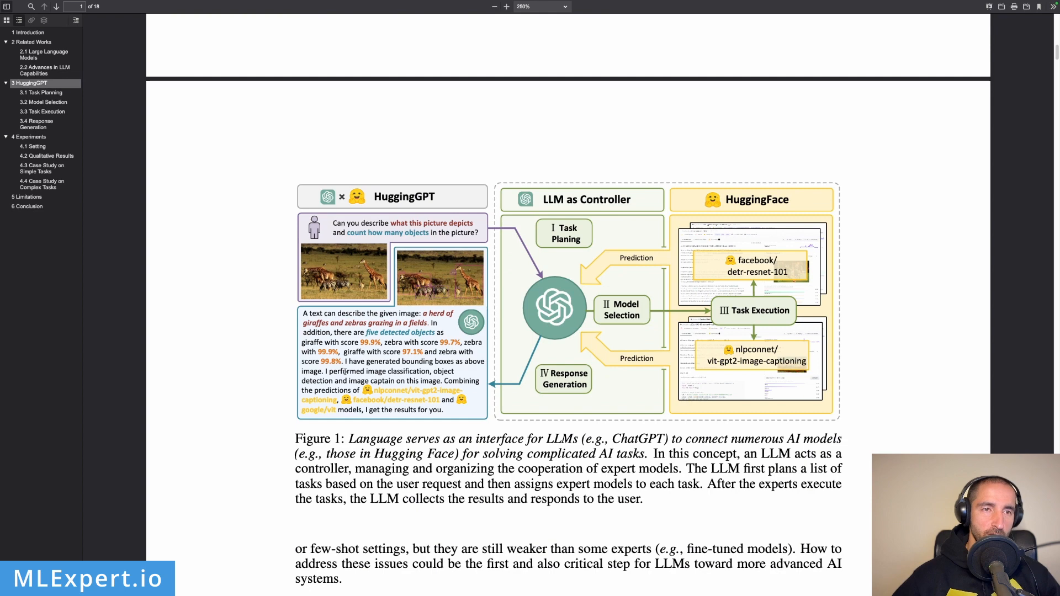
pyautogui.moveTo(474, 377)
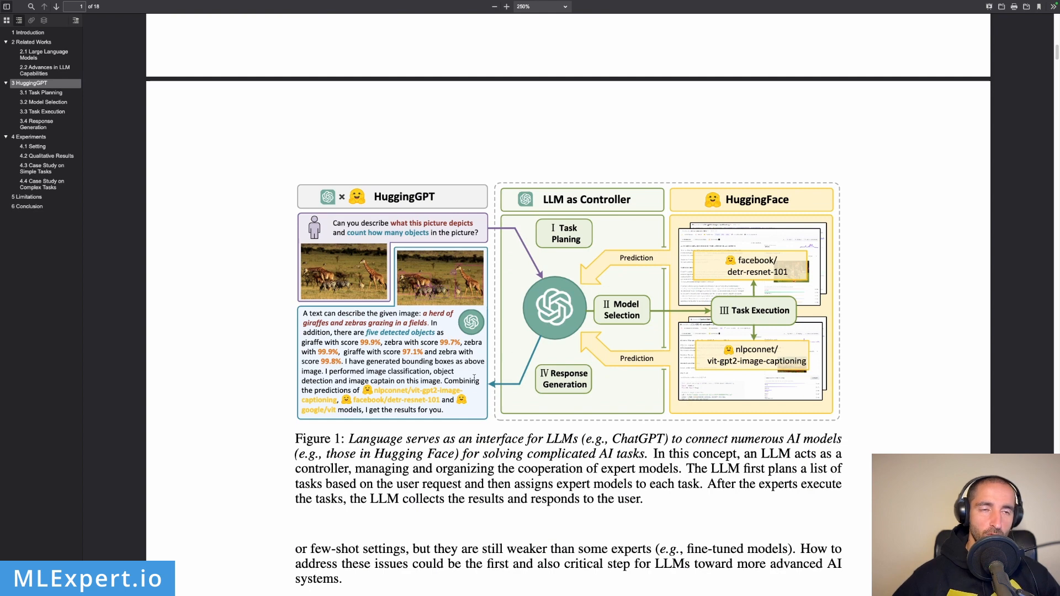
pyautogui.moveTo(512, 301)
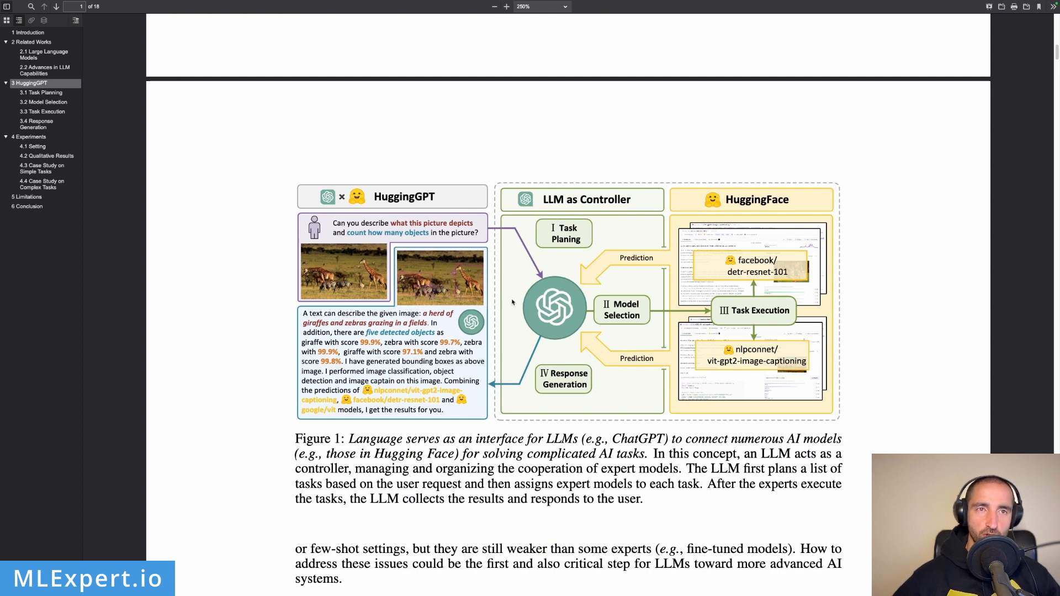
pyautogui.moveTo(578, 221)
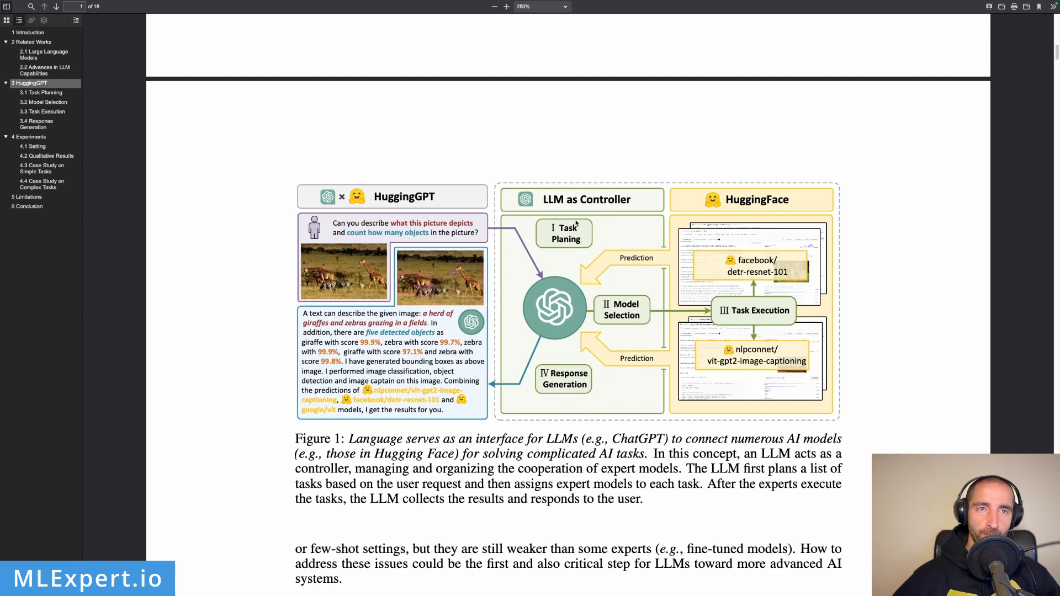
pyautogui.moveTo(671, 241)
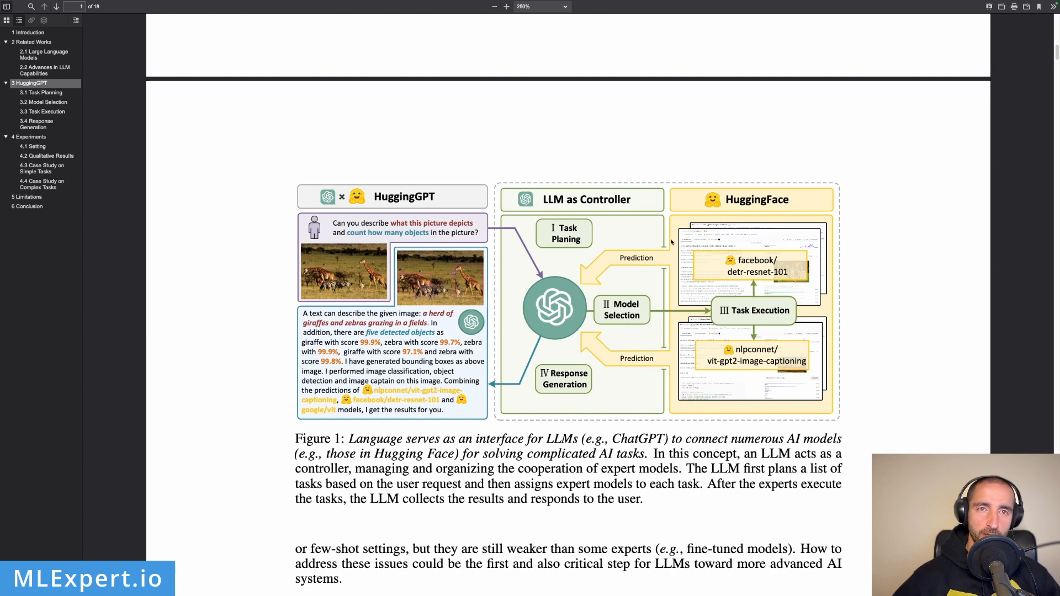
pyautogui.moveTo(511, 388)
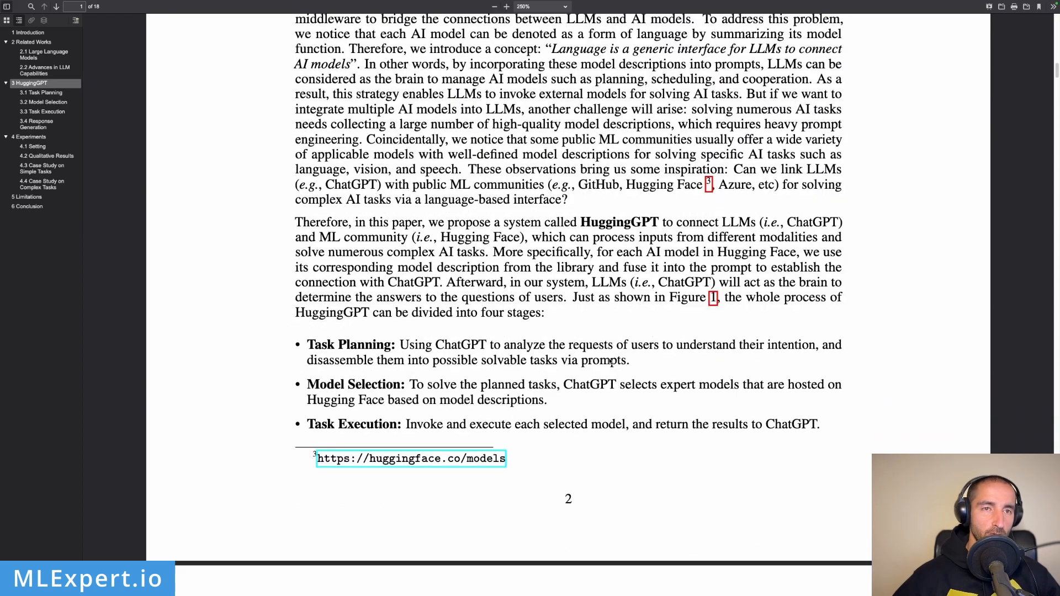
# Scroll through Related Works and section 3 until the Figure 2 Stage #1–#4 diagram appears
pyautogui.scroll(-3)
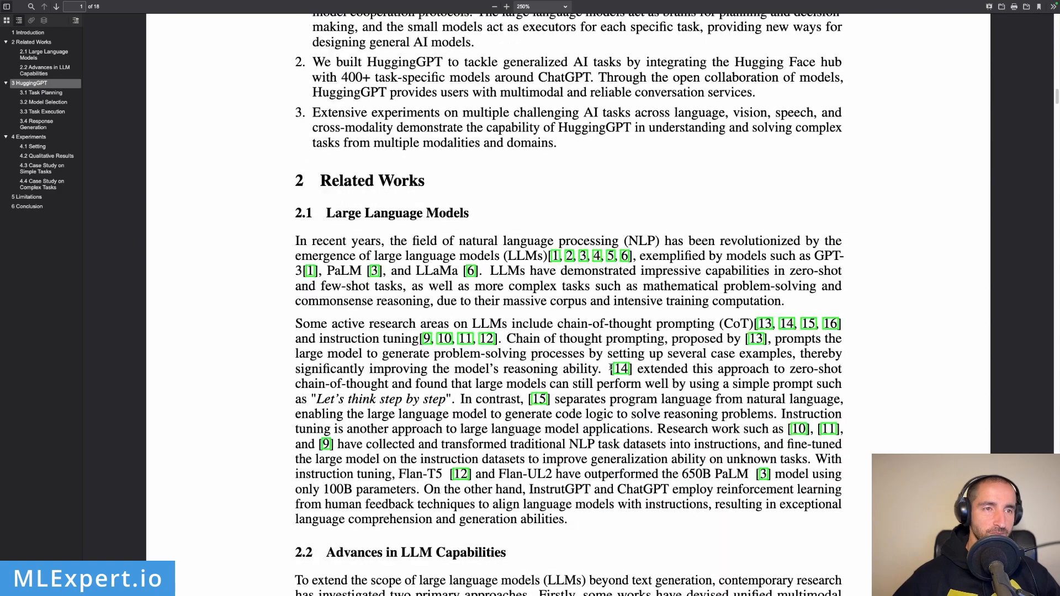
pyautogui.scroll(-3)
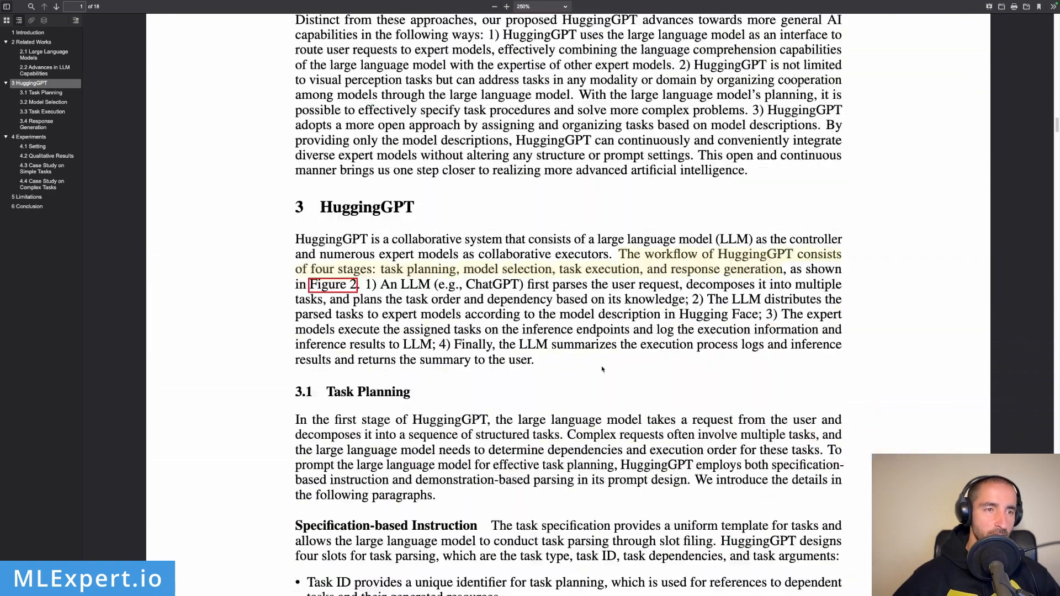
pyautogui.scroll(-3)
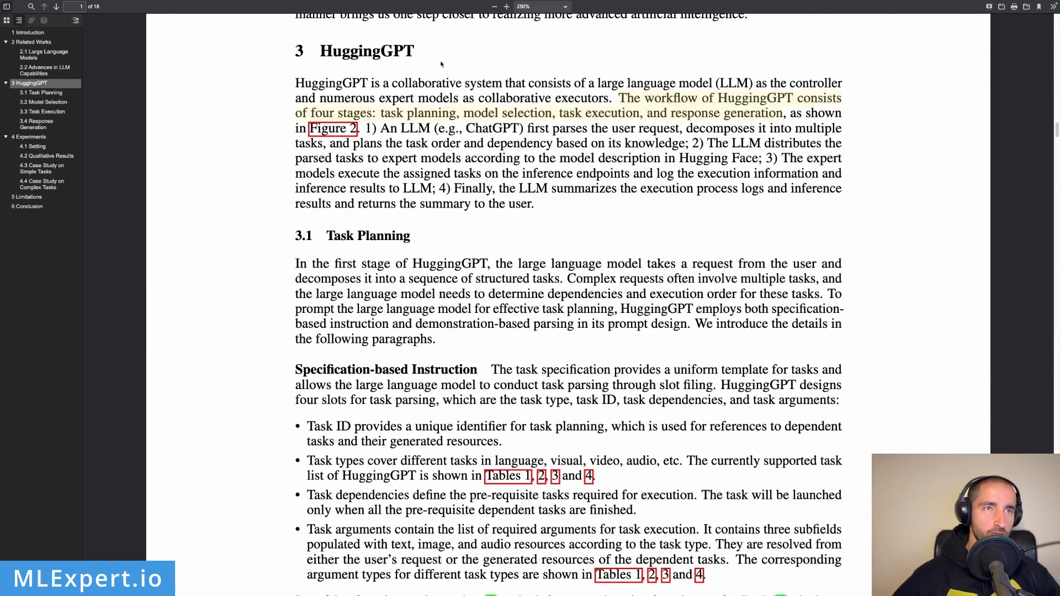
pyautogui.scroll(-3)
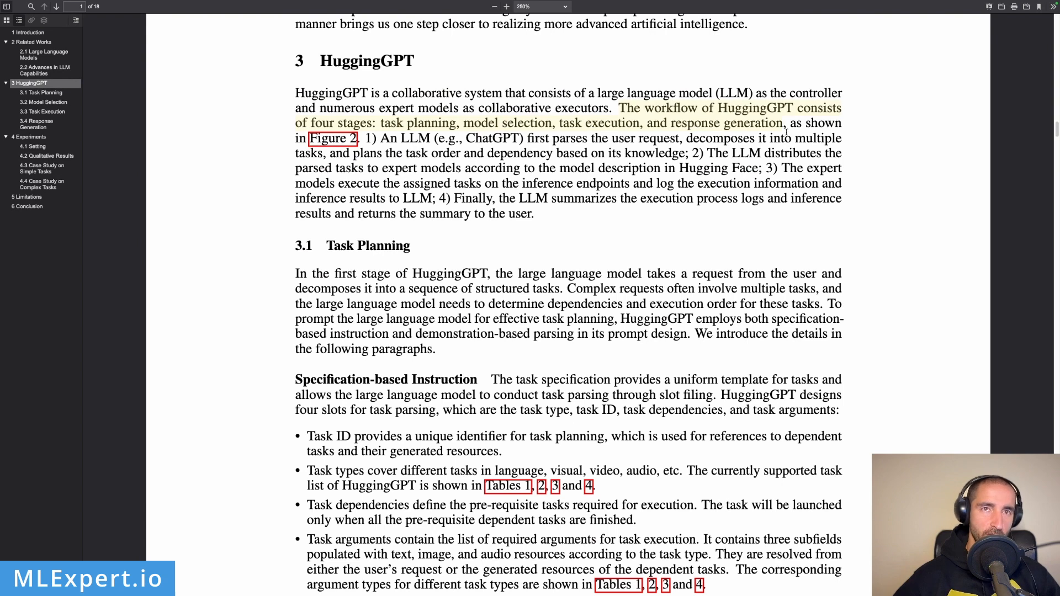
pyautogui.doubleClick(717, 138)
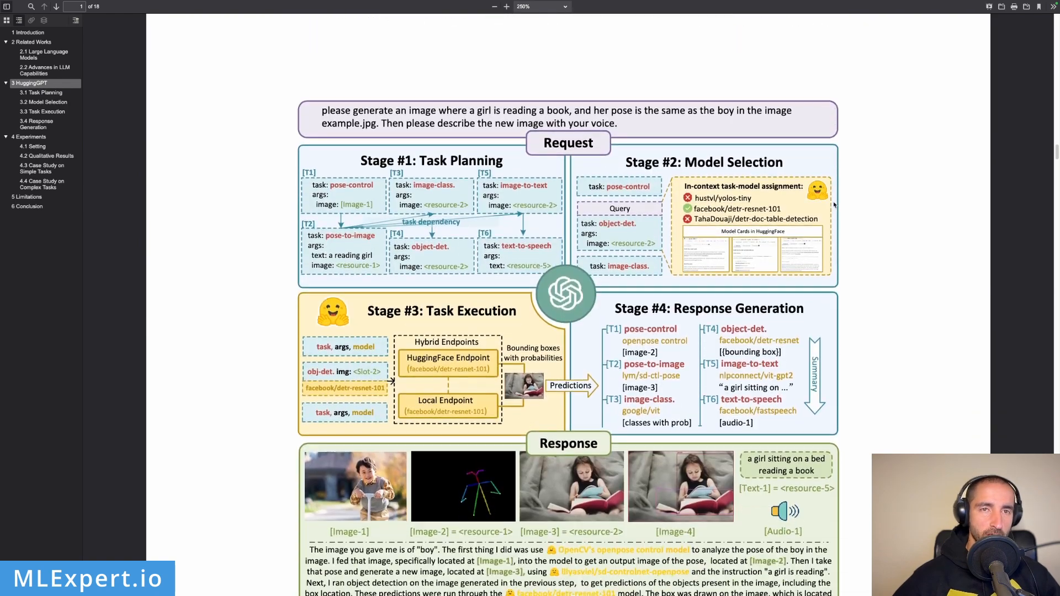
# Scroll slightly so the whole Figure 2 diagram, including its Response box text, is visible
pyautogui.scroll(-3)
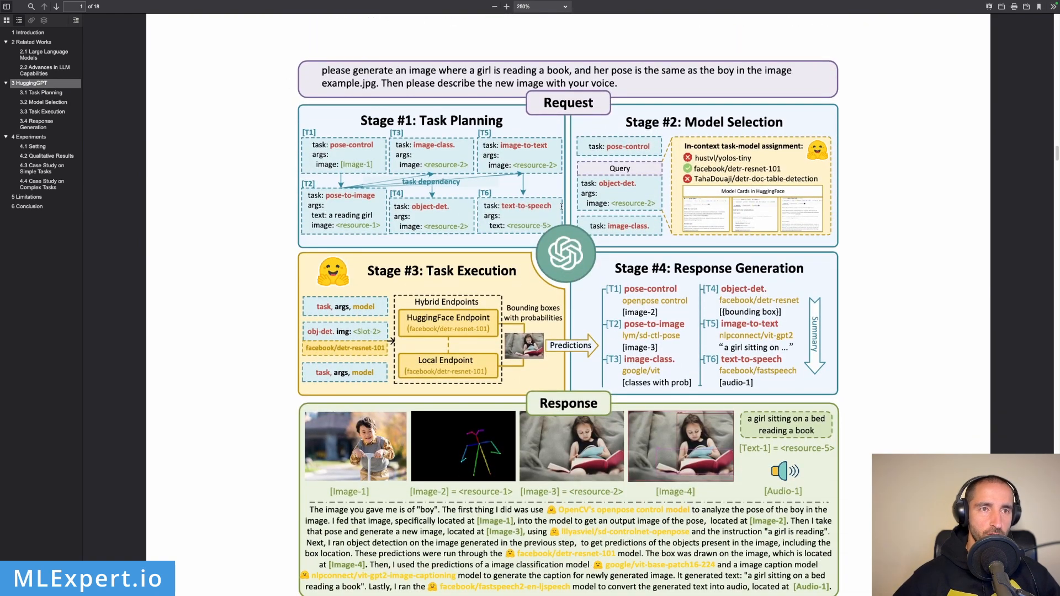
pyautogui.moveTo(889, 309)
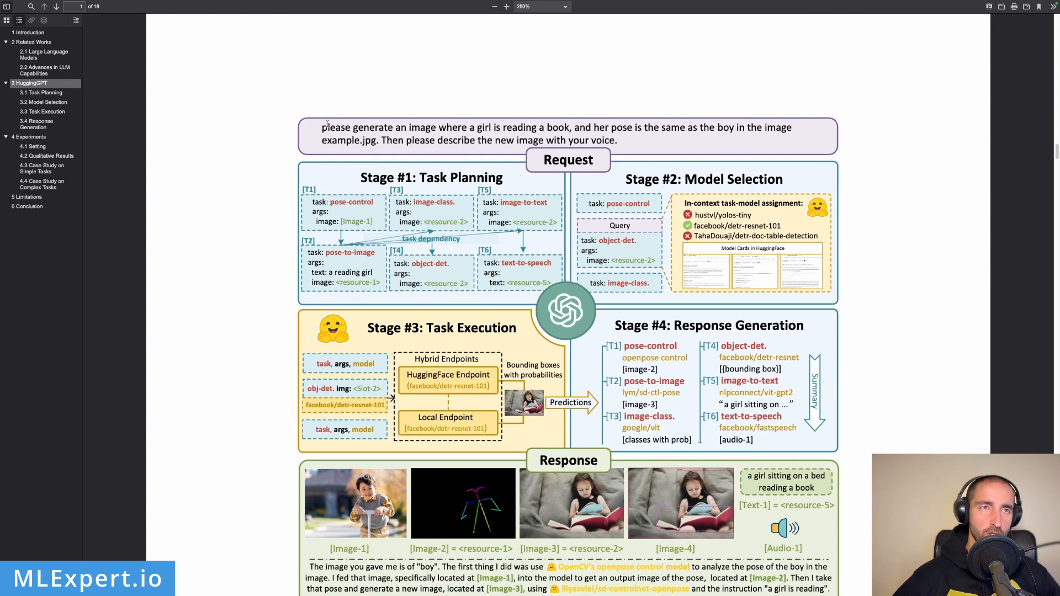
pyautogui.moveTo(464, 127)
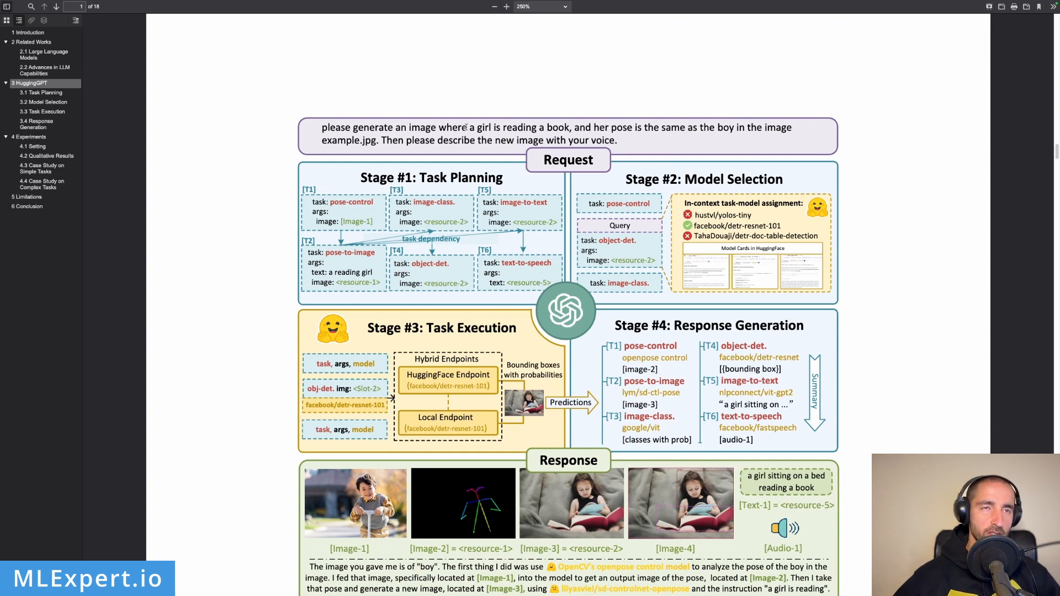
pyautogui.moveTo(643, 129)
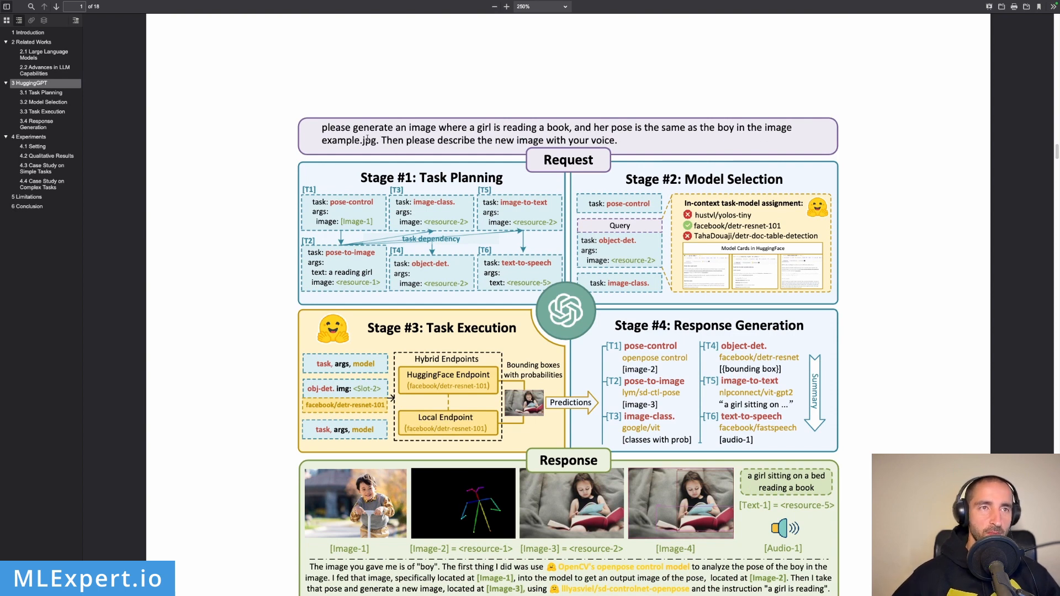
pyautogui.moveTo(599, 143)
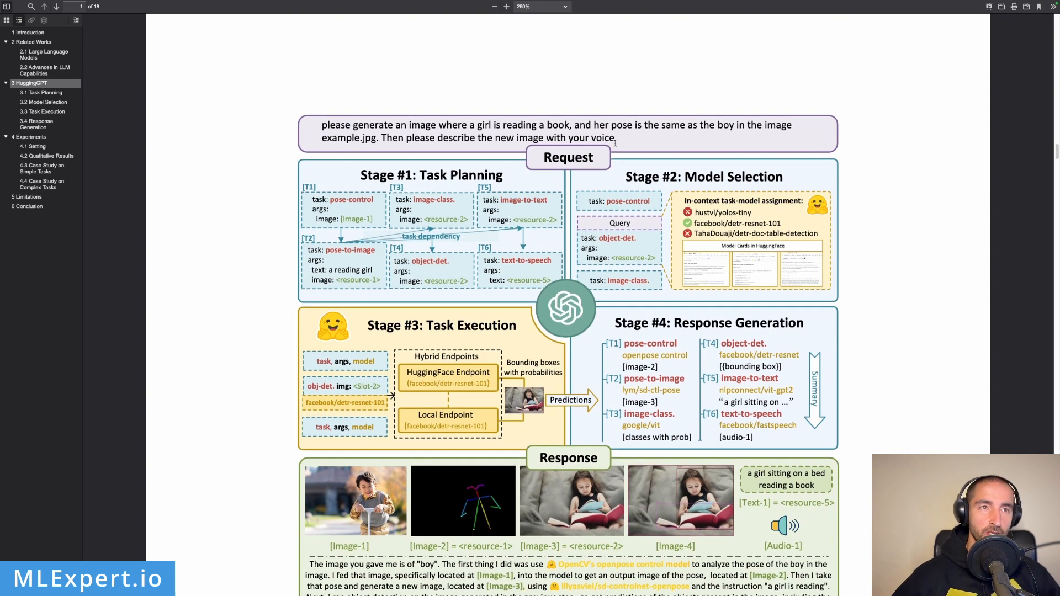
pyautogui.scroll(-3)
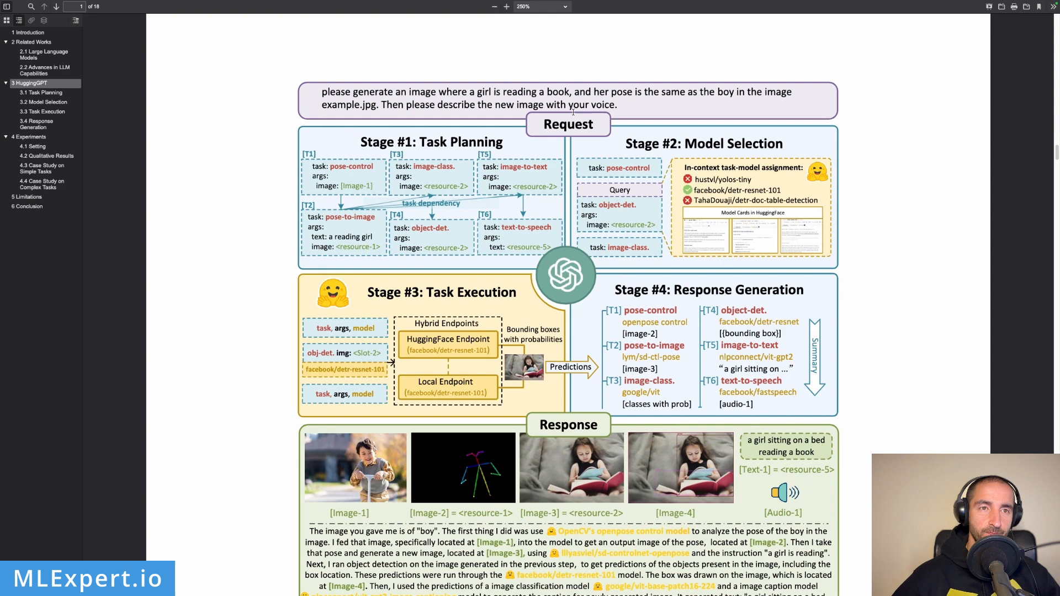
pyautogui.moveTo(578, 124)
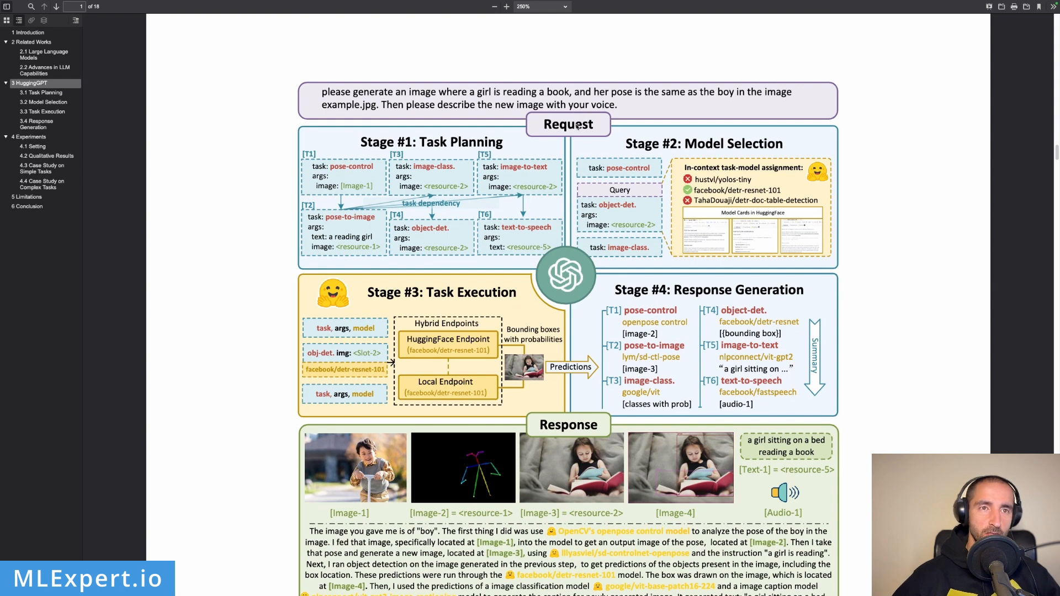
pyautogui.moveTo(565, 275)
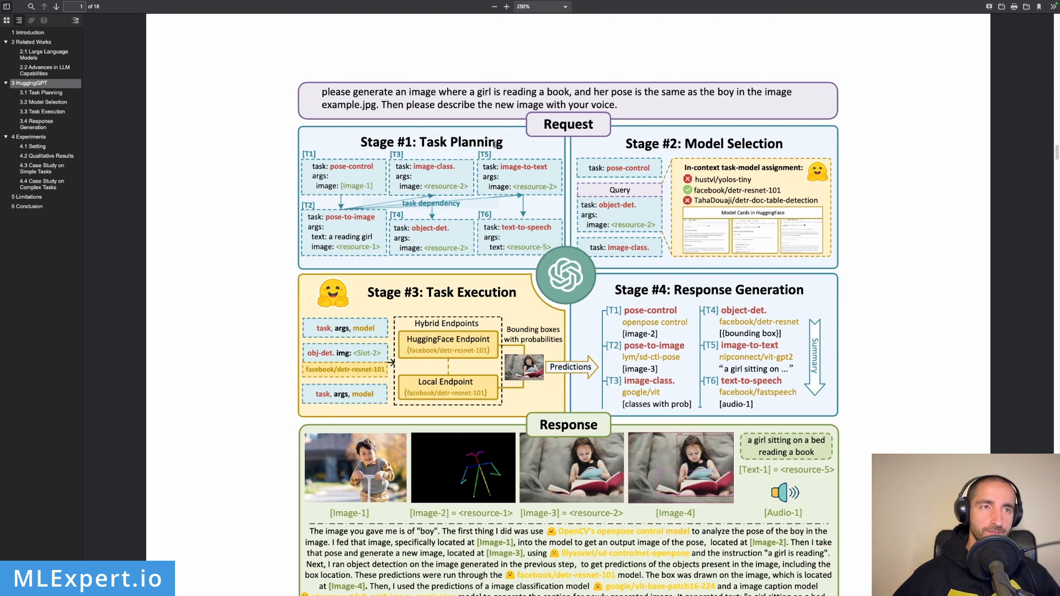
pyautogui.moveTo(352, 142)
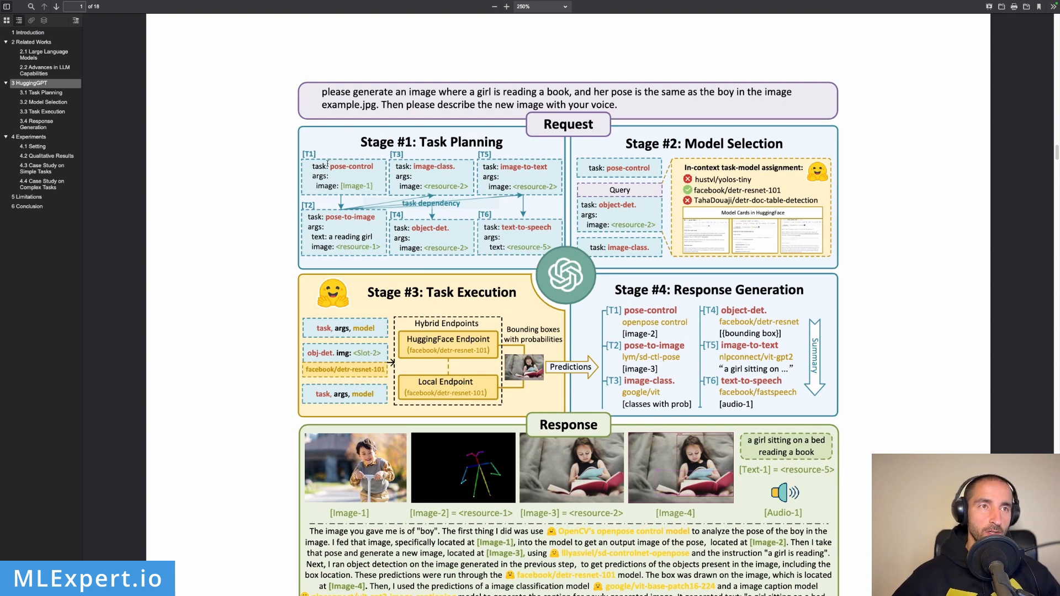
pyautogui.moveTo(368, 170)
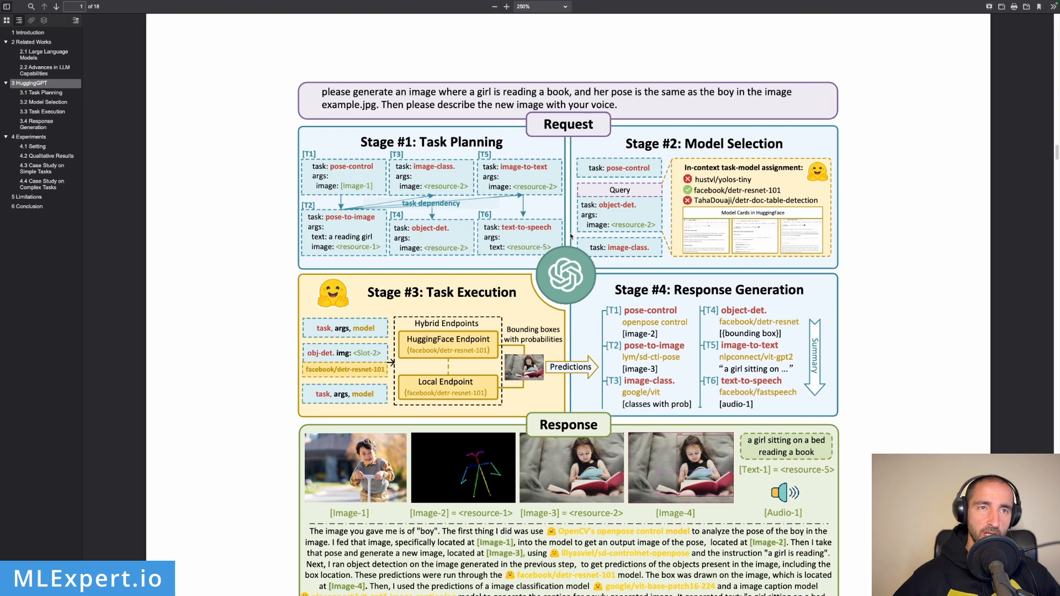
pyautogui.moveTo(420, 139)
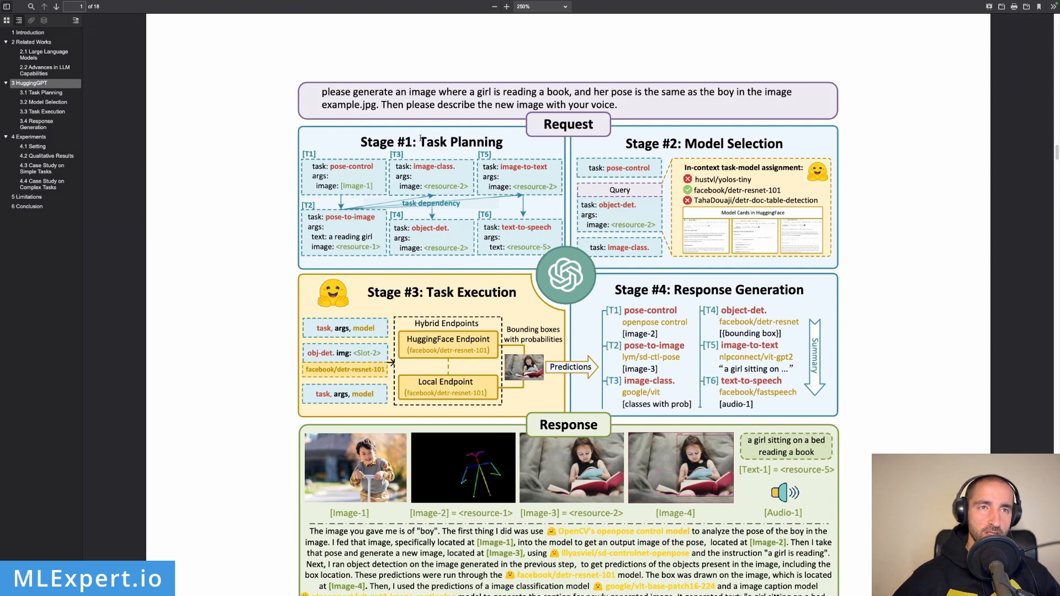
pyautogui.moveTo(567, 279)
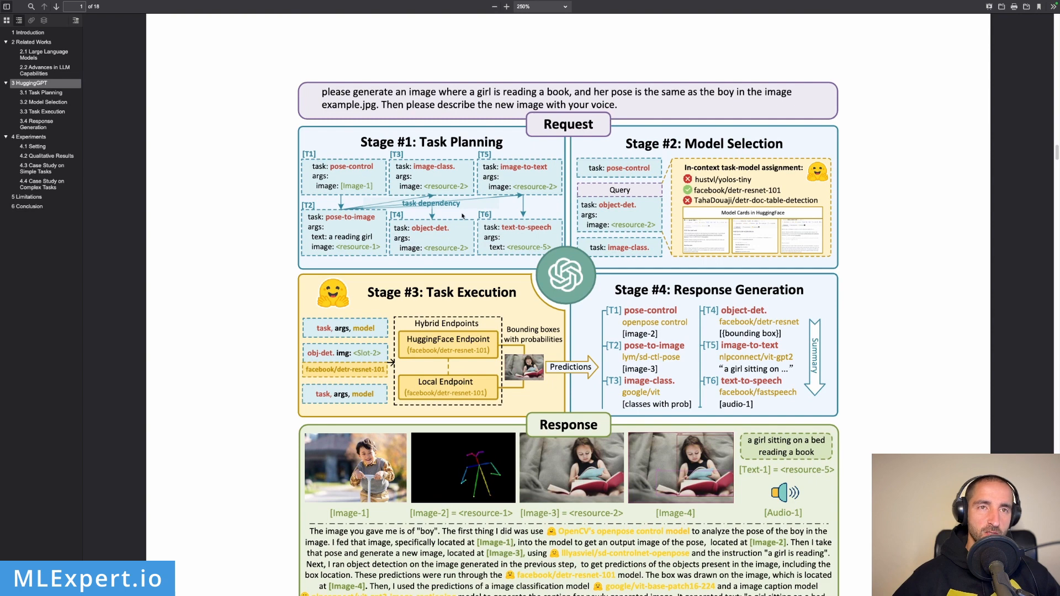
pyautogui.moveTo(653, 161)
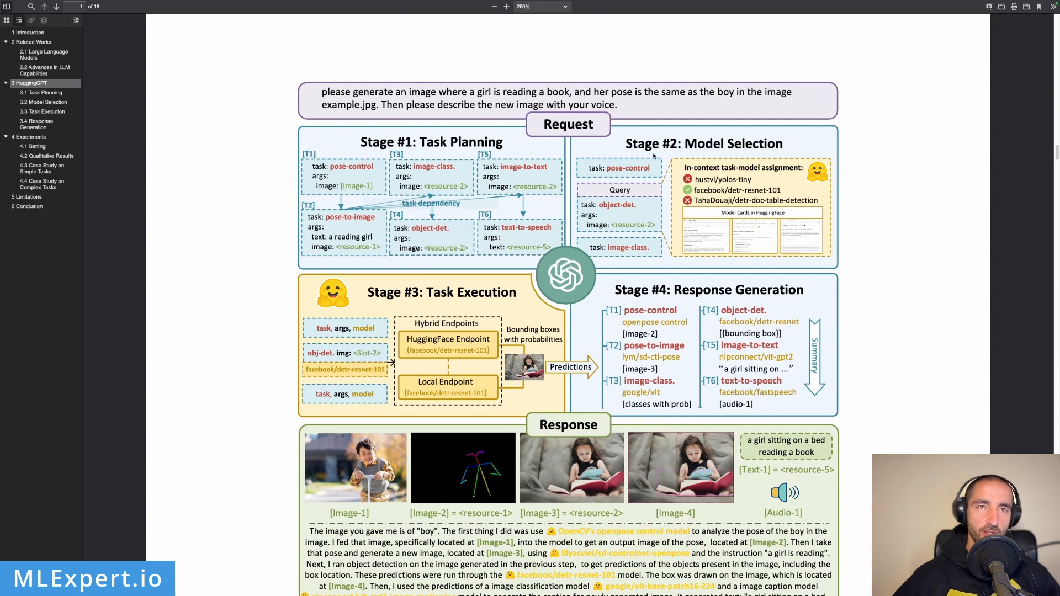
pyautogui.moveTo(668, 163)
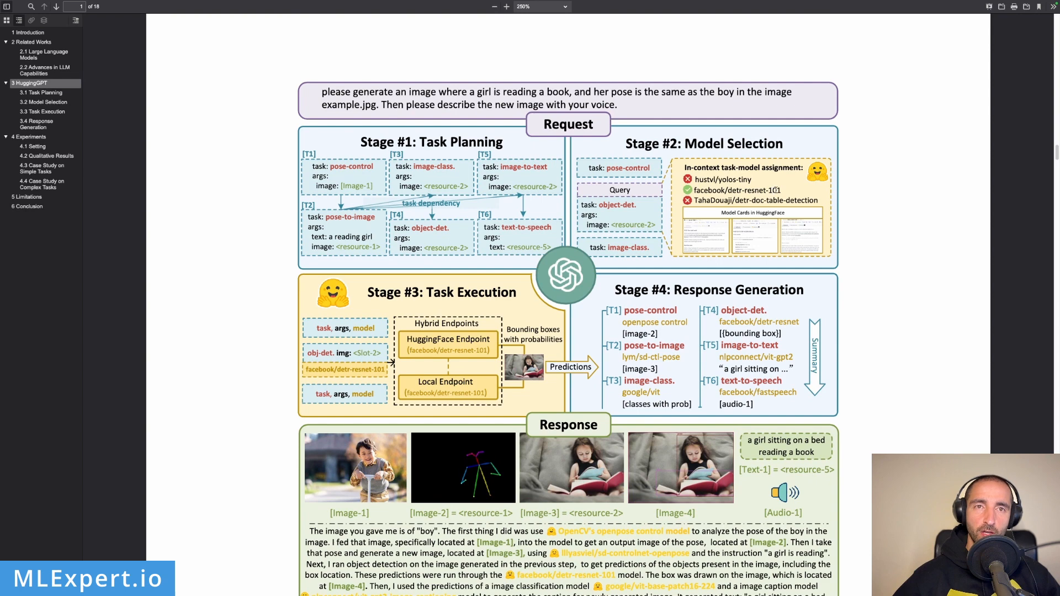
pyautogui.moveTo(663, 161)
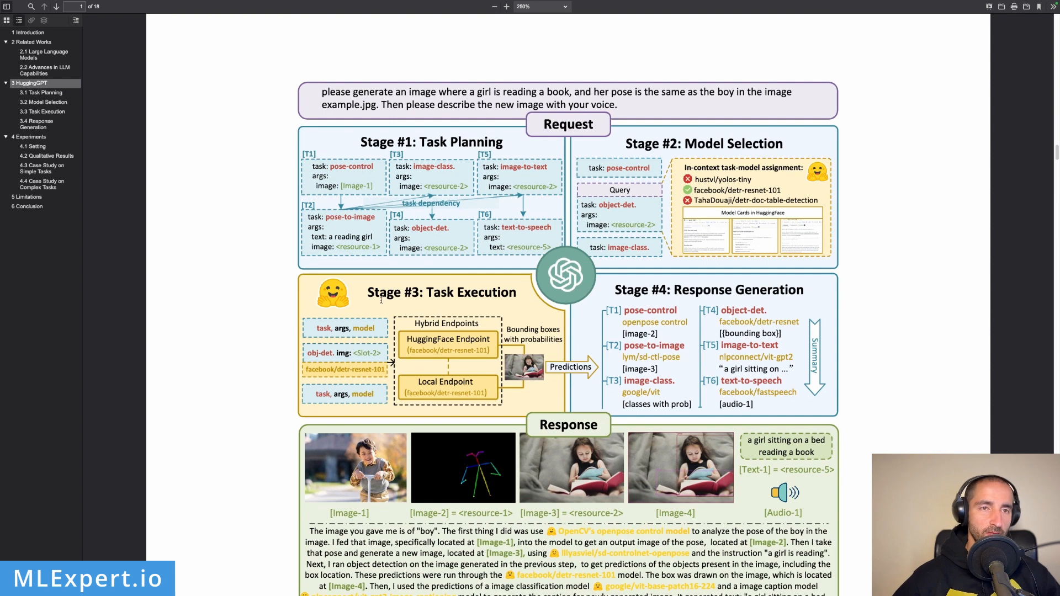
pyautogui.moveTo(446, 335)
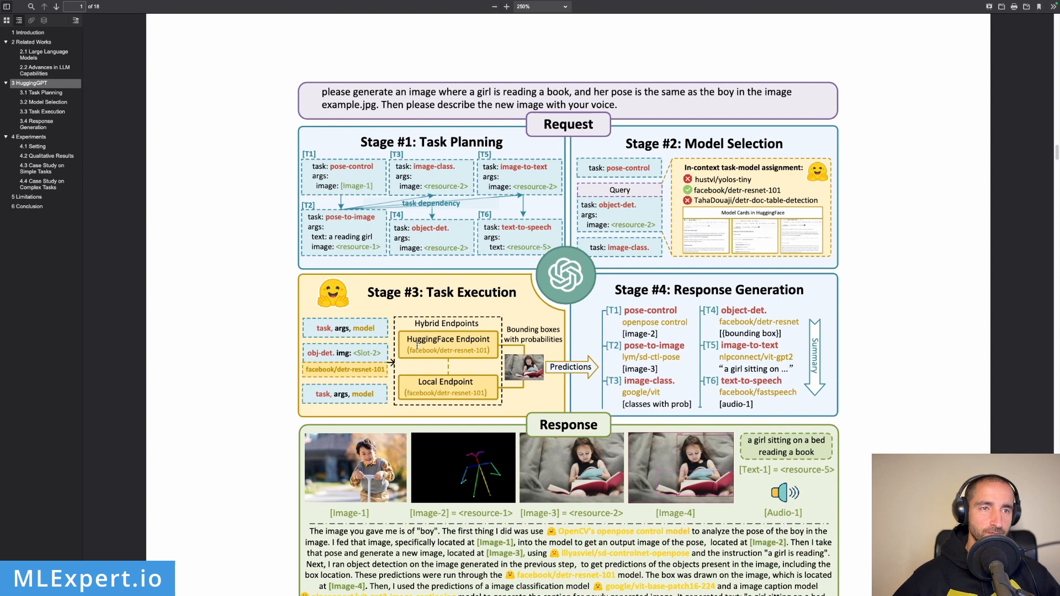
pyautogui.moveTo(480, 366)
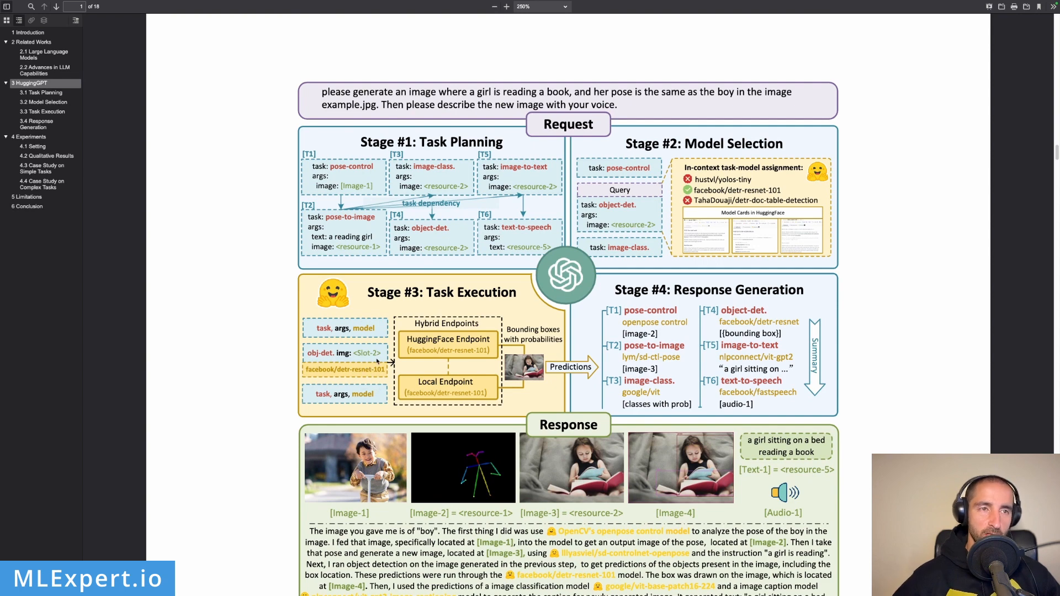
pyautogui.scroll(-3)
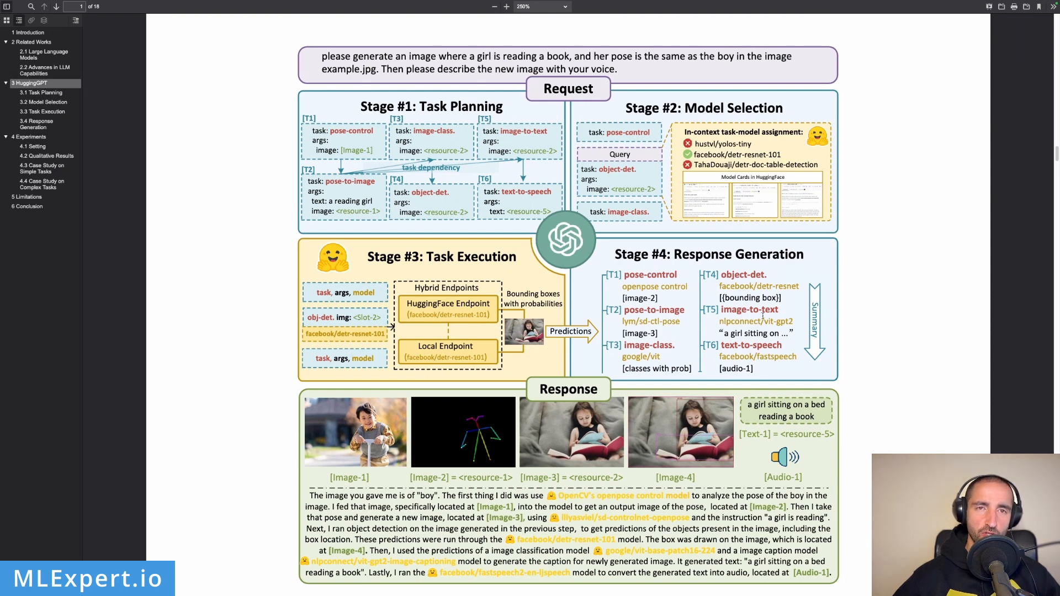
pyautogui.scroll(-3)
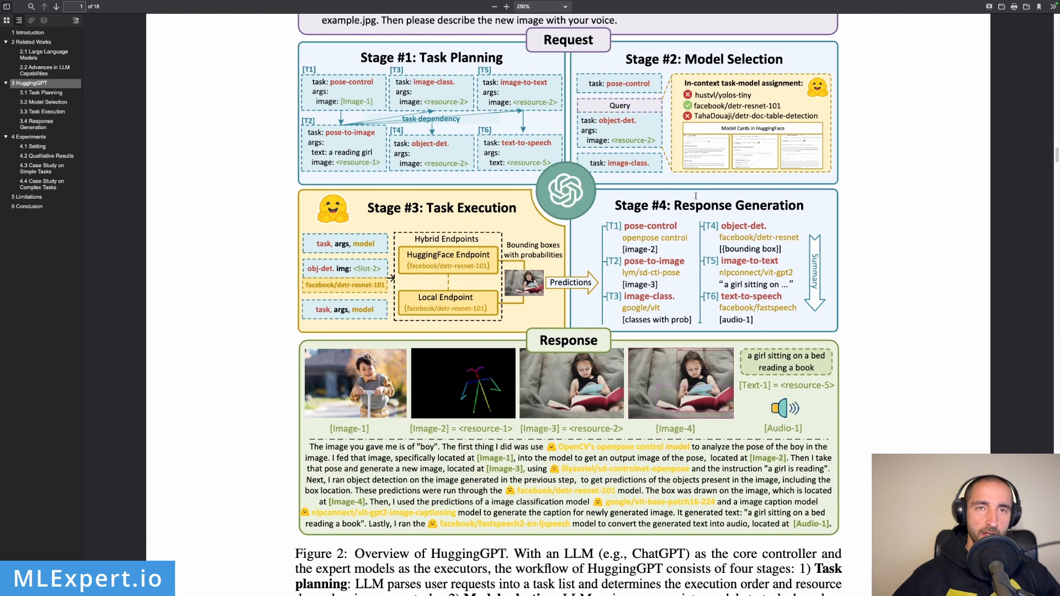
pyautogui.moveTo(556, 197)
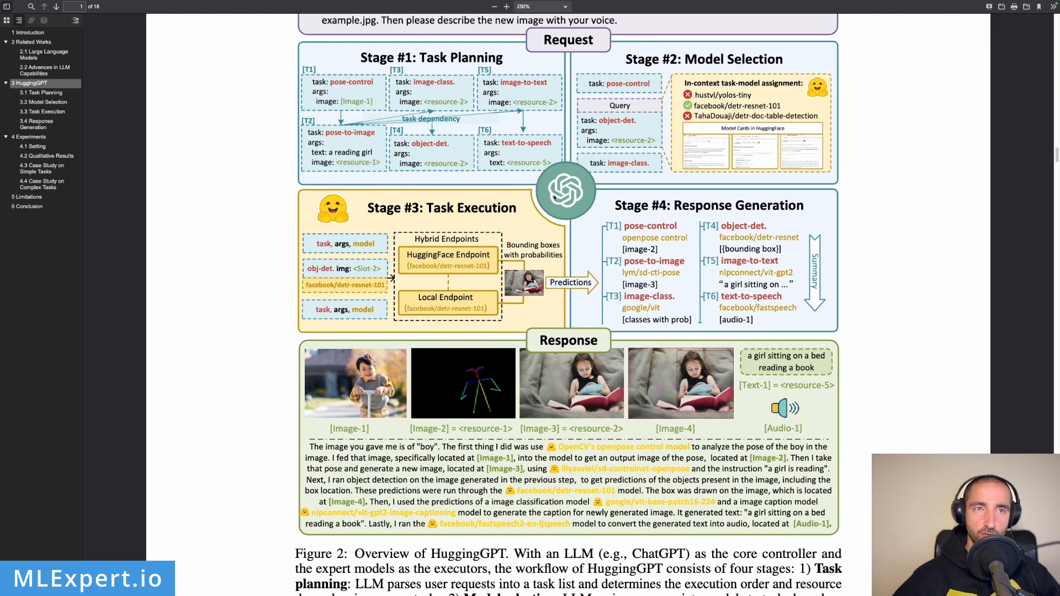
pyautogui.scroll(-3)
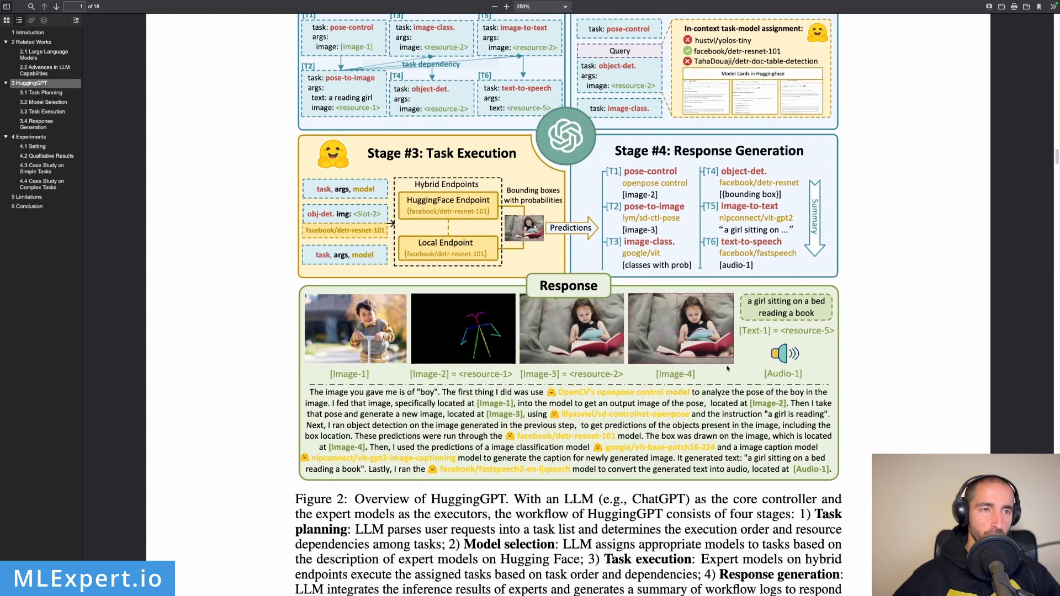
pyautogui.scroll(-3)
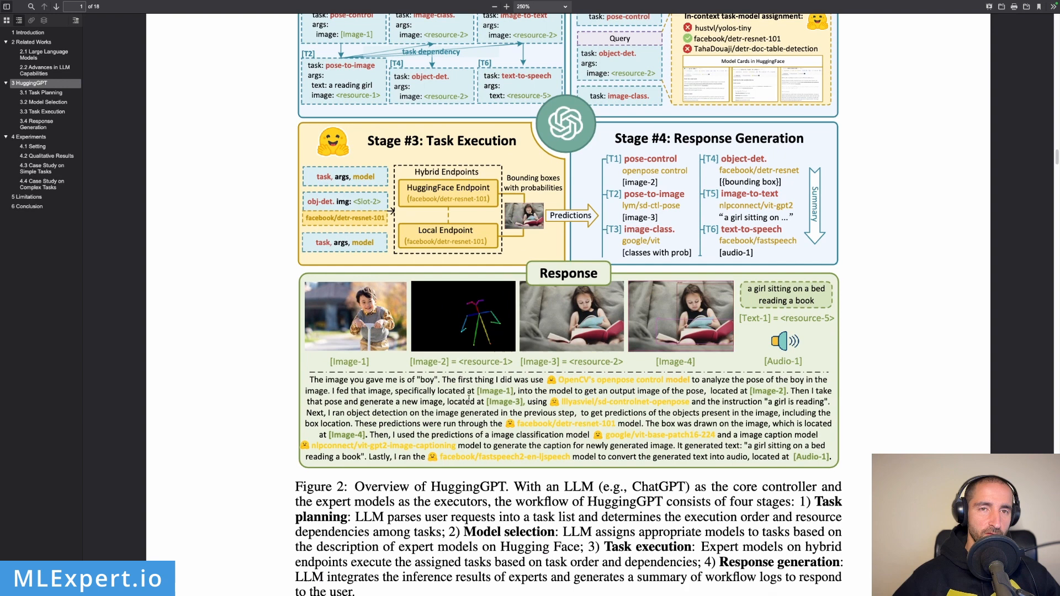
pyautogui.moveTo(463, 315)
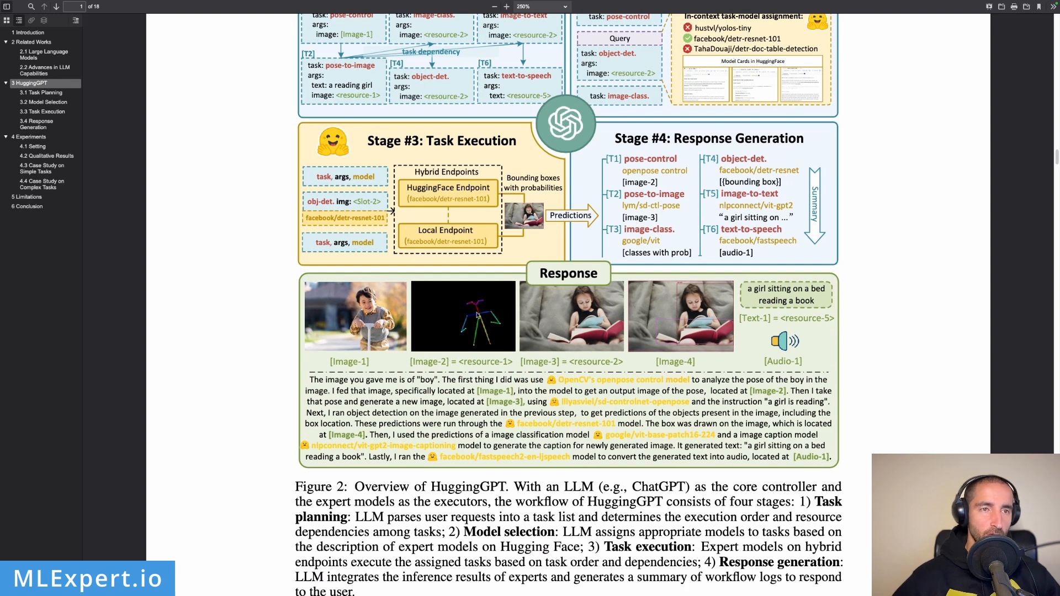
pyautogui.moveTo(488, 345)
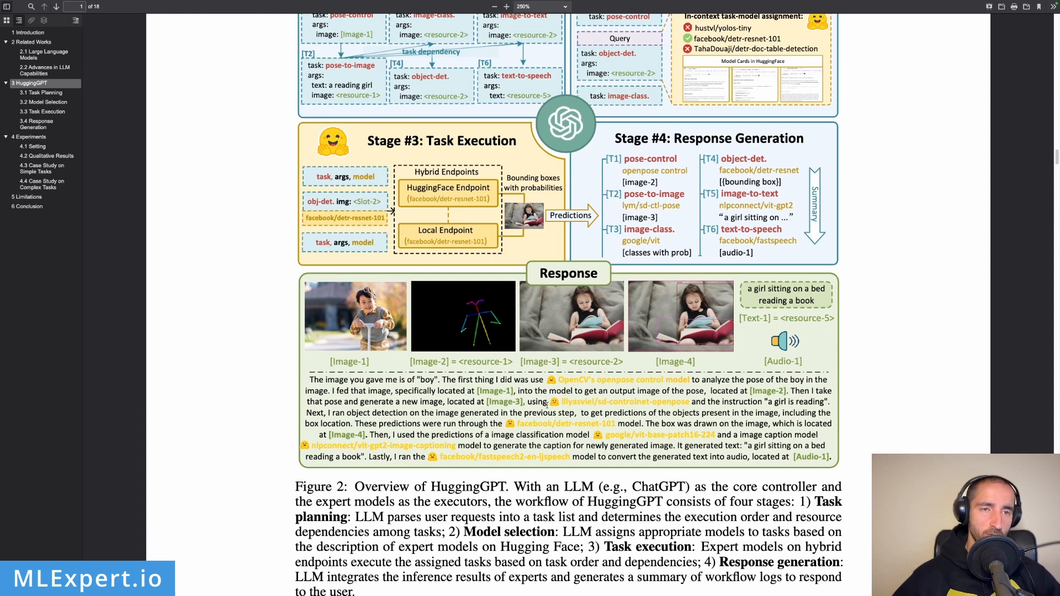
pyautogui.moveTo(643, 402)
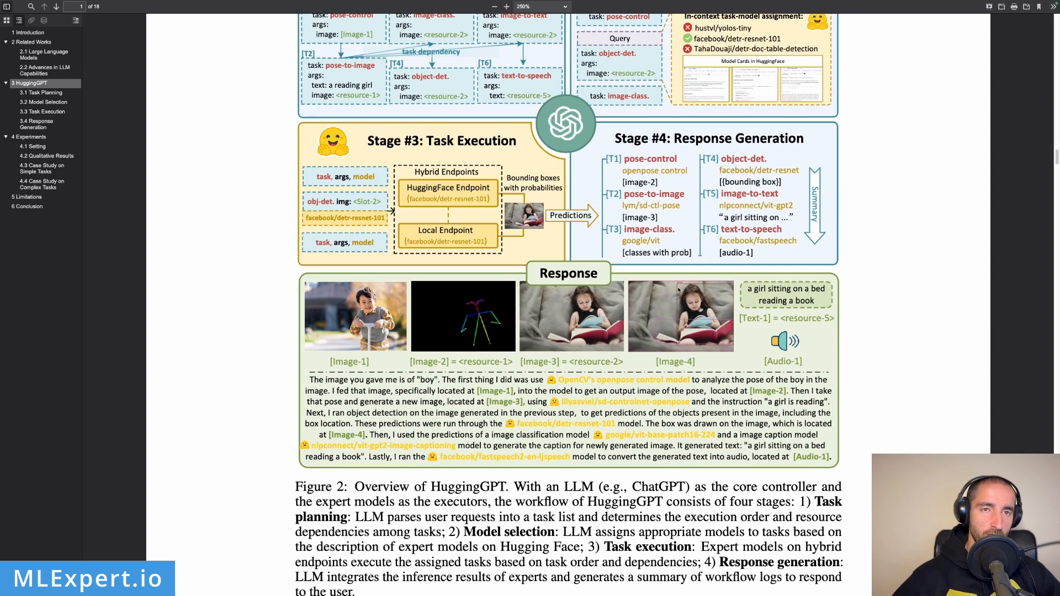
pyautogui.moveTo(706, 342)
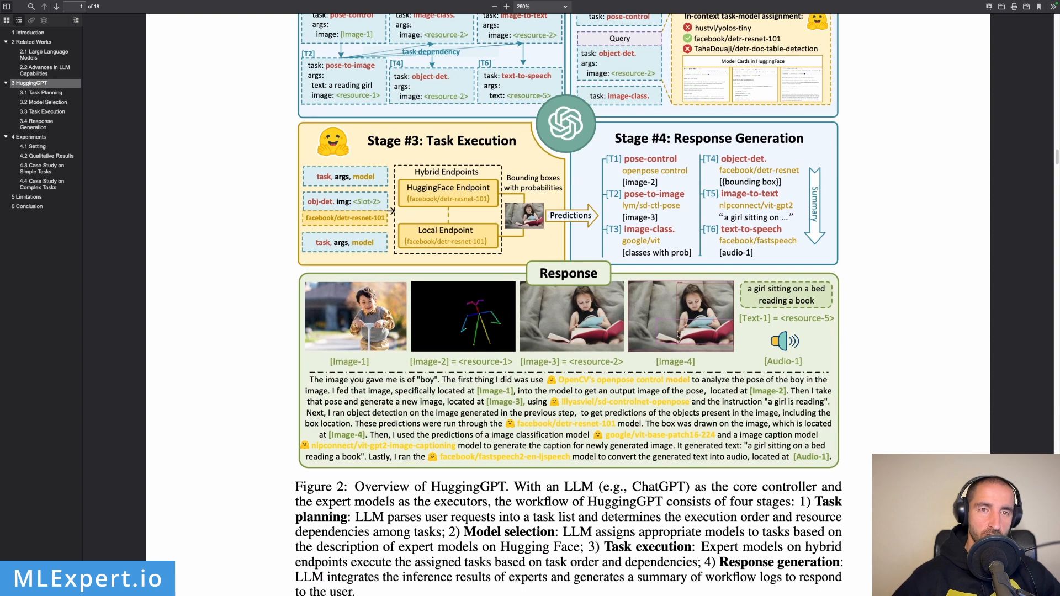
pyautogui.moveTo(740, 378)
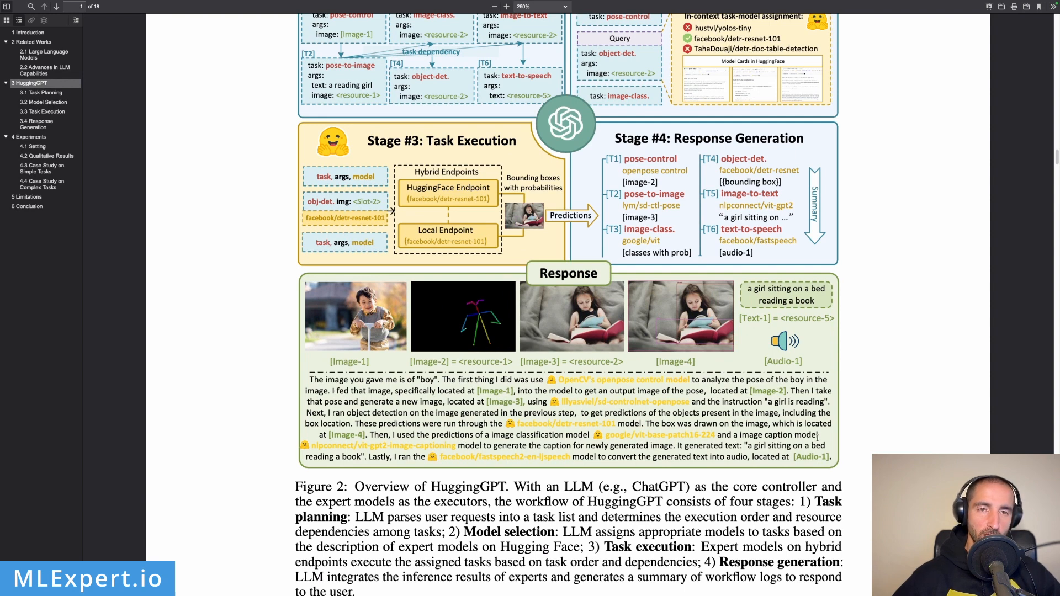
pyautogui.moveTo(462, 452)
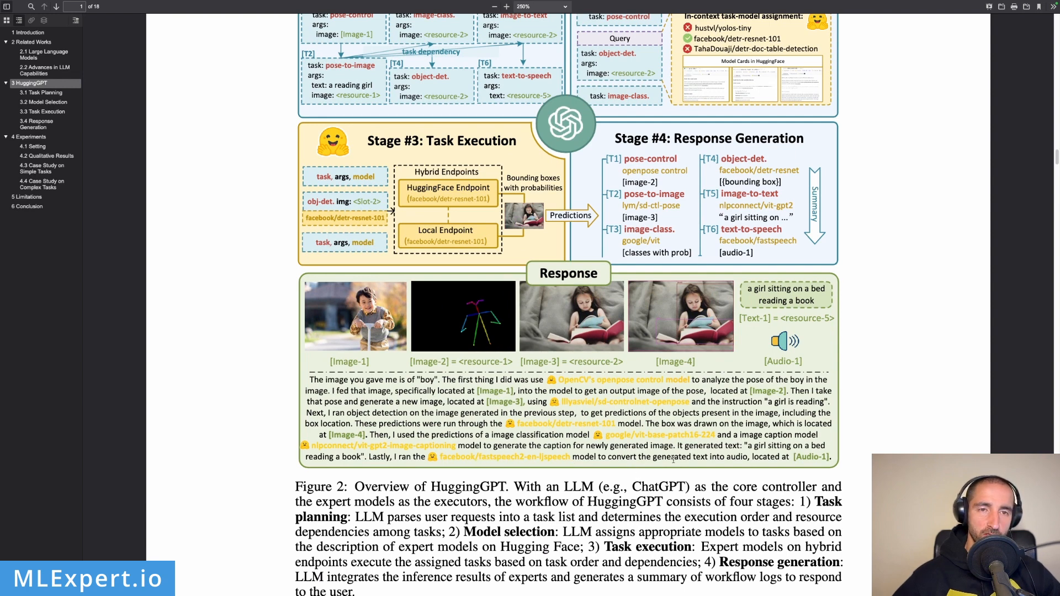
pyautogui.doubleClick(751, 447)
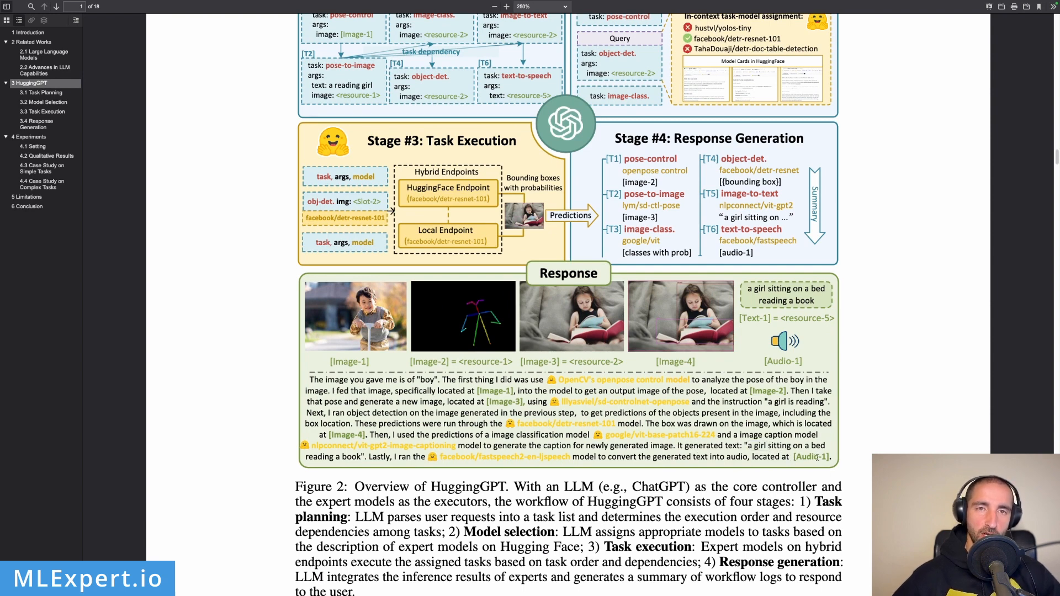
pyautogui.rightClick(782, 340)
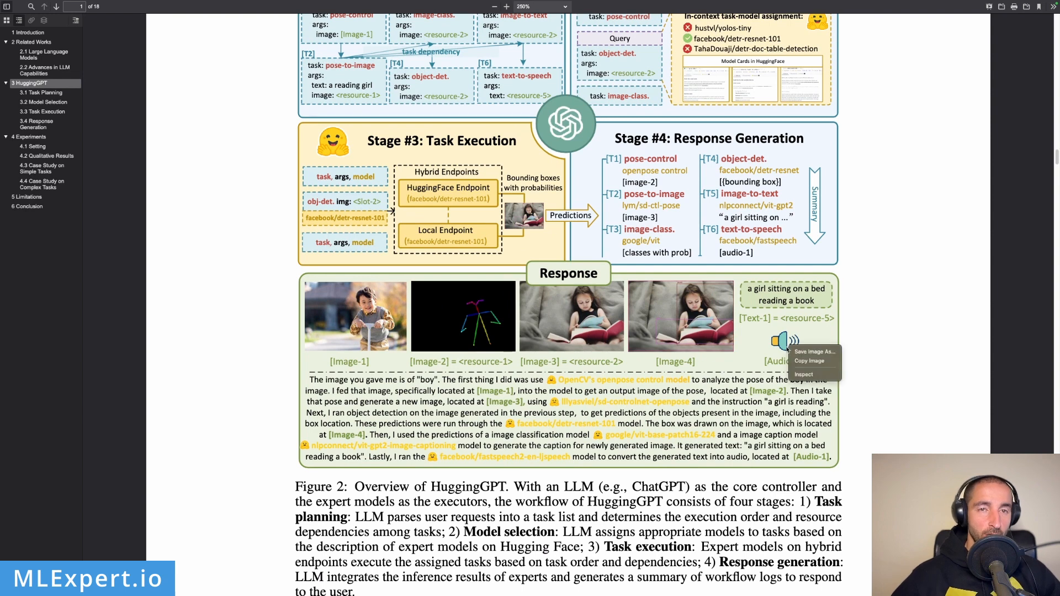
pyautogui.click(742, 368)
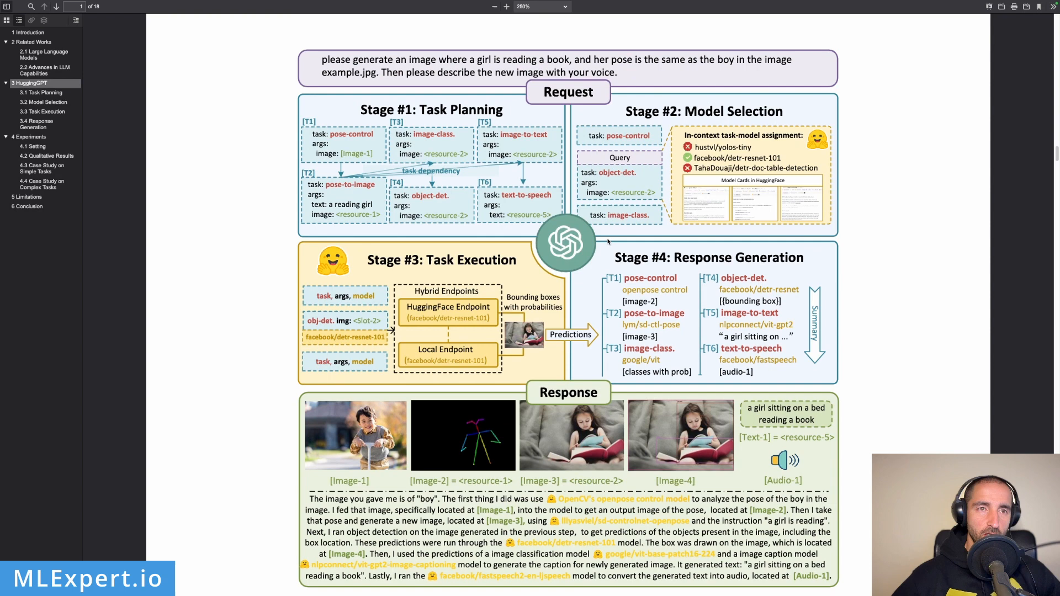
pyautogui.moveTo(570, 243)
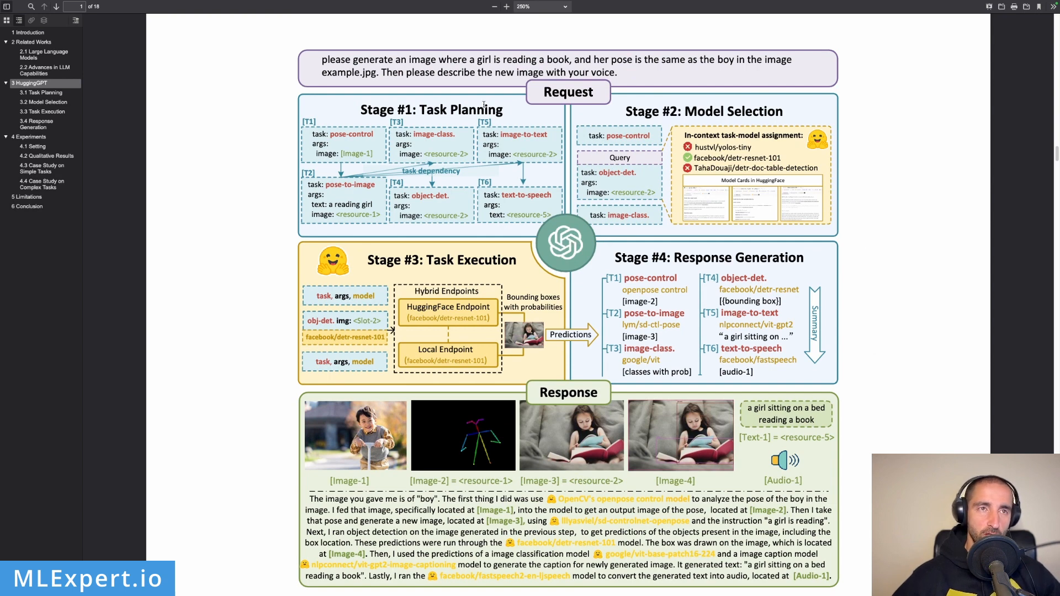
pyautogui.moveTo(541, 165)
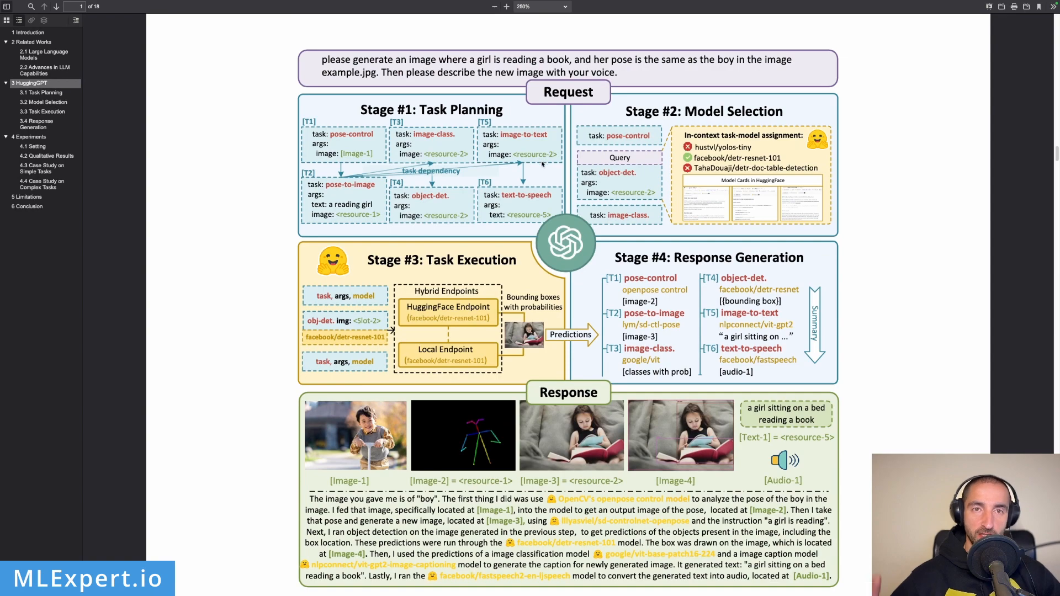
pyautogui.moveTo(625, 241)
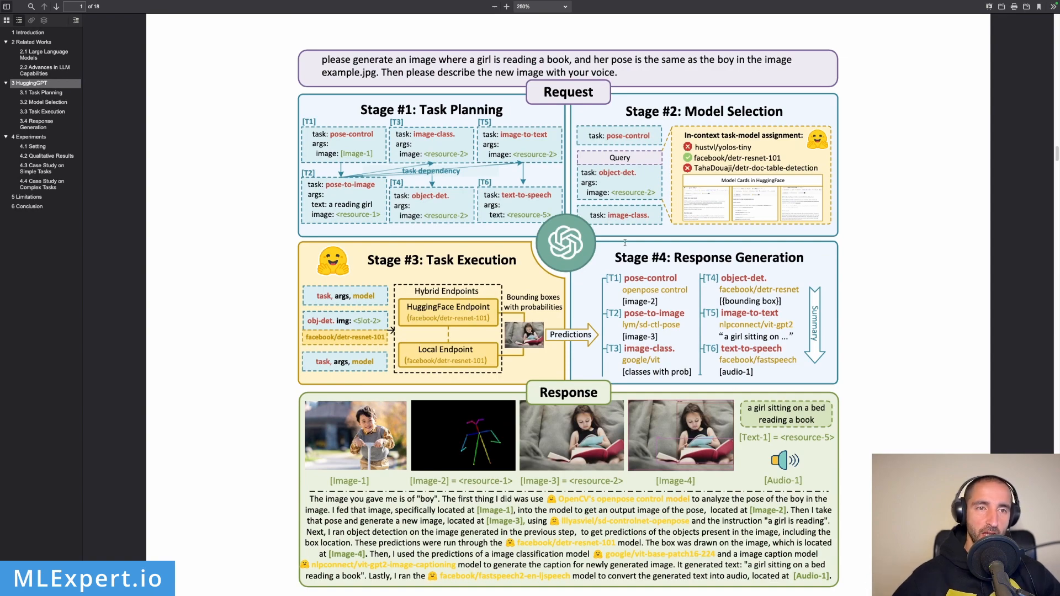
# Scroll past Figure 2 to its caption and the NLP, CV, audio and video task tables on page 5
pyautogui.scroll(-3)
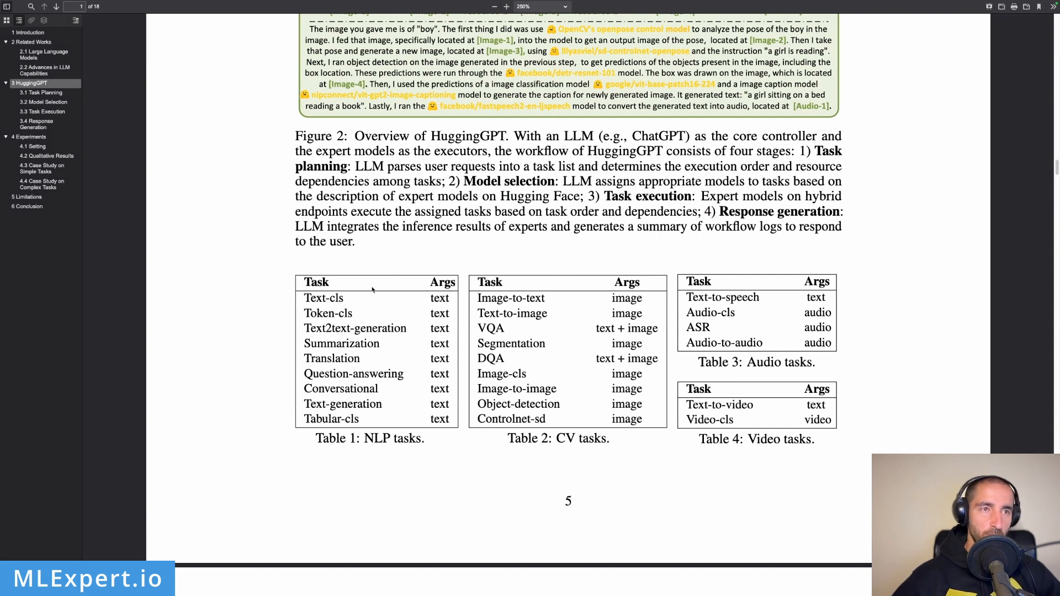
pyautogui.moveTo(714, 338)
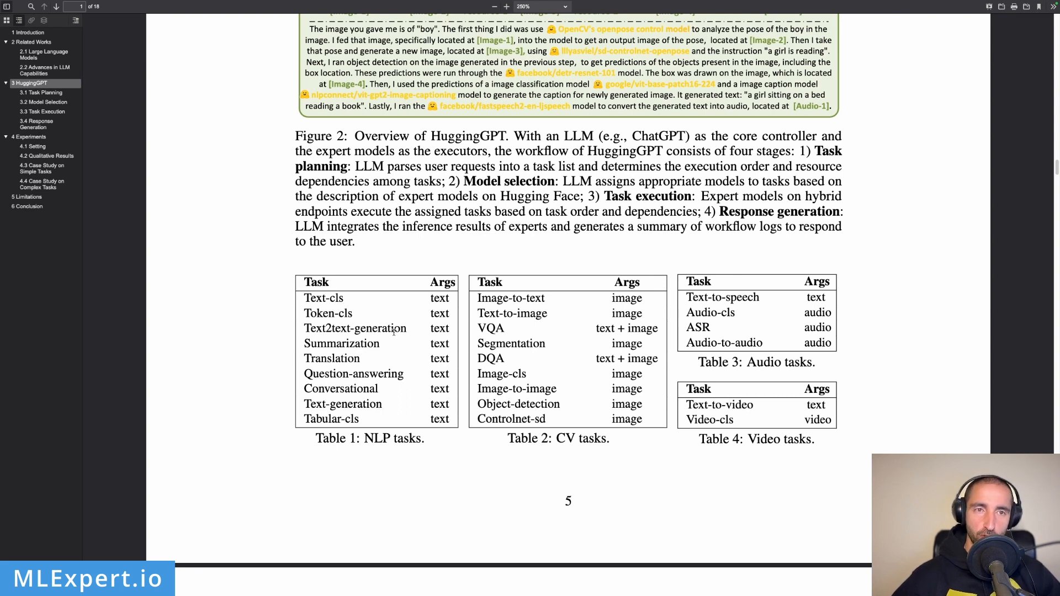
pyautogui.moveTo(474, 313)
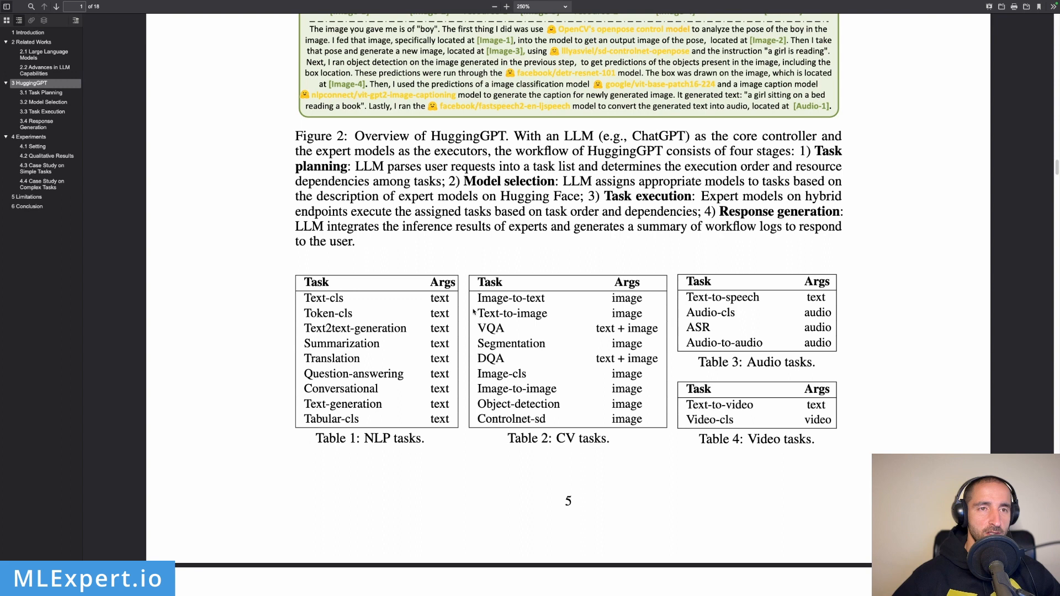
pyautogui.moveTo(600, 368)
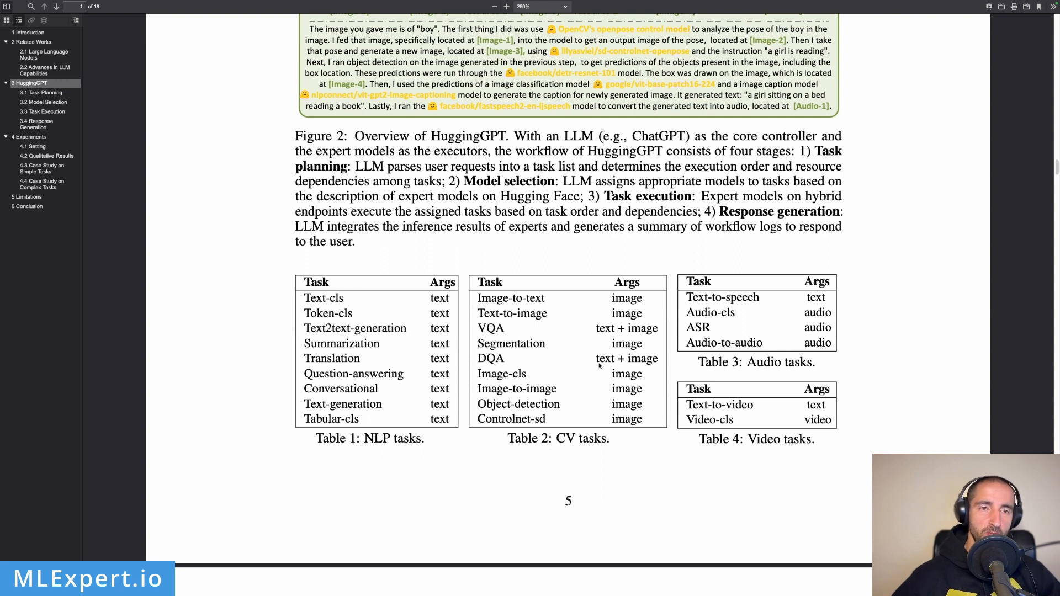
pyautogui.moveTo(465, 389)
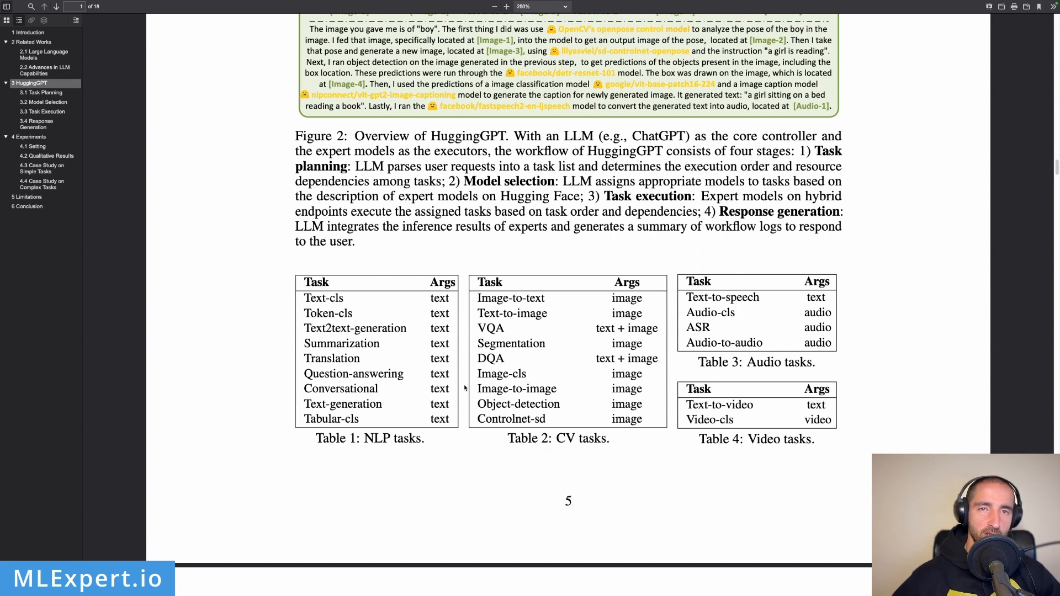
pyautogui.moveTo(843, 382)
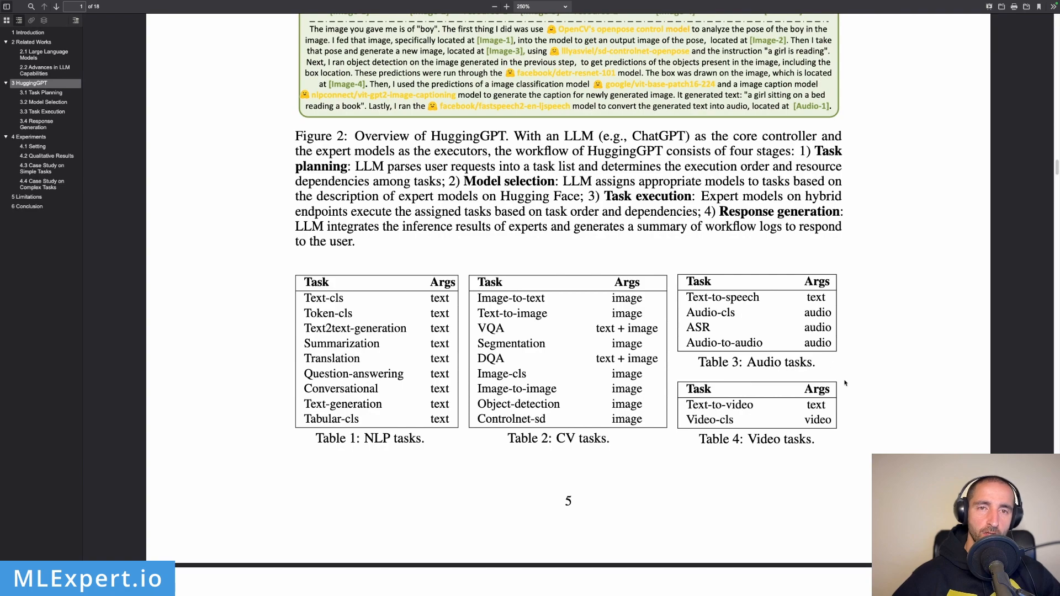
# Scroll through Figure 4 and section 4.1 Setting to the Figure 5 zebra-counting query
pyautogui.scroll(-3)
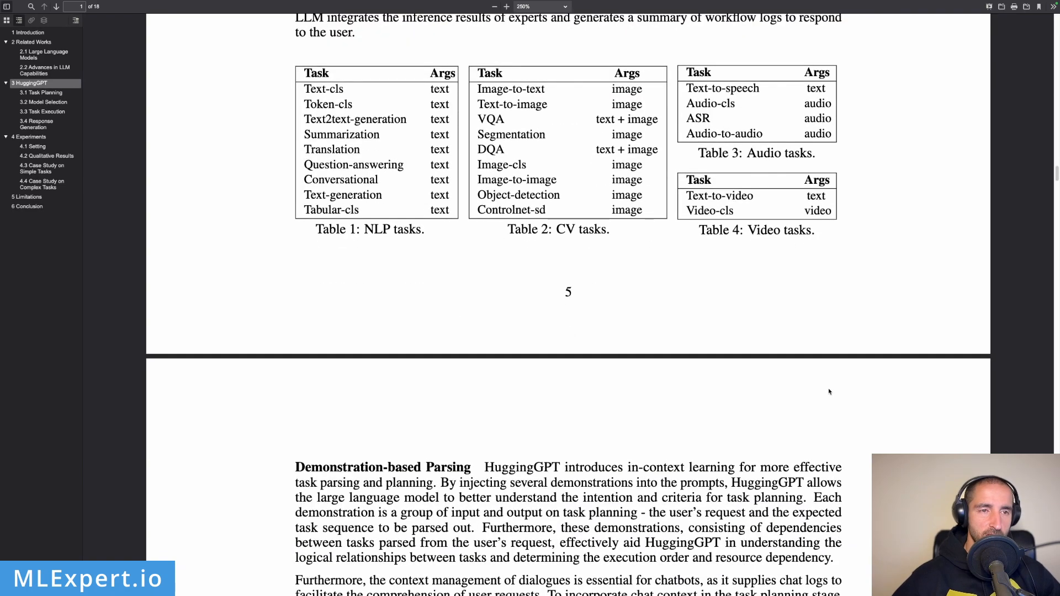
pyautogui.scroll(-3)
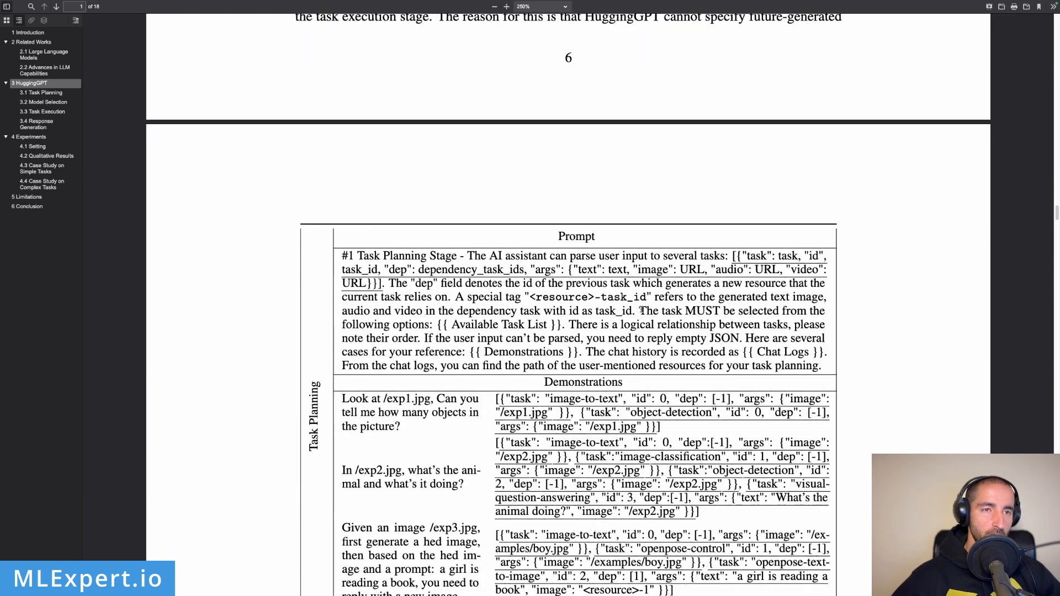
pyautogui.scroll(-3)
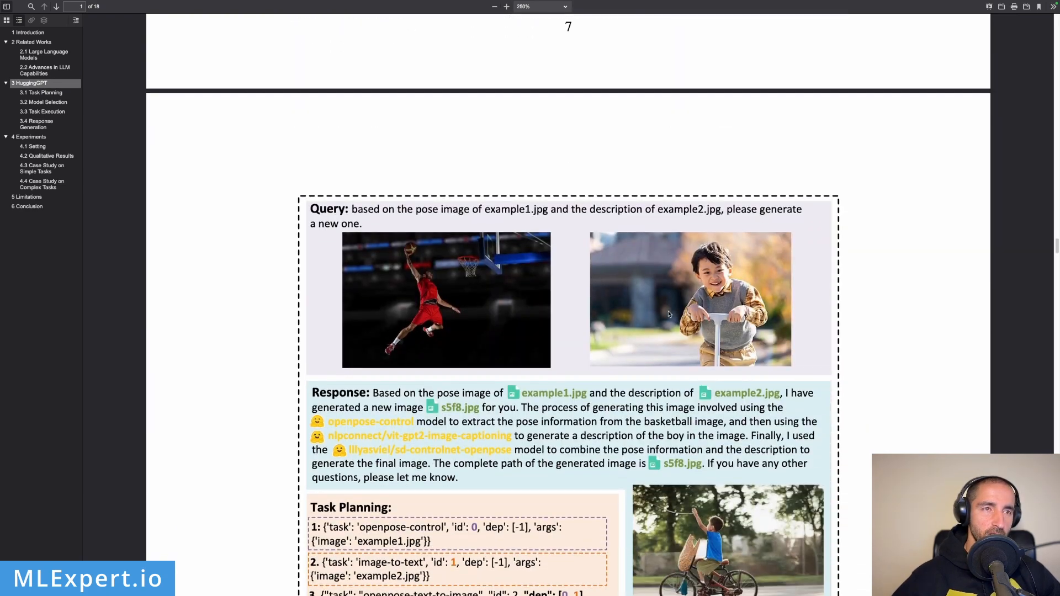
pyautogui.scroll(-3)
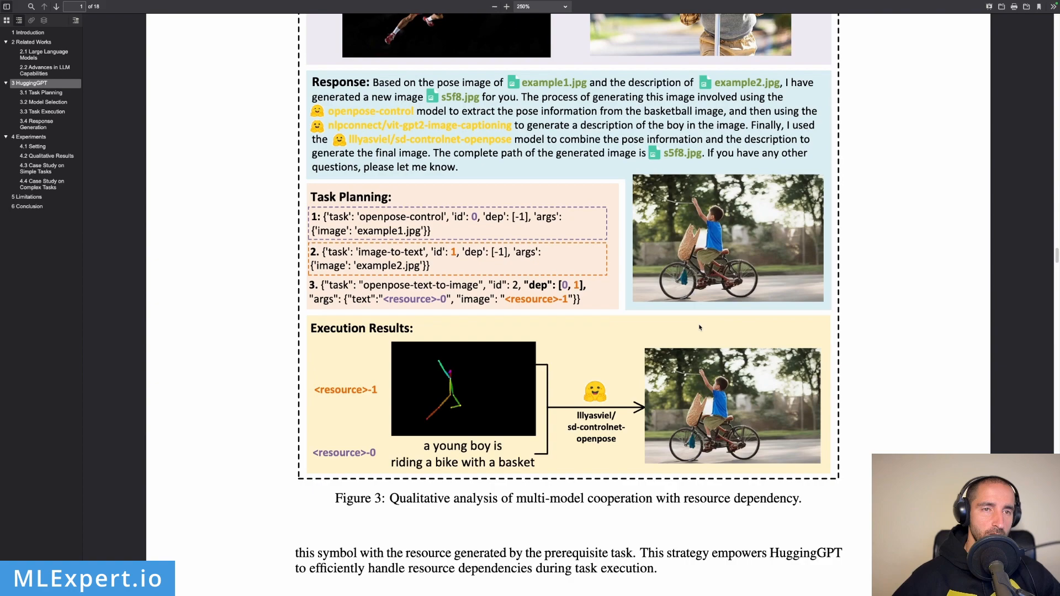
pyautogui.scroll(-3)
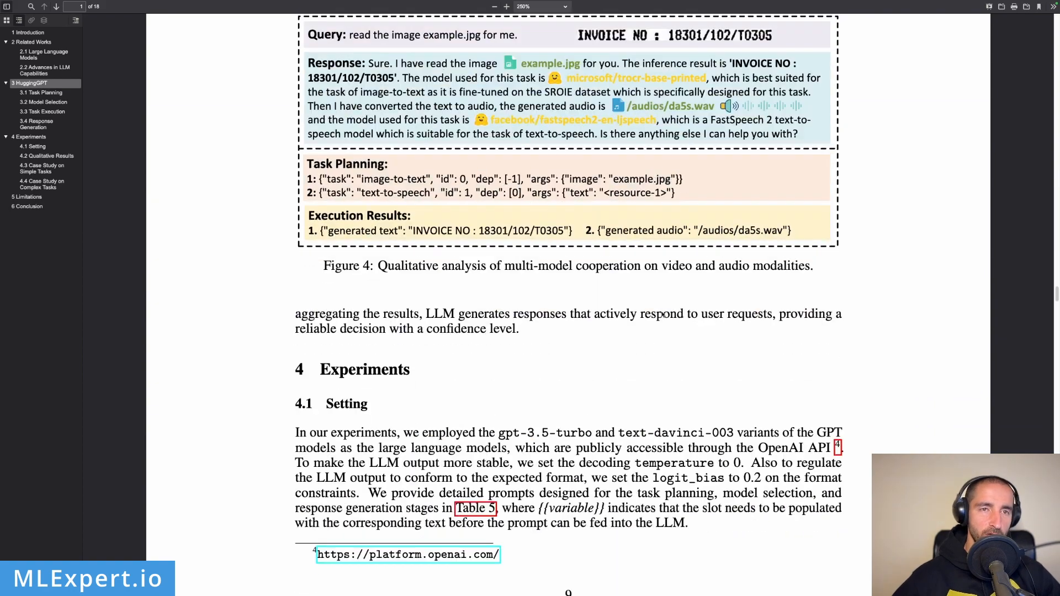
pyautogui.scroll(-3)
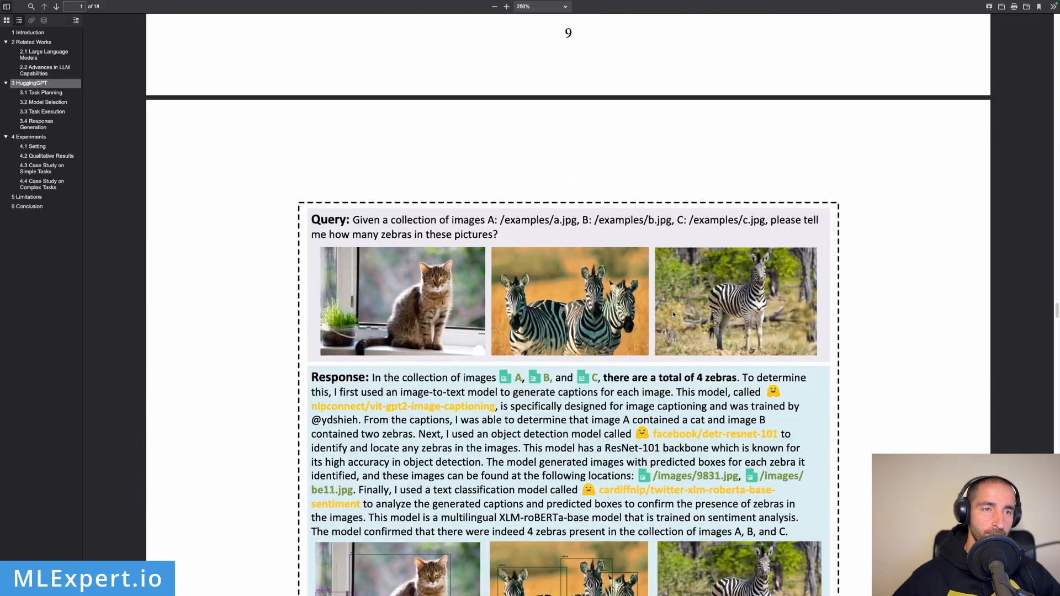
pyautogui.scroll(-3)
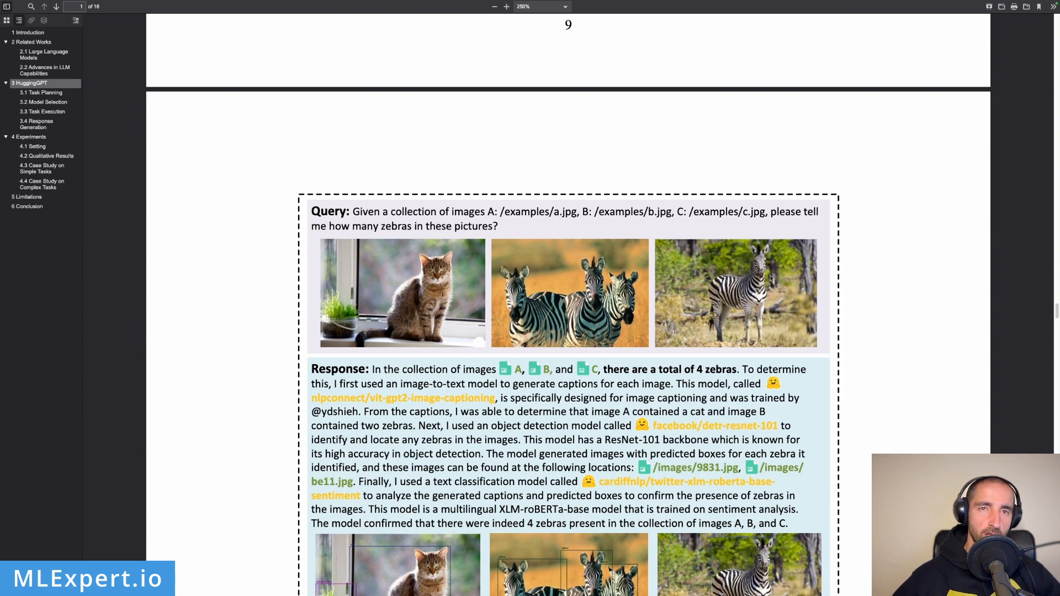
pyautogui.moveTo(676, 274)
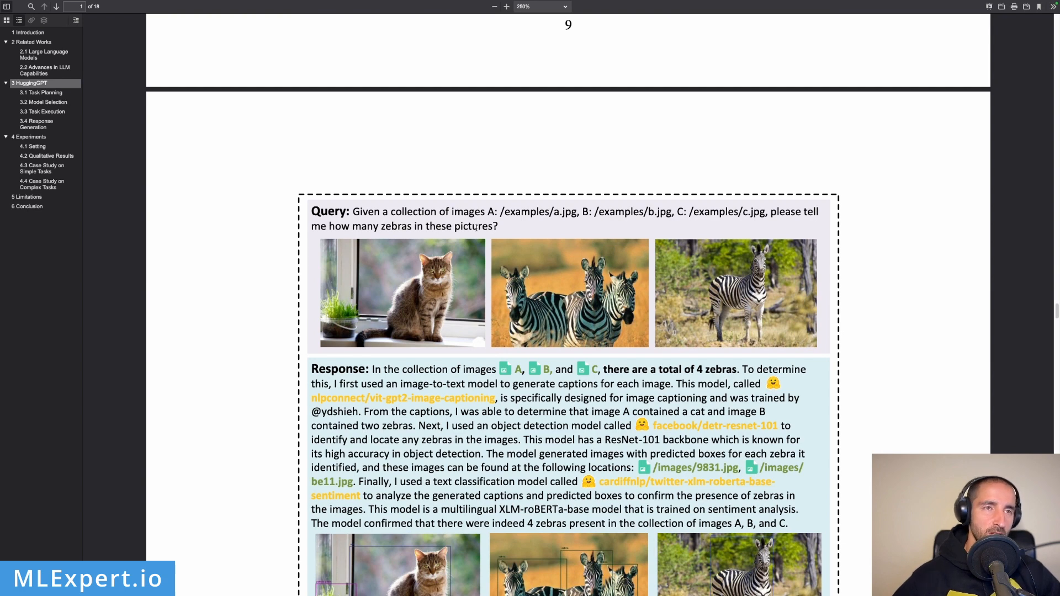
# Scroll so Figure 5, its detection images, caption and the 4.2 Qualitative Results heading are fully visible
pyautogui.scroll(-3)
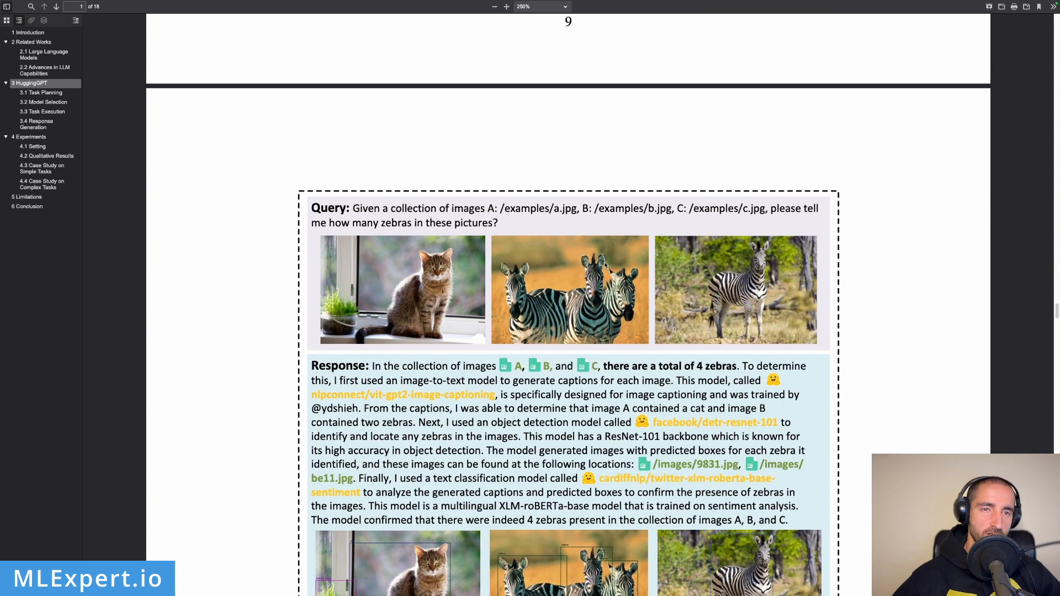
pyautogui.scroll(-3)
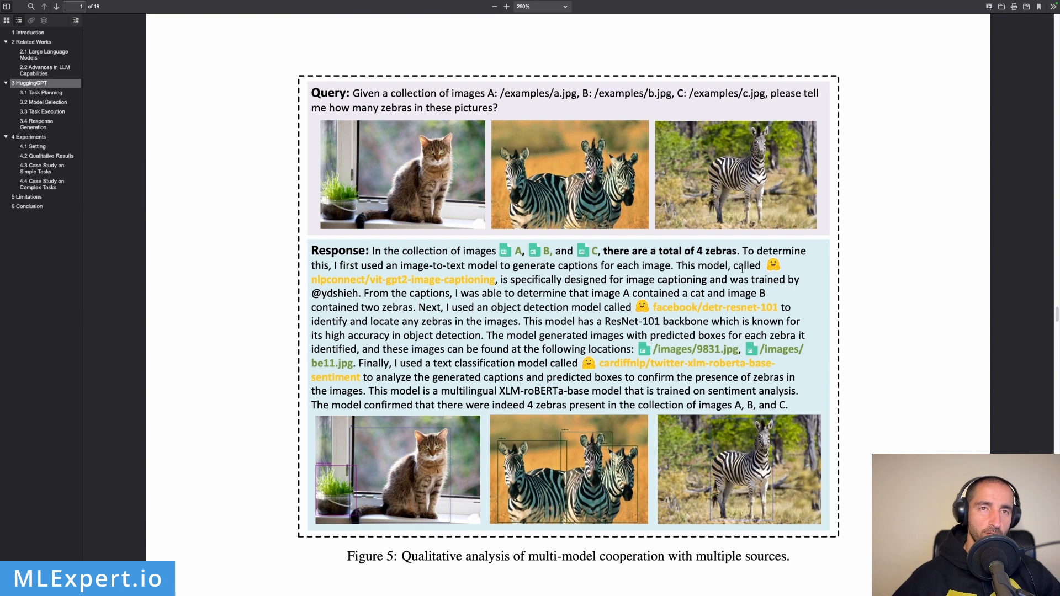
pyautogui.moveTo(412, 278)
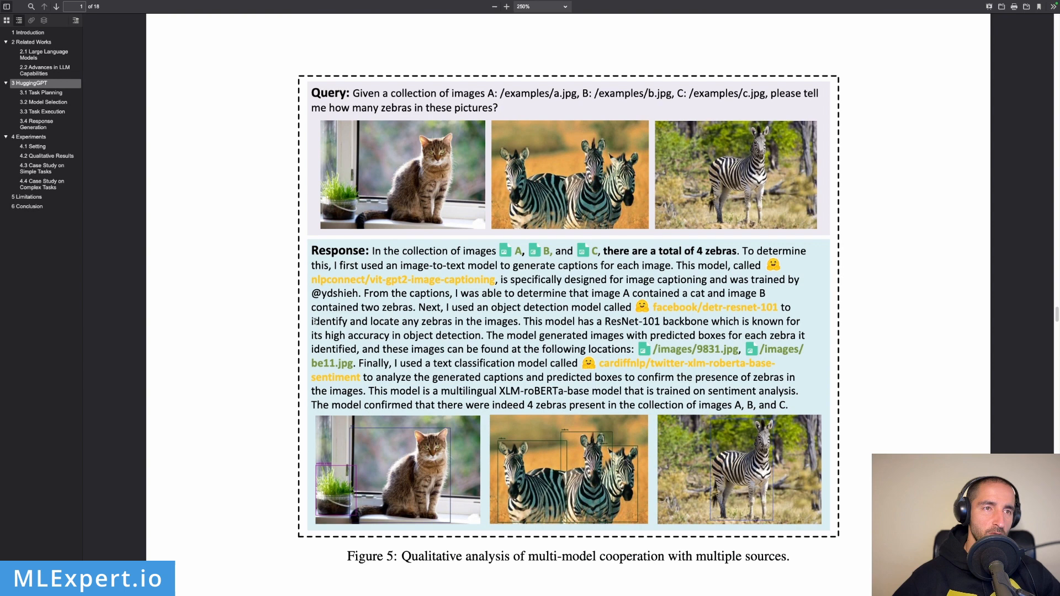
pyautogui.scroll(-3)
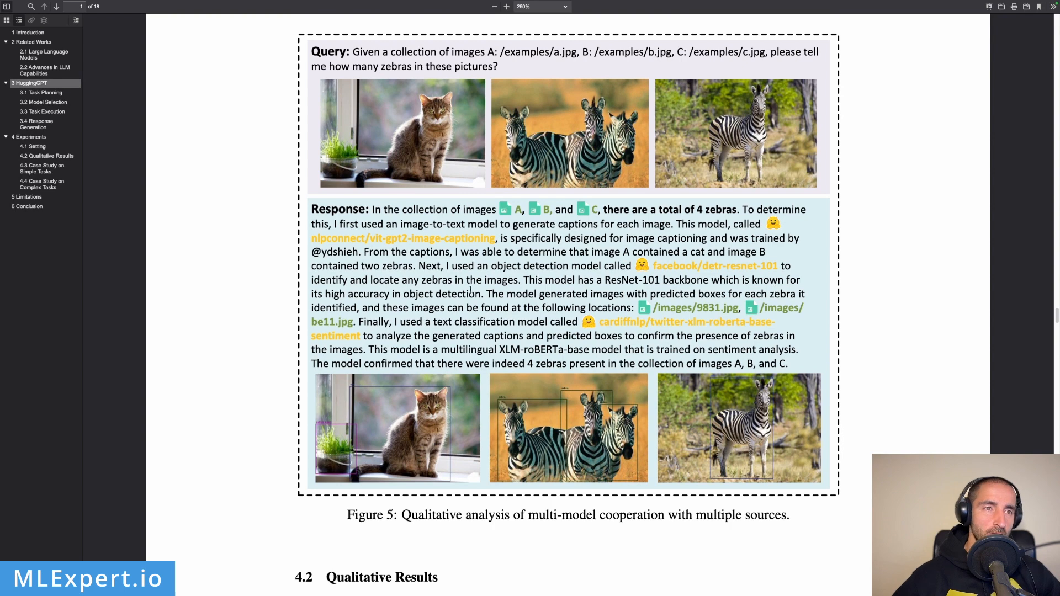
pyautogui.moveTo(572, 317)
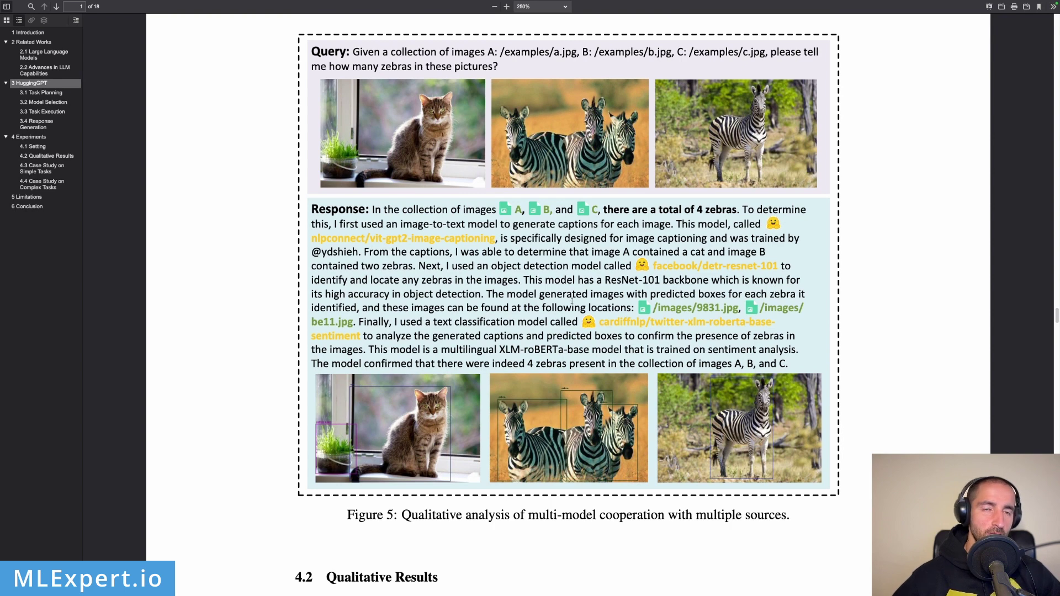
pyautogui.moveTo(747, 296)
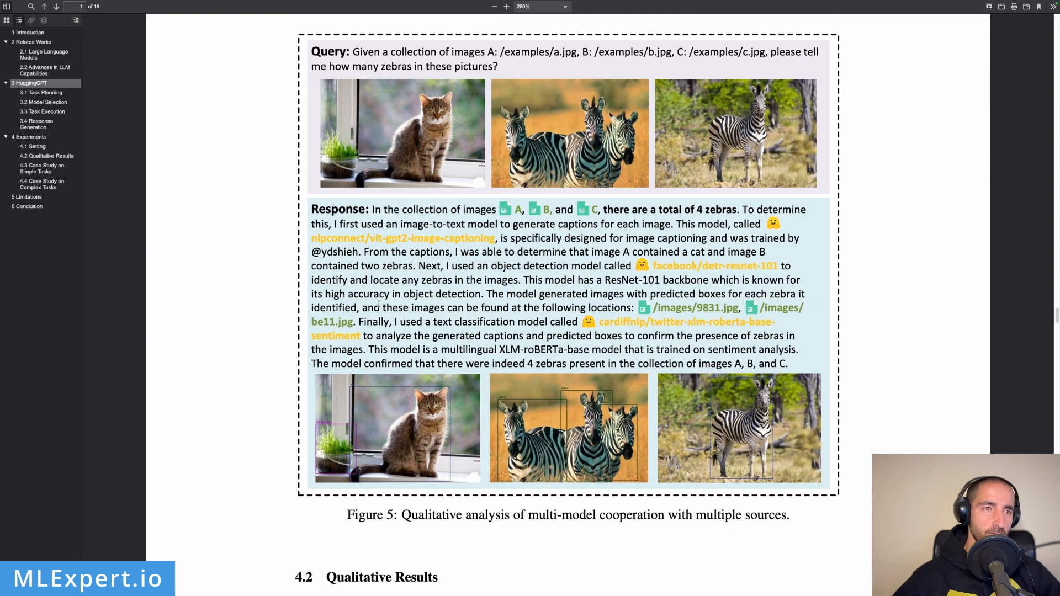
pyautogui.moveTo(609, 303)
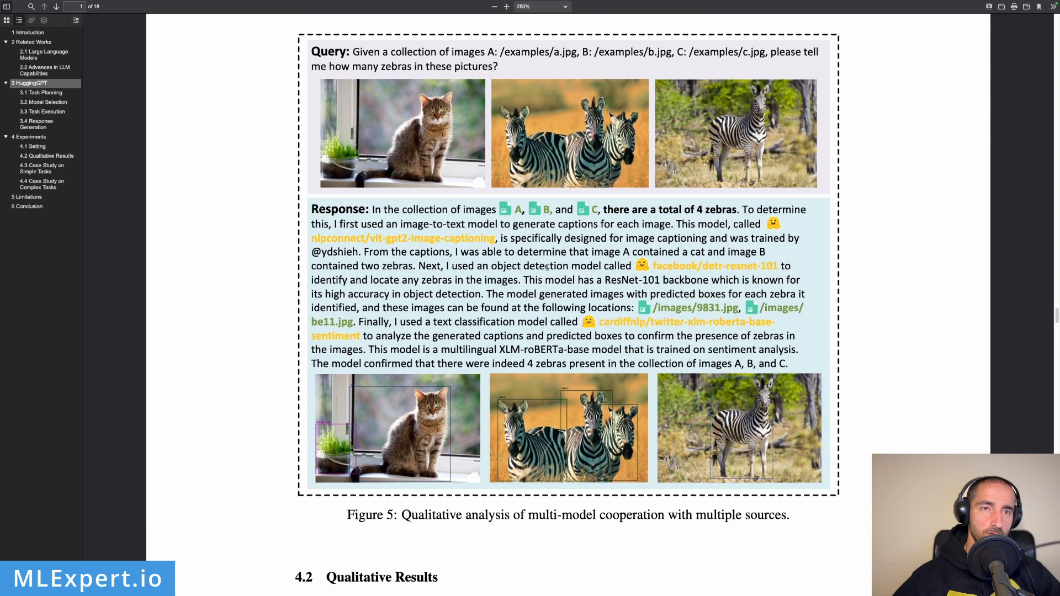
pyautogui.doubleClick(375, 295)
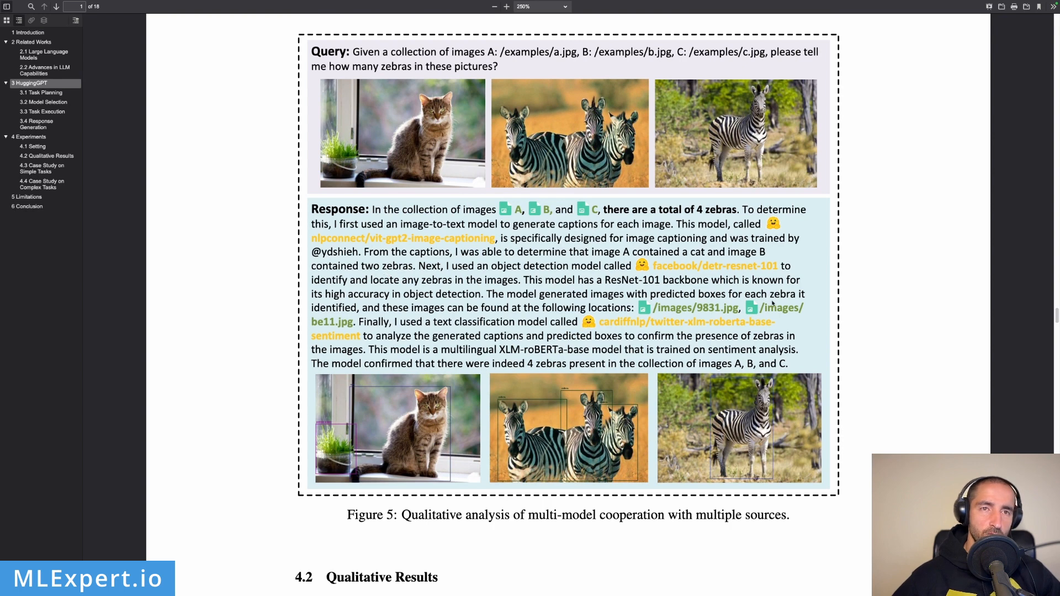
pyautogui.moveTo(397, 305)
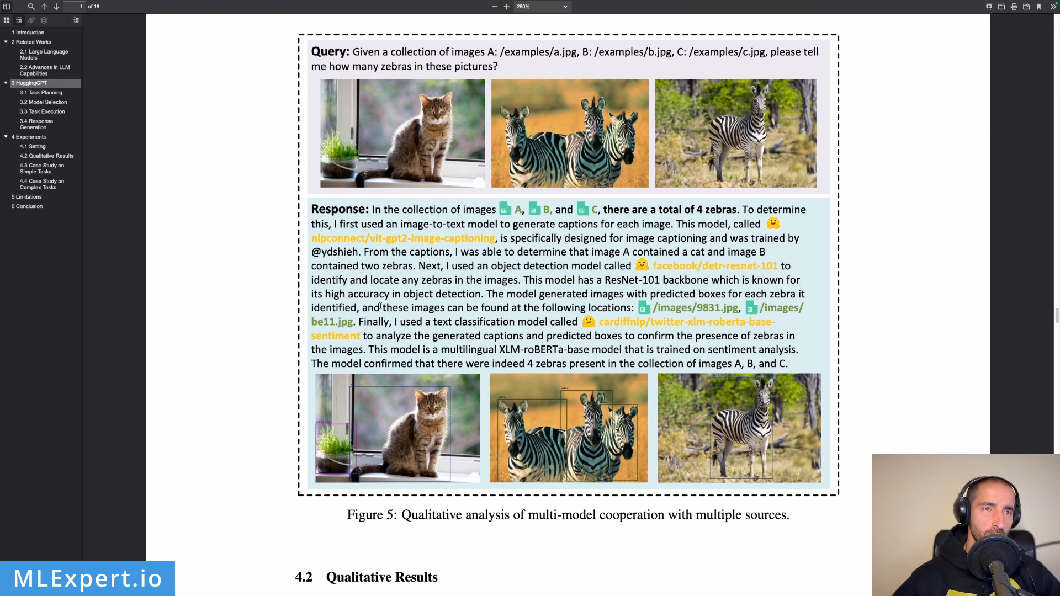
pyautogui.moveTo(733, 326)
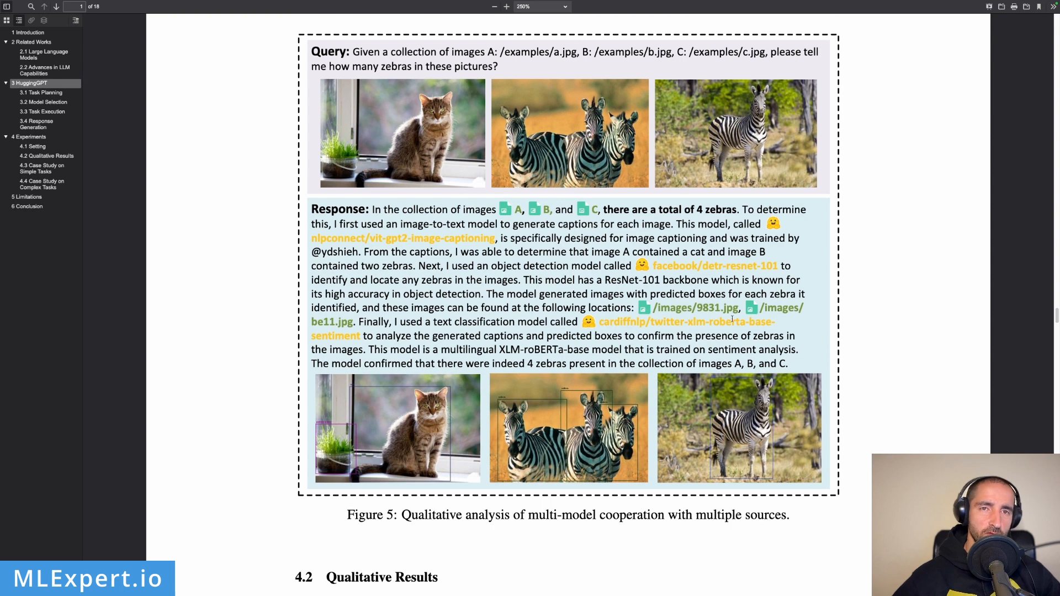
pyautogui.moveTo(626, 447)
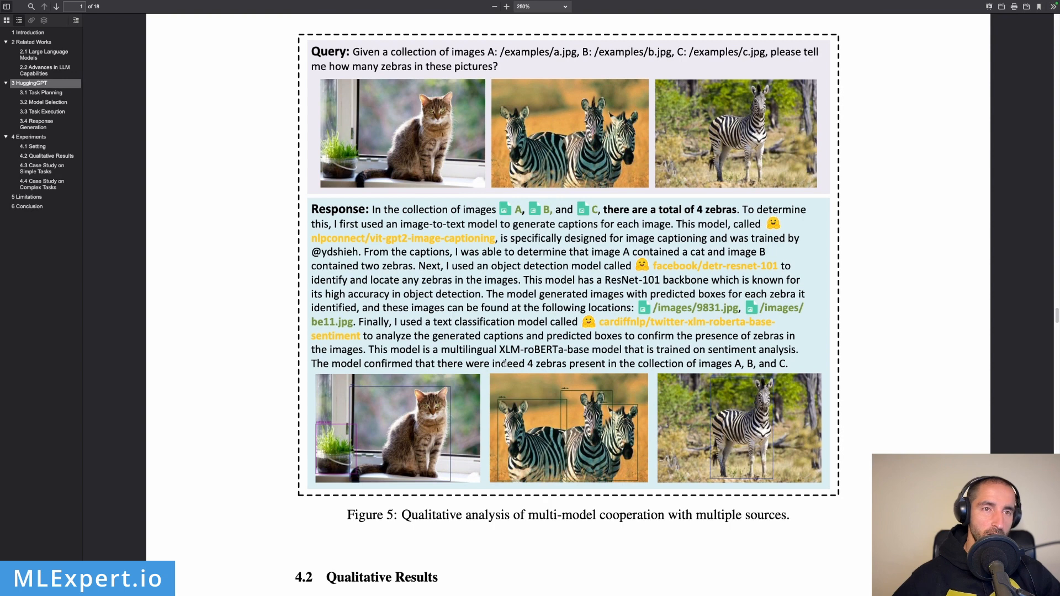
pyautogui.moveTo(543, 364)
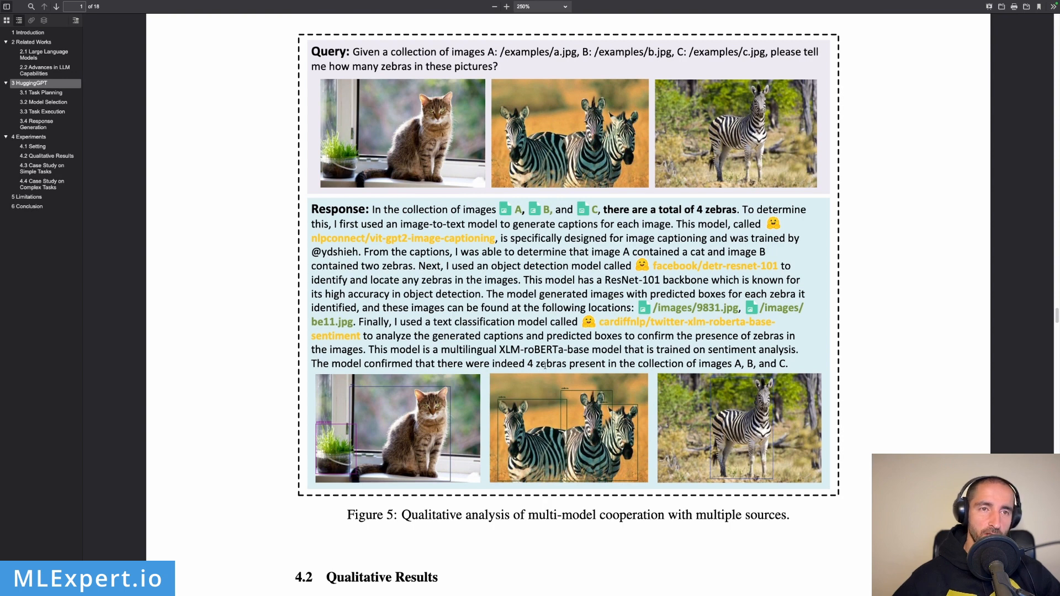
pyautogui.moveTo(602, 381)
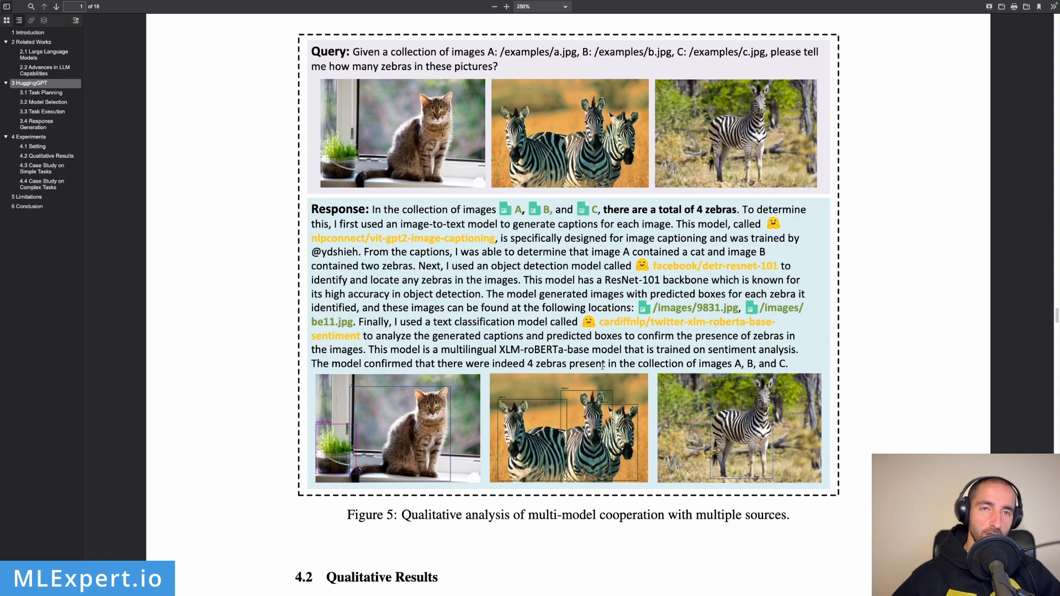
# Scroll past section 4.2 and the case-study figures to section 5 Limitations and the start of the Conclusion
pyautogui.scroll(-3)
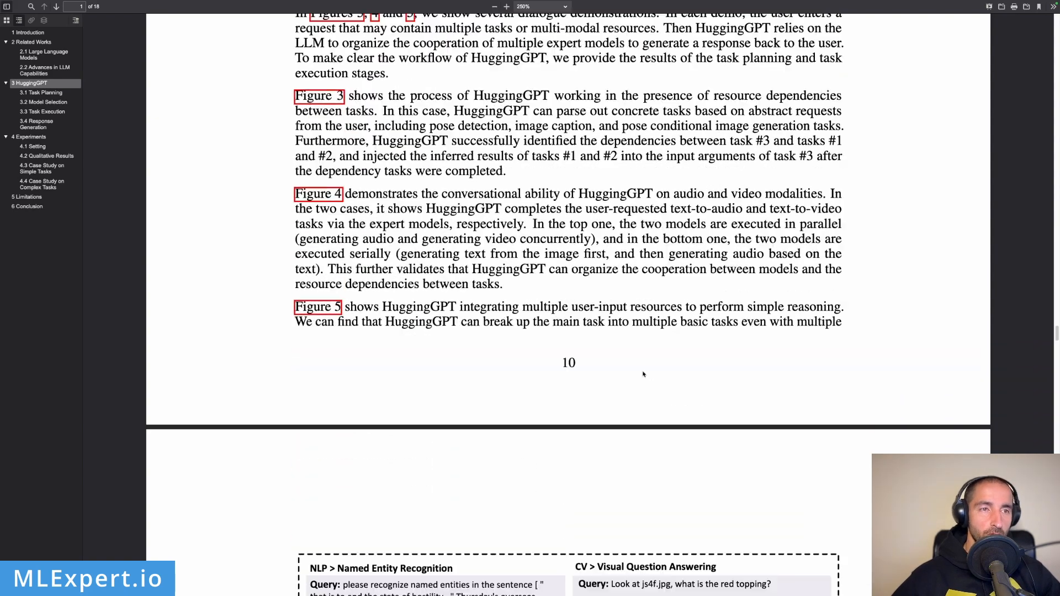
pyautogui.scroll(-3)
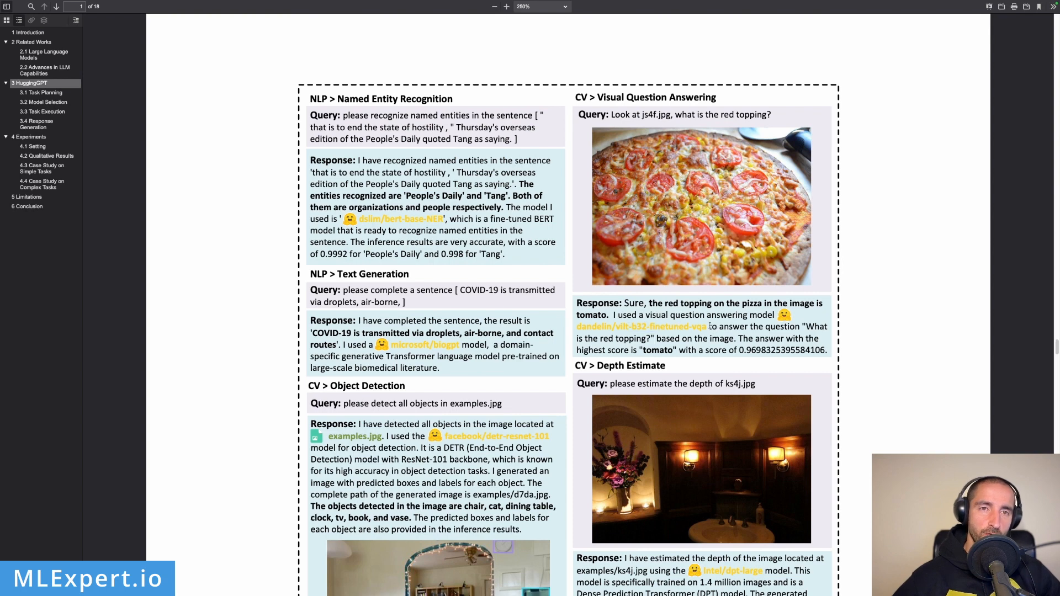
pyautogui.moveTo(771, 329)
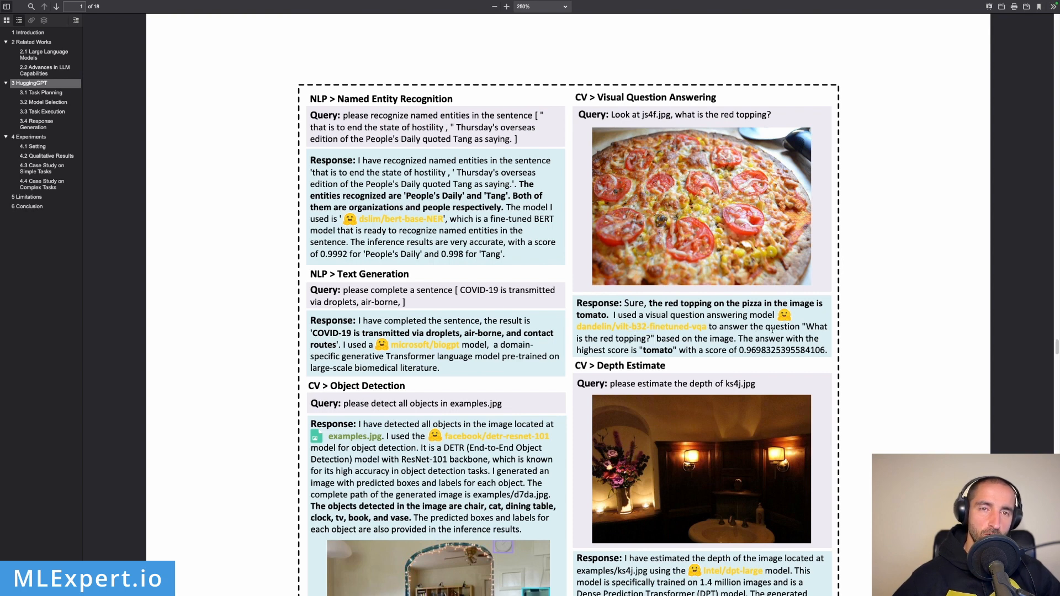
pyautogui.doubleClick(733, 326)
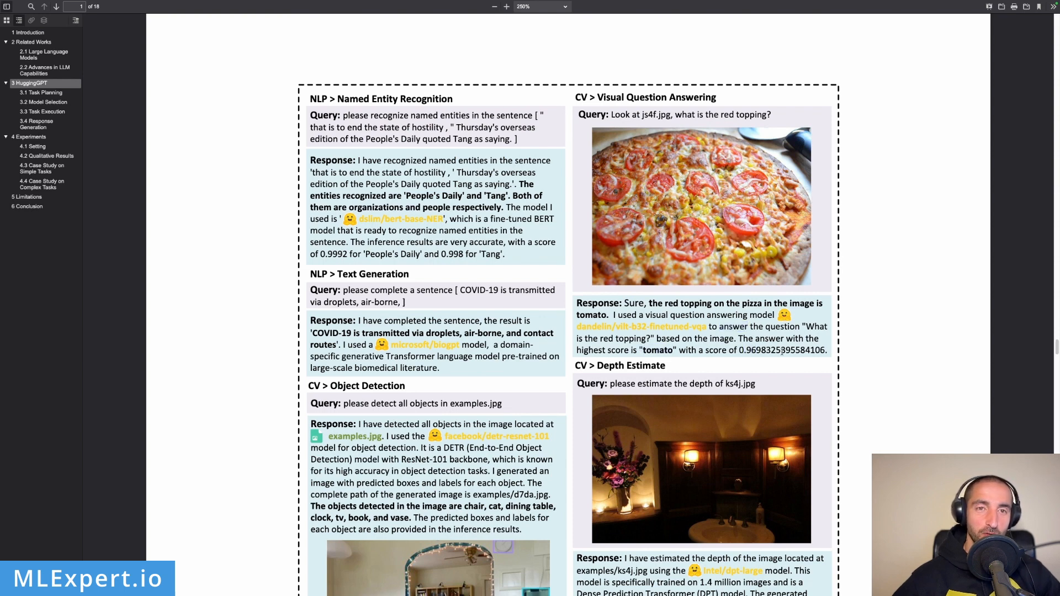
pyautogui.moveTo(806, 375)
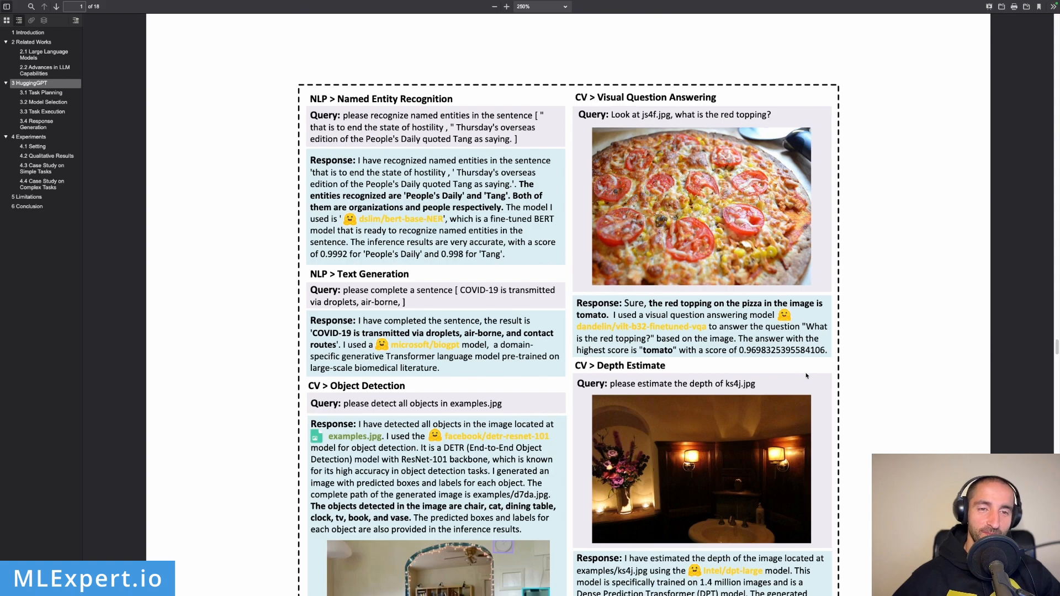
pyautogui.scroll(-3)
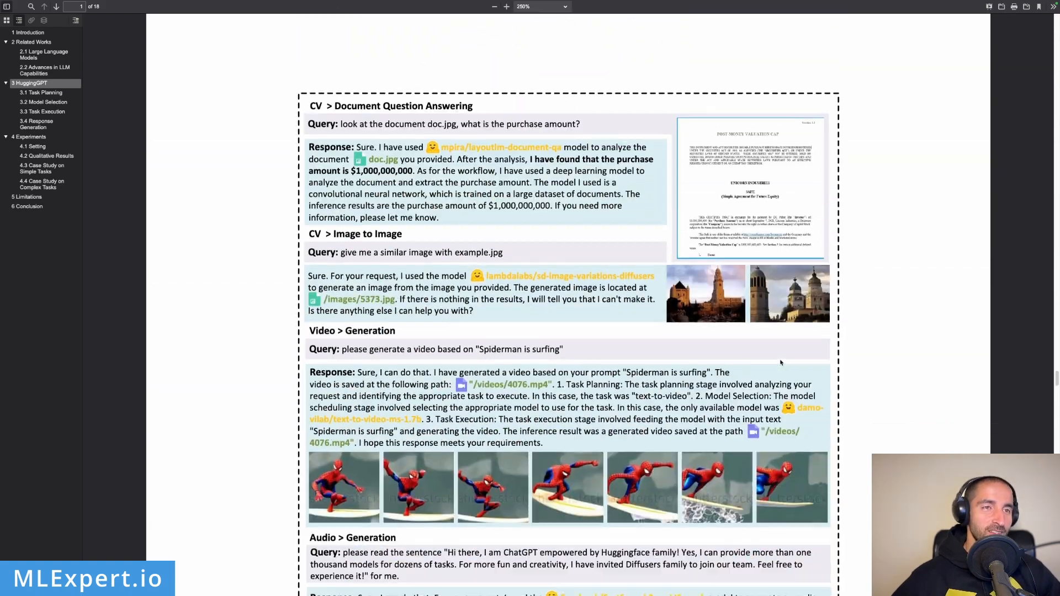
pyautogui.scroll(-3)
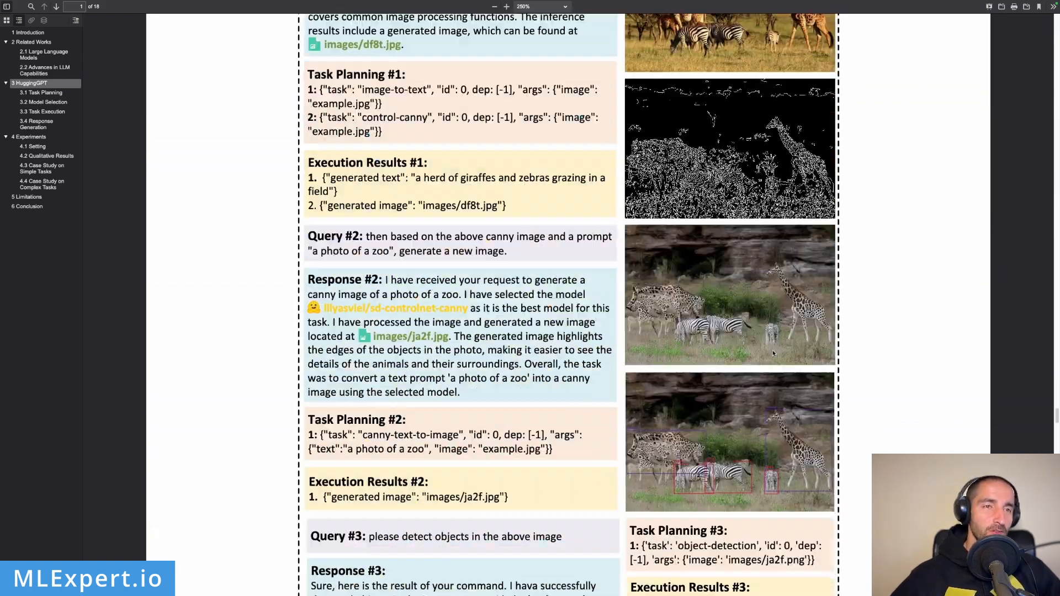
pyautogui.scroll(-3)
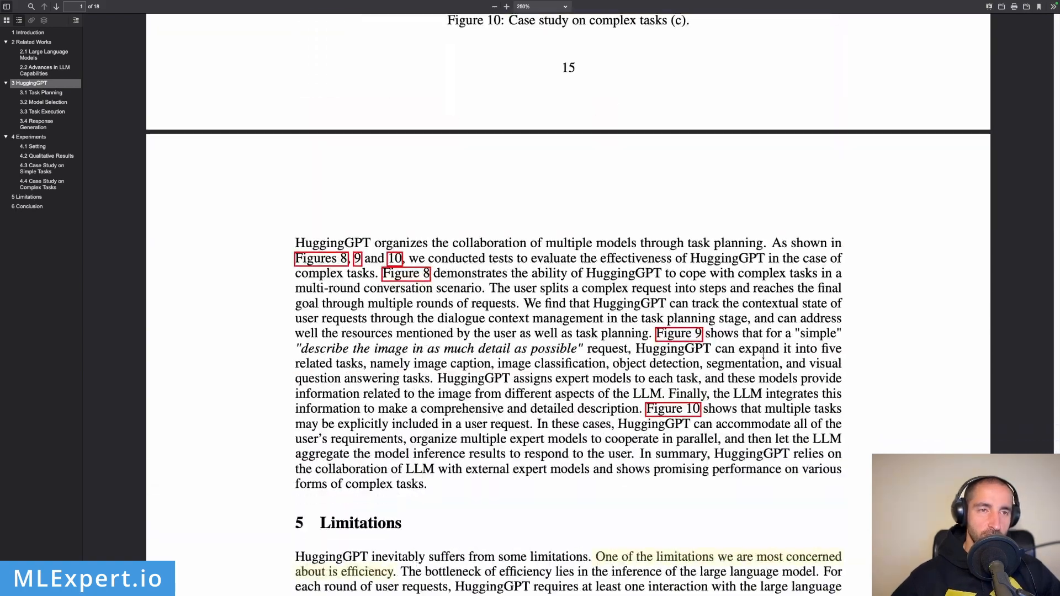
pyautogui.scroll(-3)
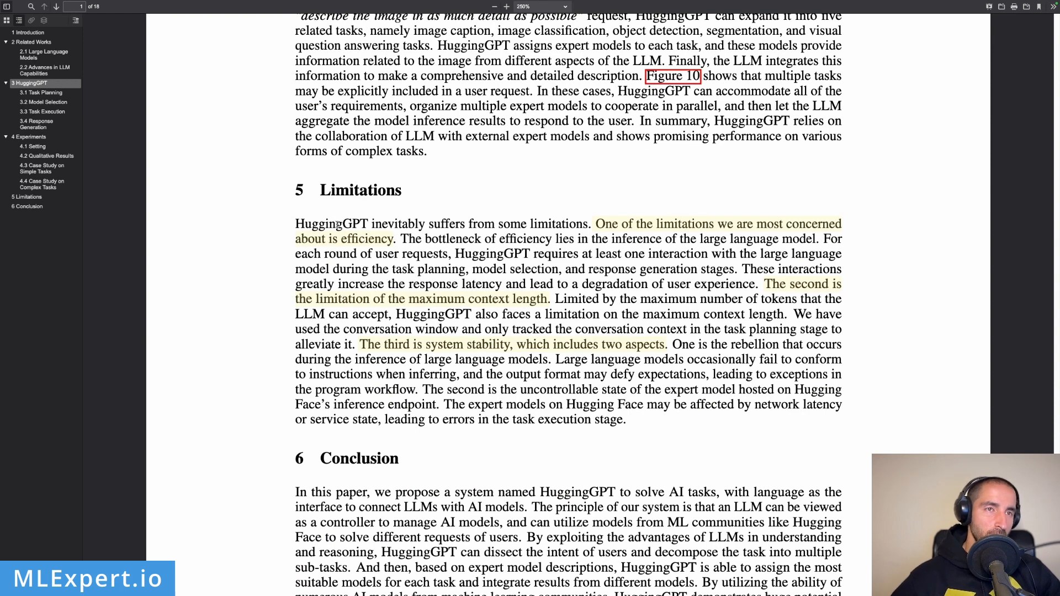
pyautogui.moveTo(550, 217)
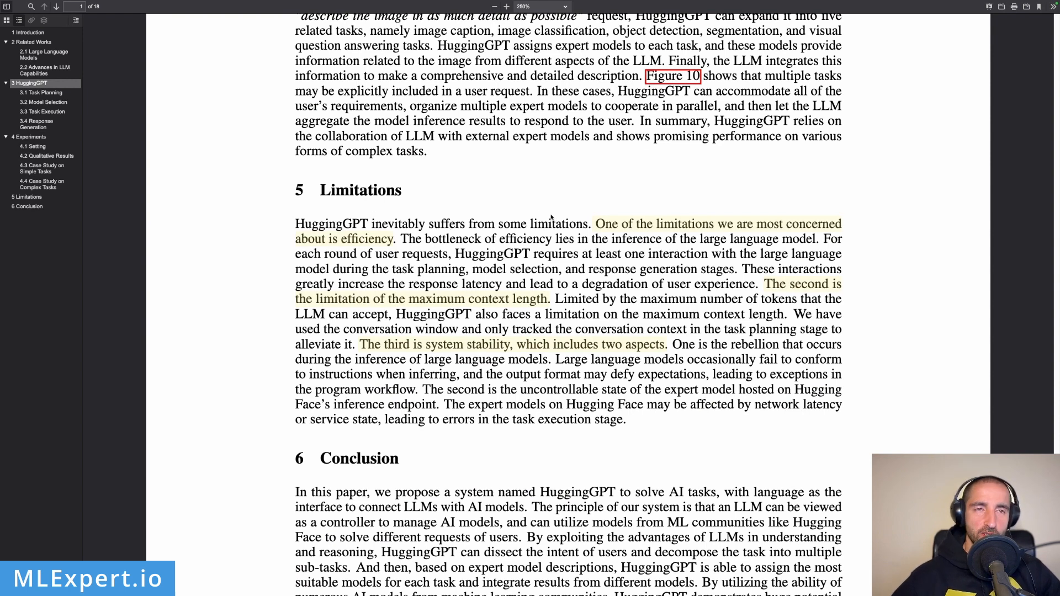
pyautogui.moveTo(691, 229)
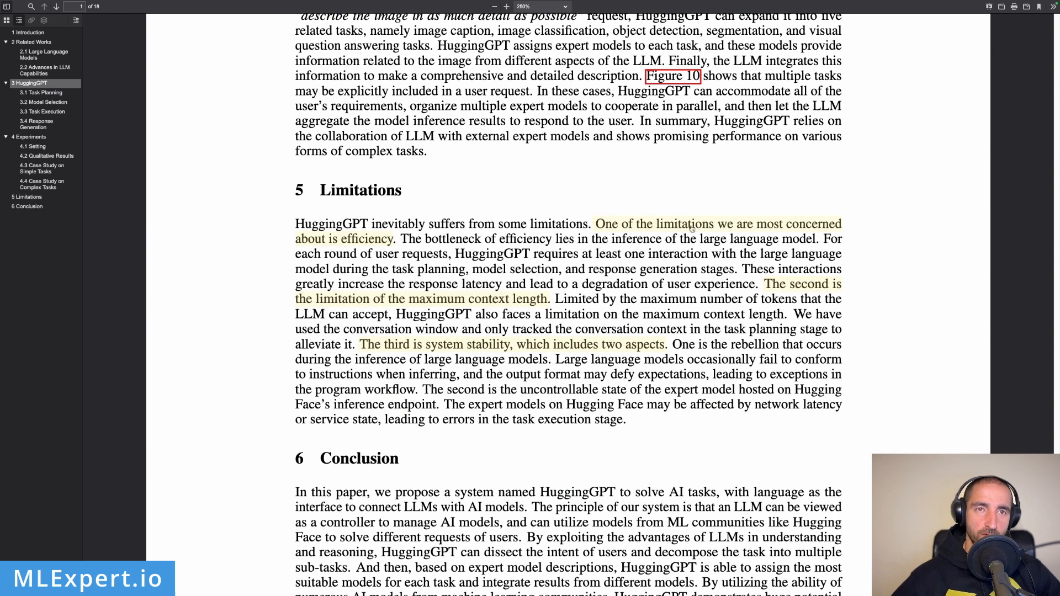
pyautogui.moveTo(775, 232)
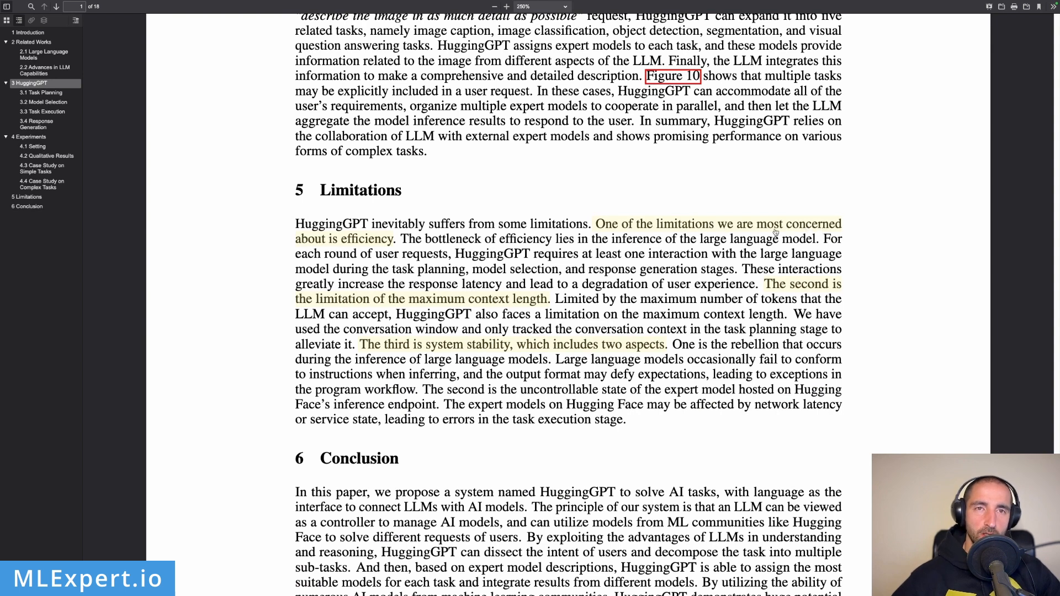
pyautogui.moveTo(367, 249)
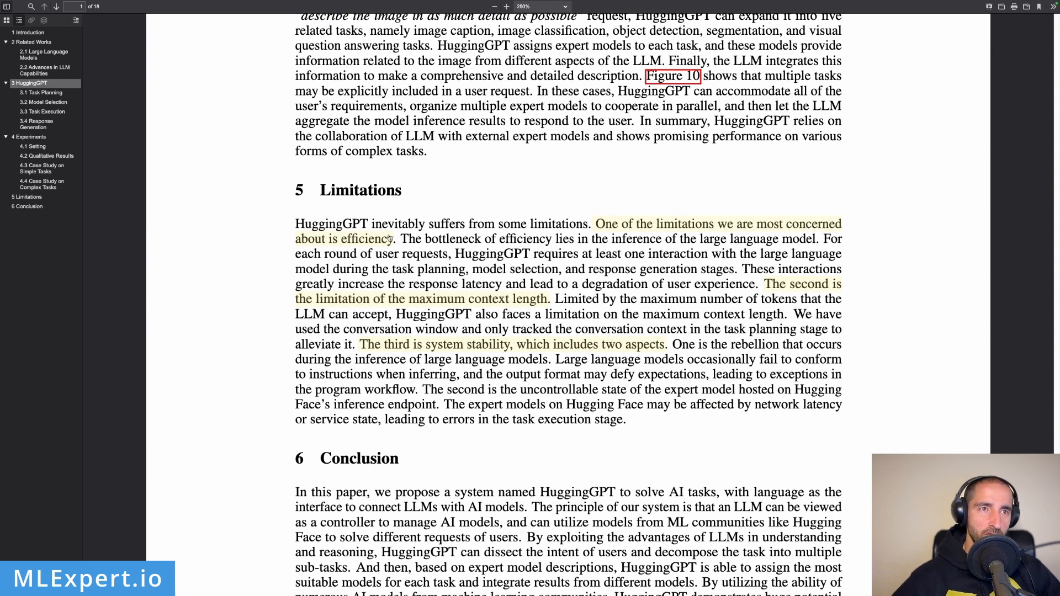
pyautogui.moveTo(658, 248)
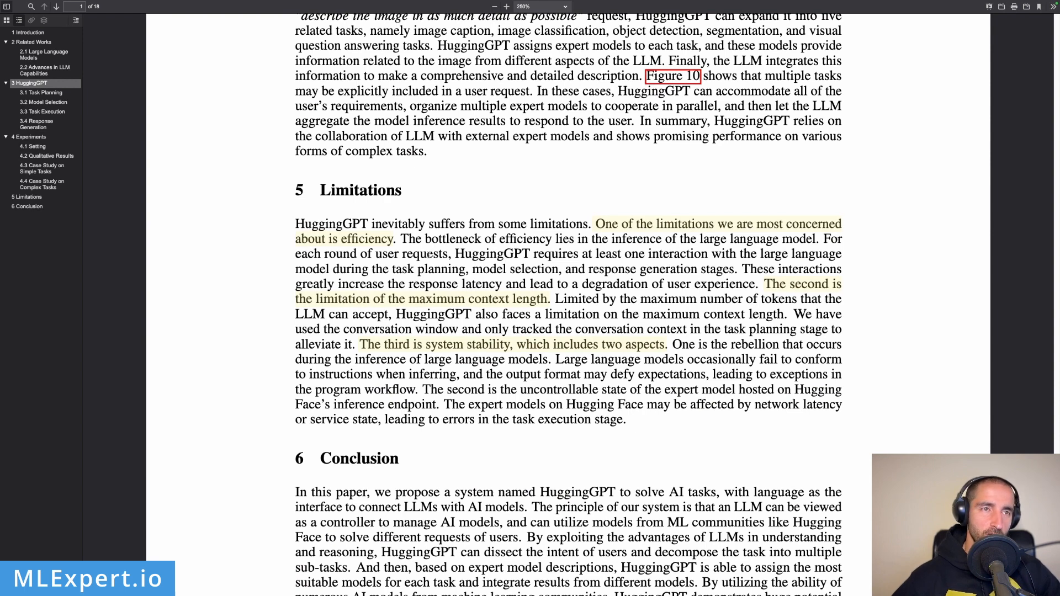
pyautogui.moveTo(731, 260)
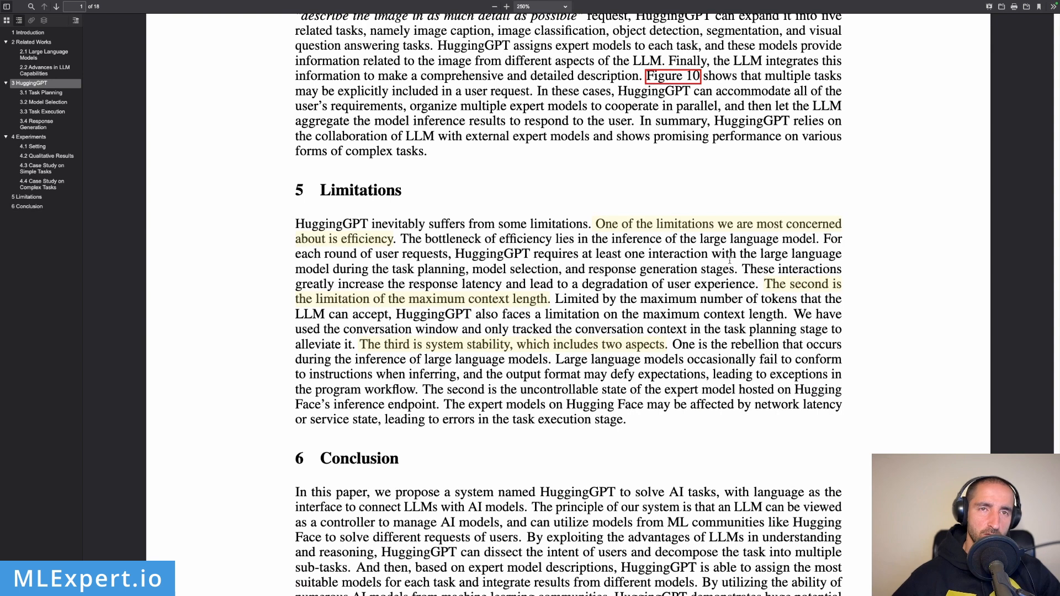
pyautogui.moveTo(408, 265)
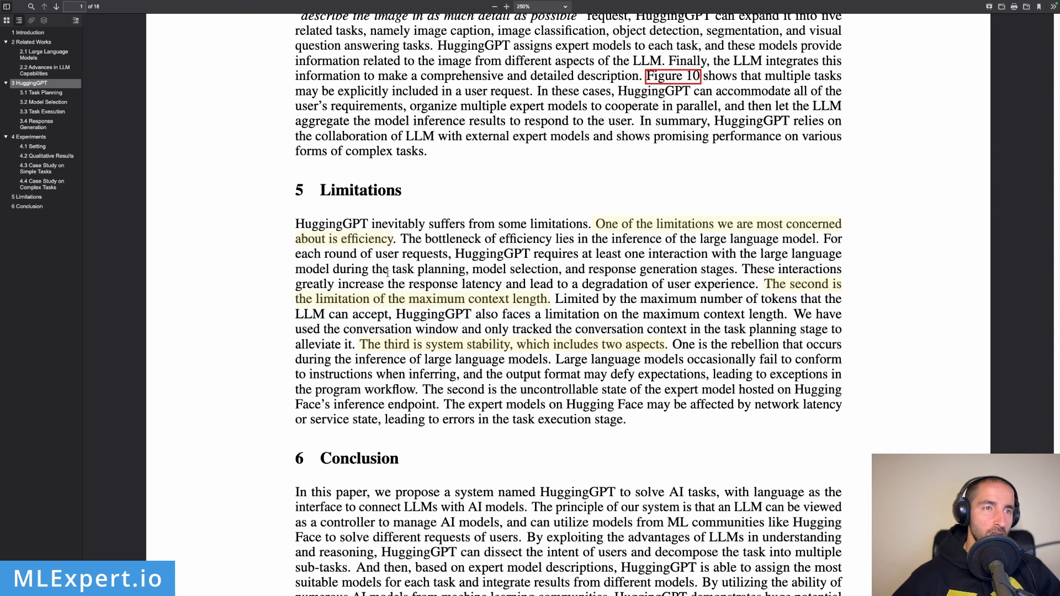
pyautogui.moveTo(683, 286)
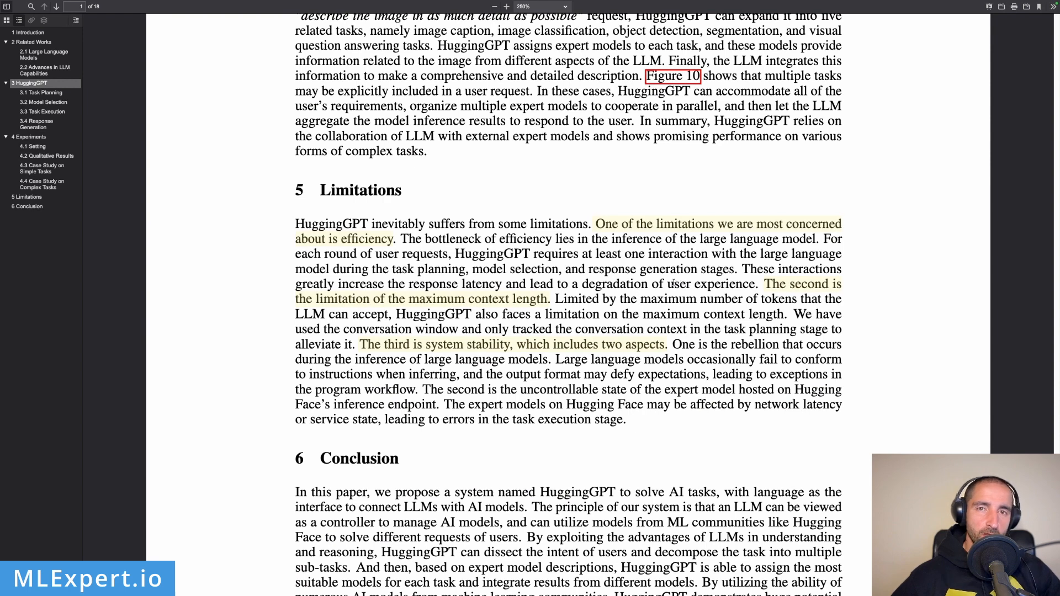
pyautogui.moveTo(649, 288)
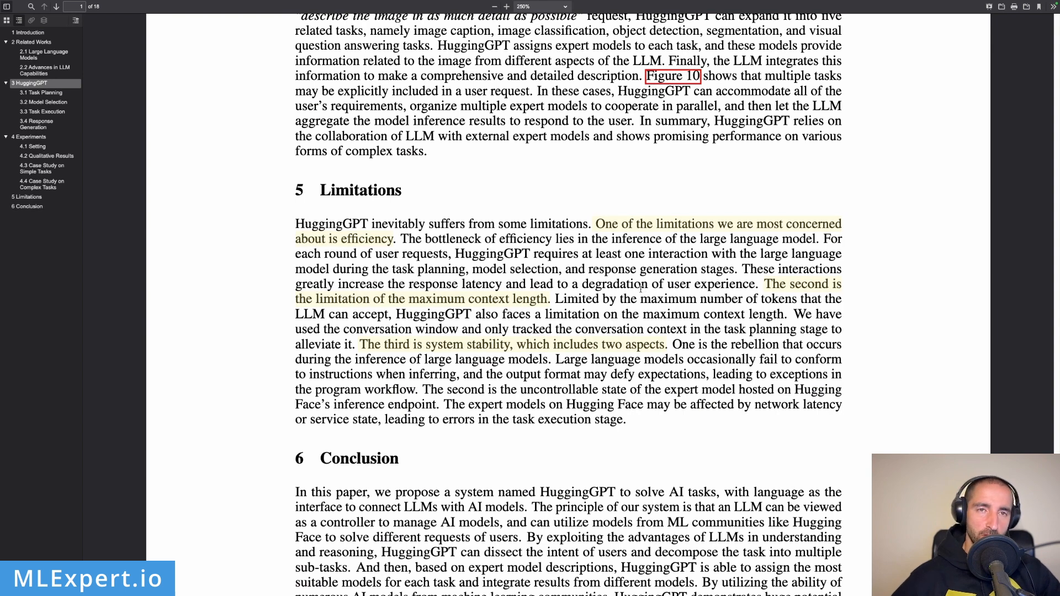
pyautogui.moveTo(611, 300)
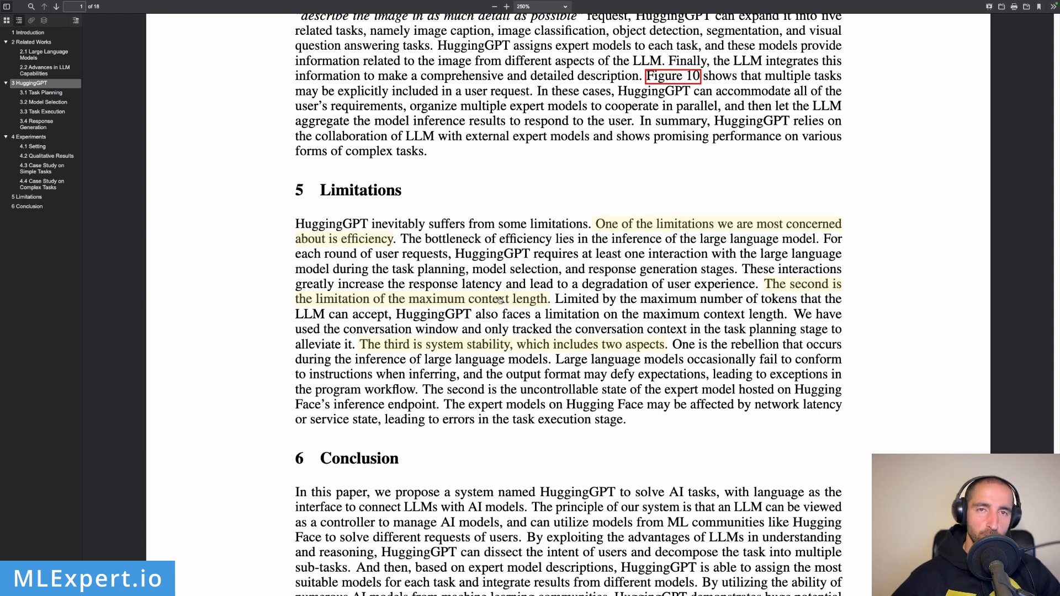
pyautogui.moveTo(724, 308)
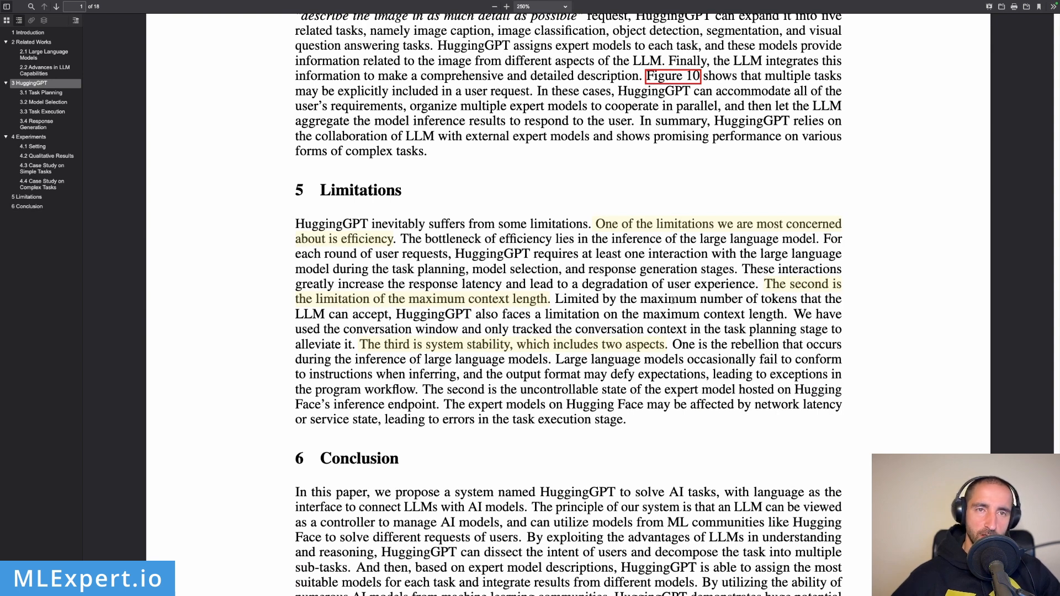
pyautogui.doubleClick(426, 313)
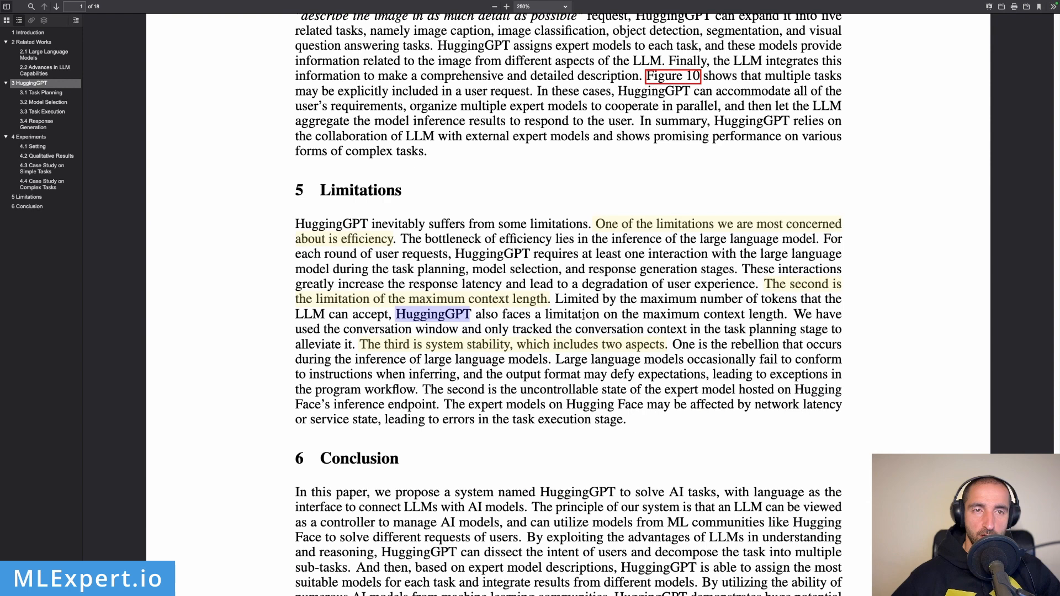
pyautogui.doubleClick(572, 313)
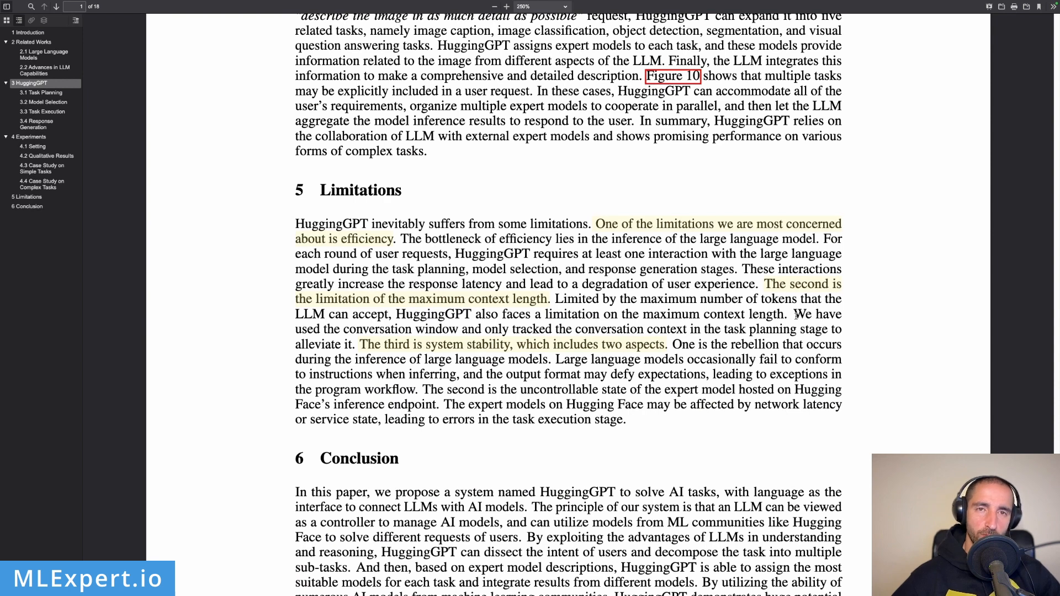
pyautogui.moveTo(793, 314)
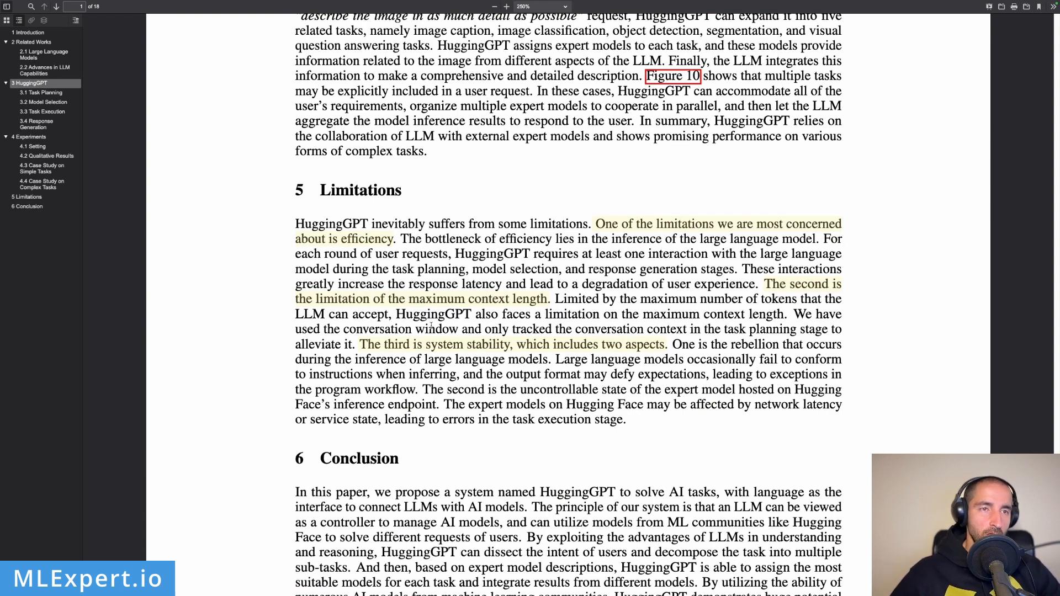
pyautogui.moveTo(478, 348)
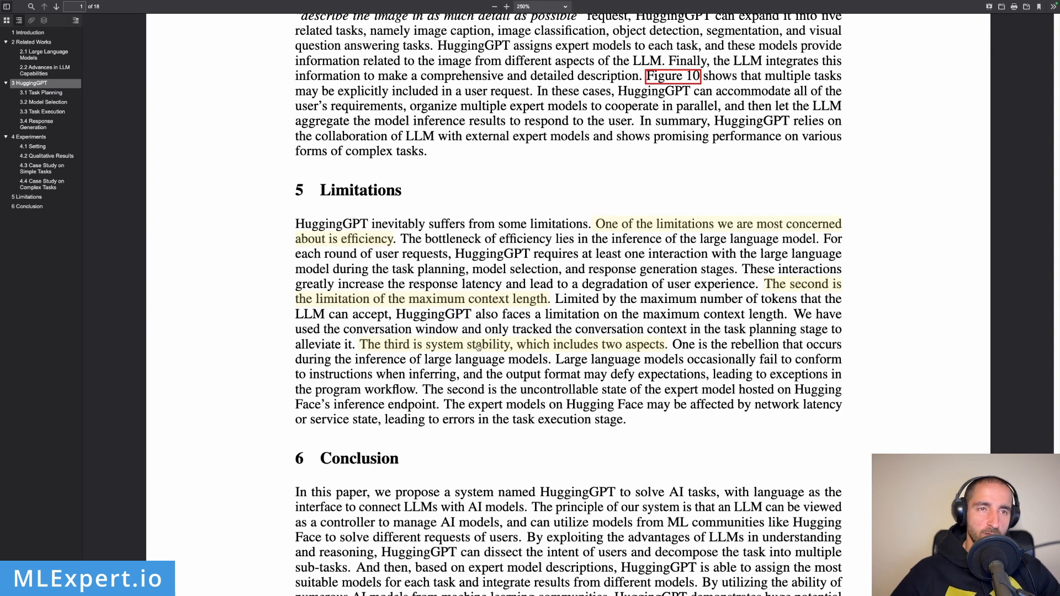
pyautogui.moveTo(781, 360)
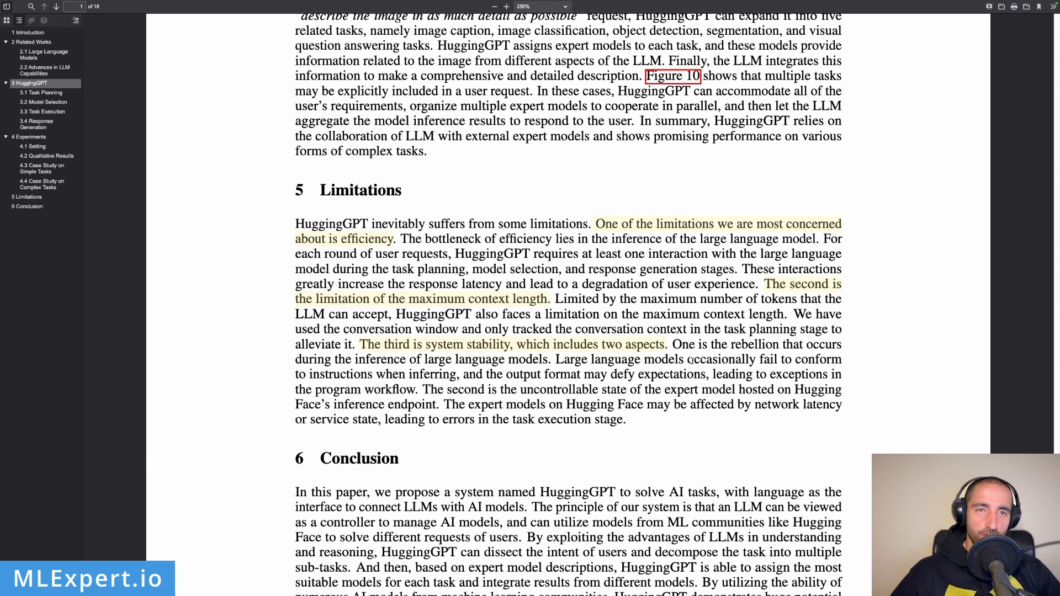
pyautogui.moveTo(753, 362)
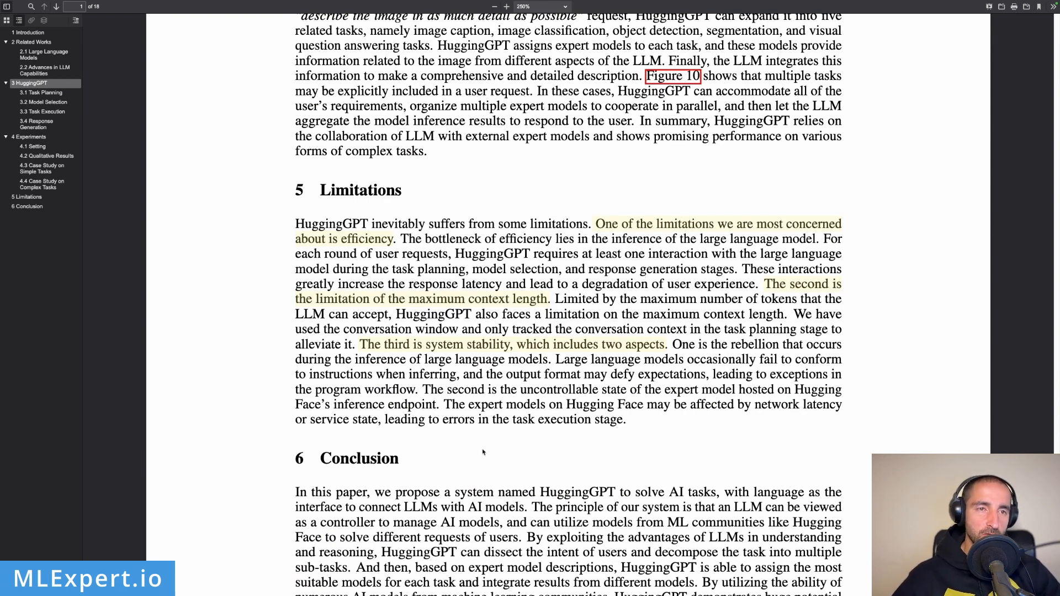
pyautogui.moveTo(686, 413)
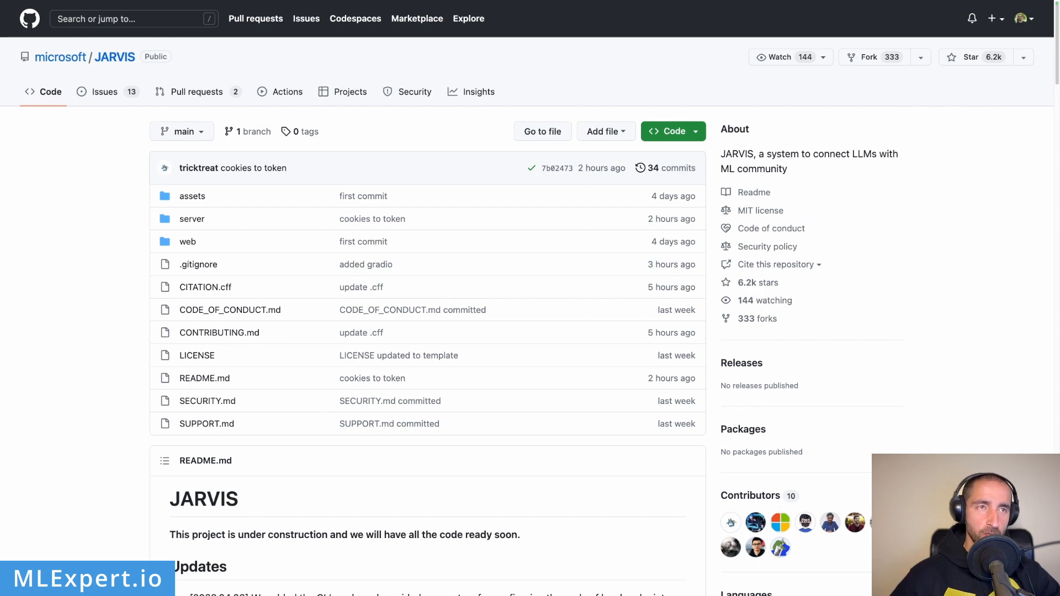
pyautogui.moveTo(101, 264)
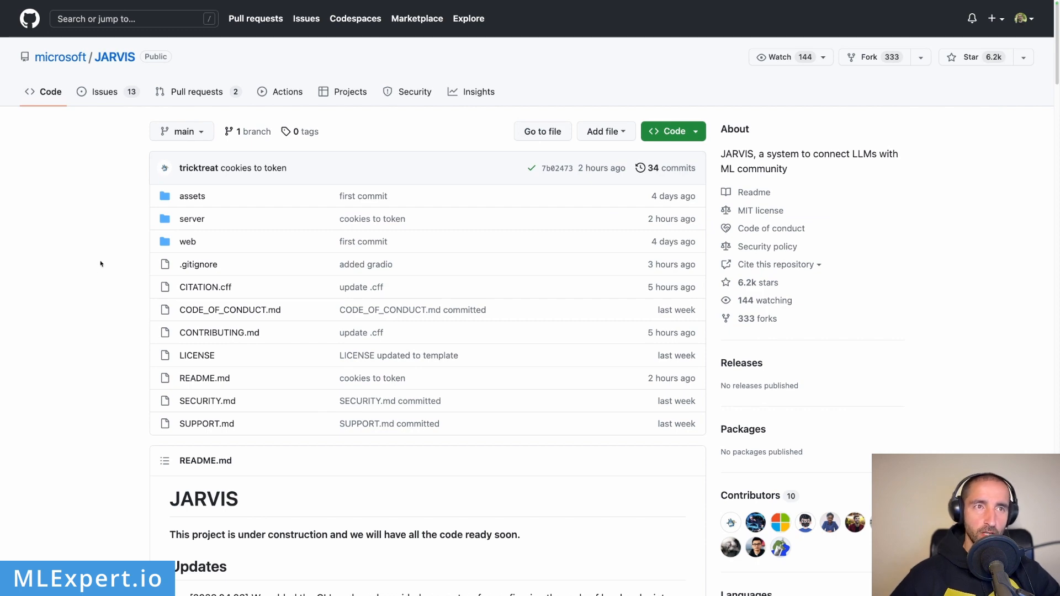
# Scroll the microsoft/JARVIS repository page toward the README's Updates and Overview
pyautogui.scroll(-3)
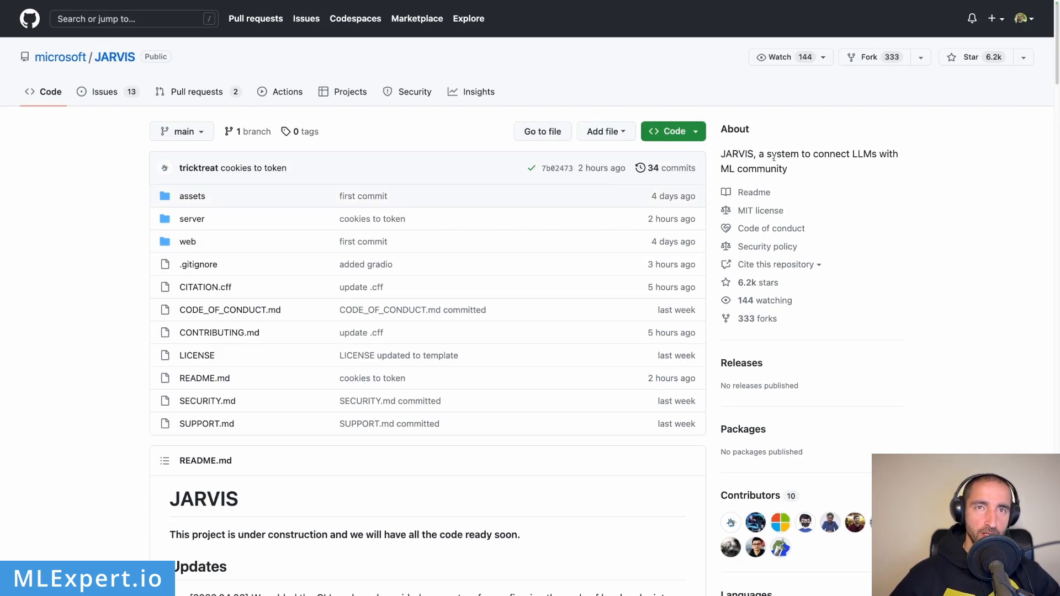
pyautogui.scroll(-3)
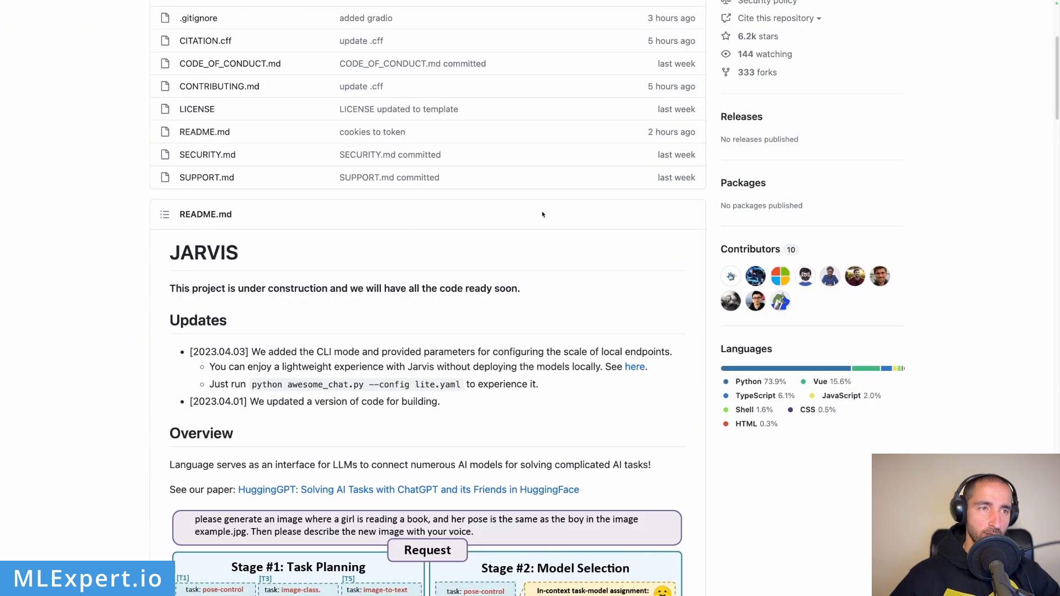
pyautogui.moveTo(208, 253)
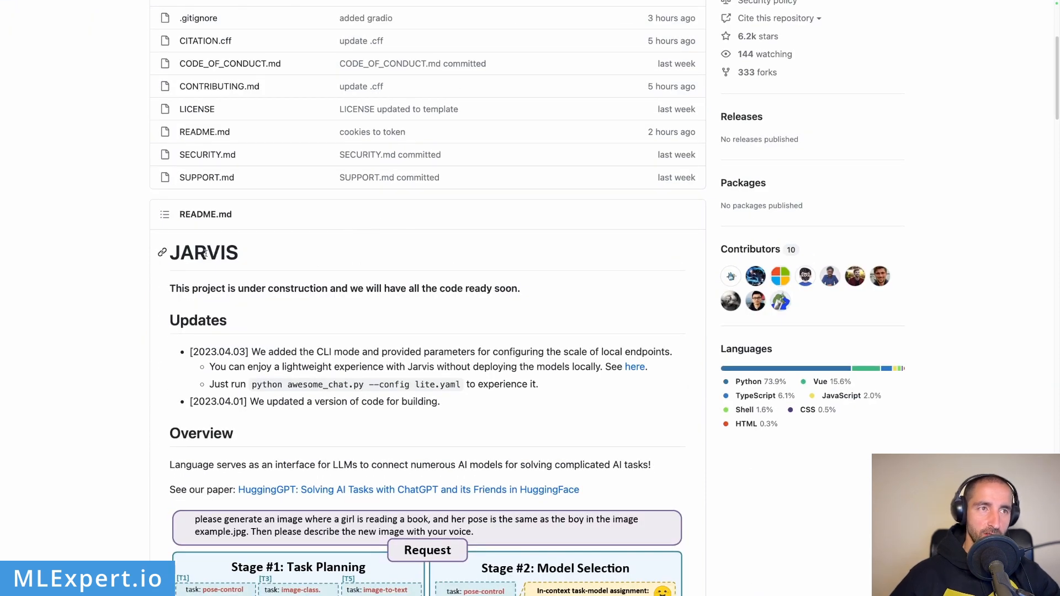
# Scroll the README past the workflow diagram to the four-stage description and System Requirements
pyautogui.scroll(-3)
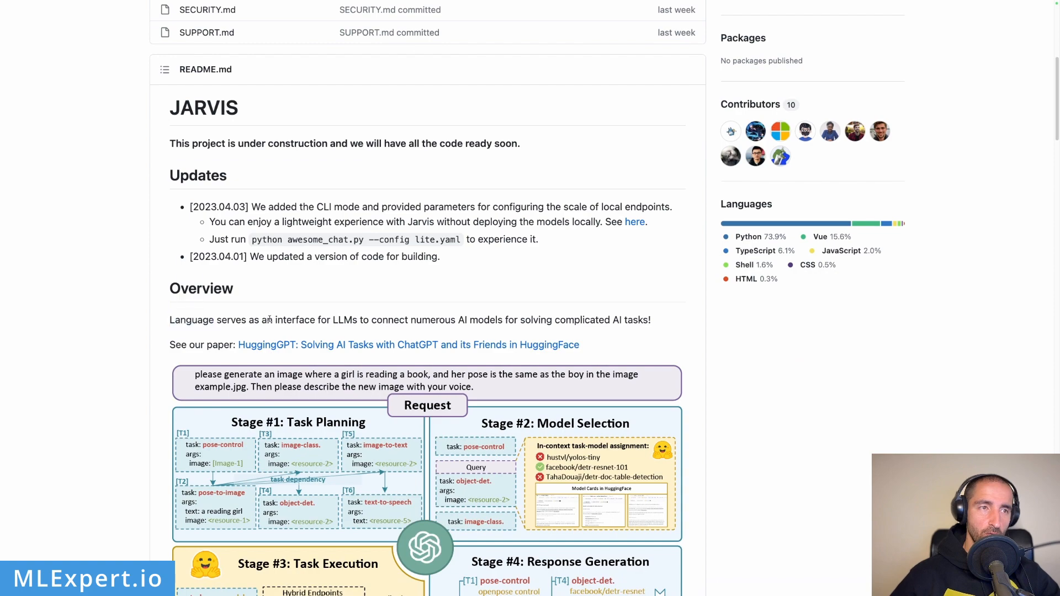
pyautogui.scroll(-3)
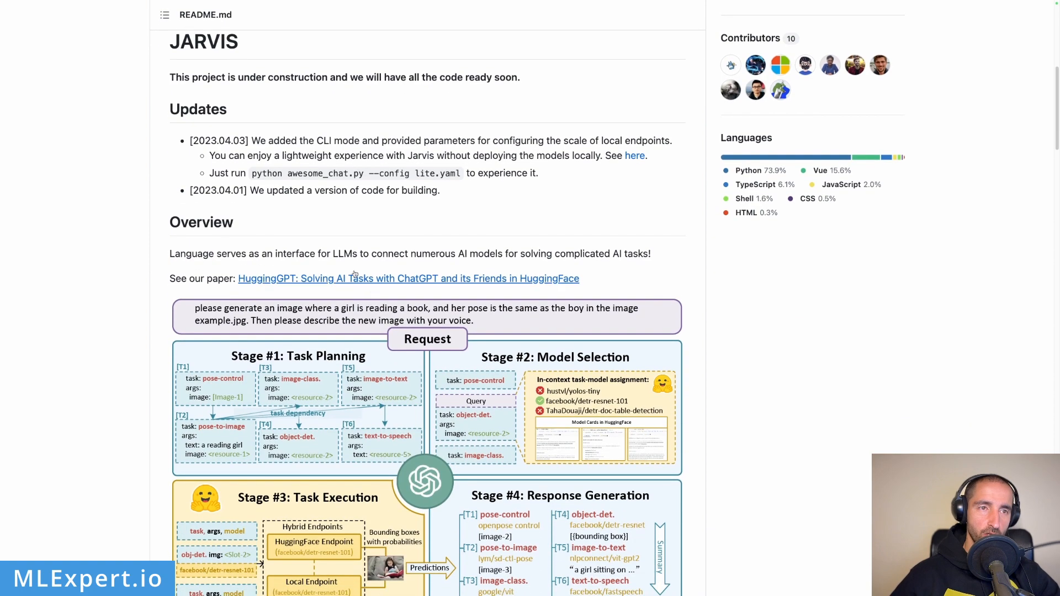
pyautogui.scroll(-3)
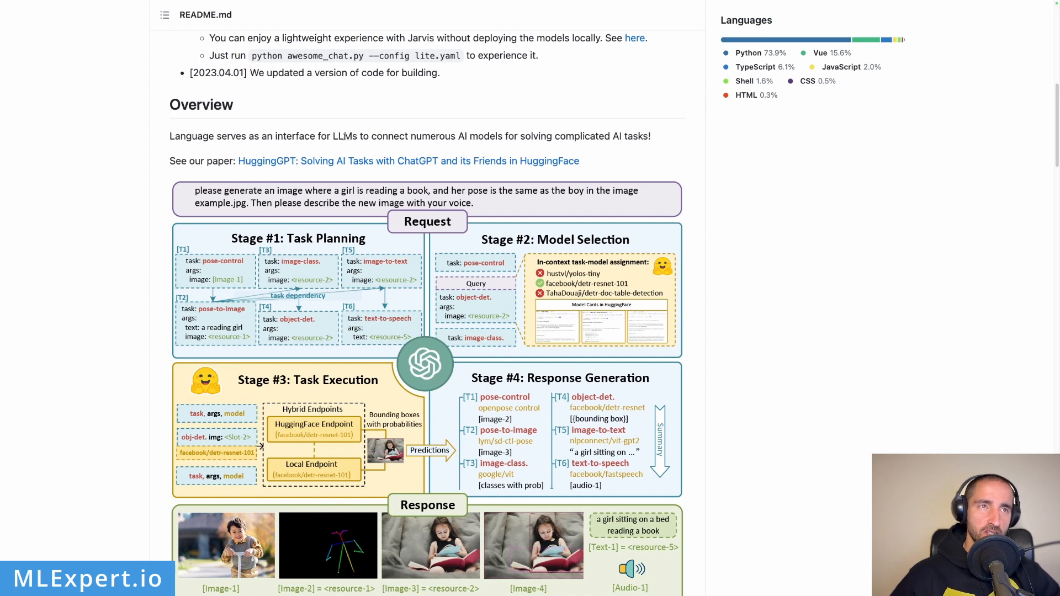
pyautogui.moveTo(448, 138)
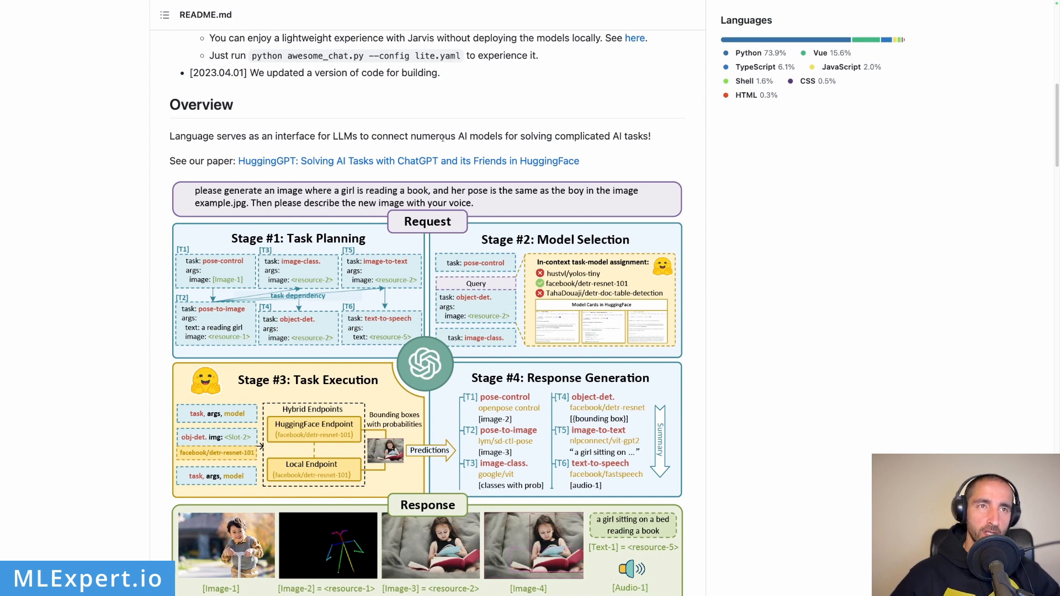
pyautogui.moveTo(618, 140)
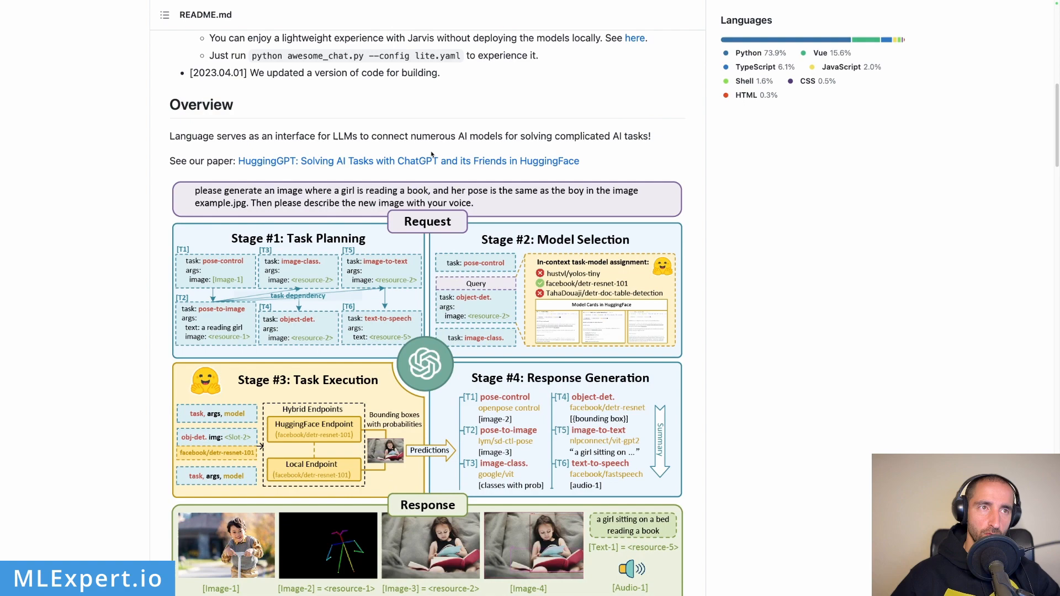
pyautogui.scroll(-3)
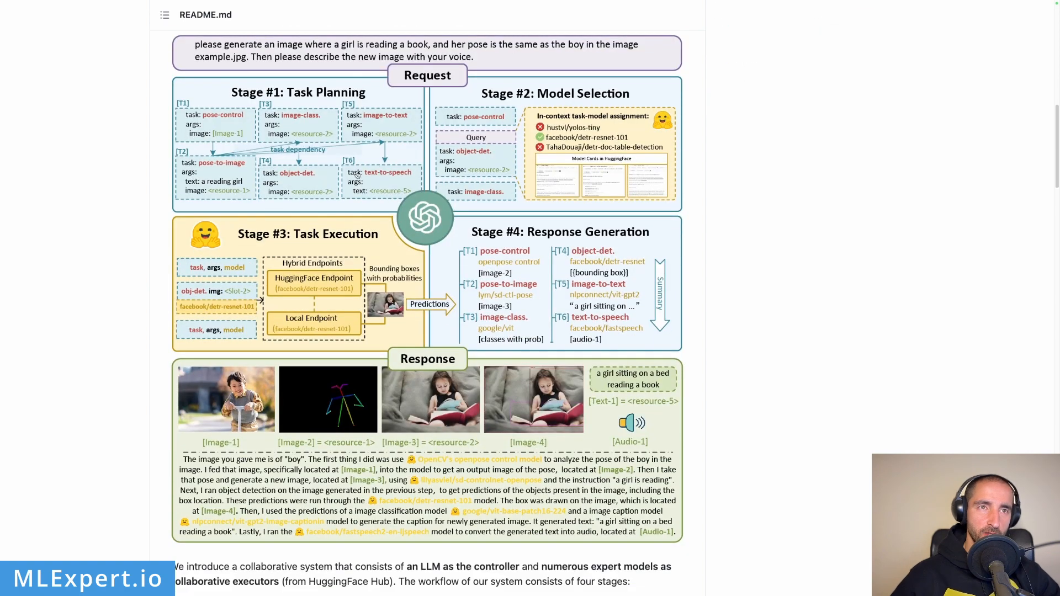
pyautogui.scroll(-3)
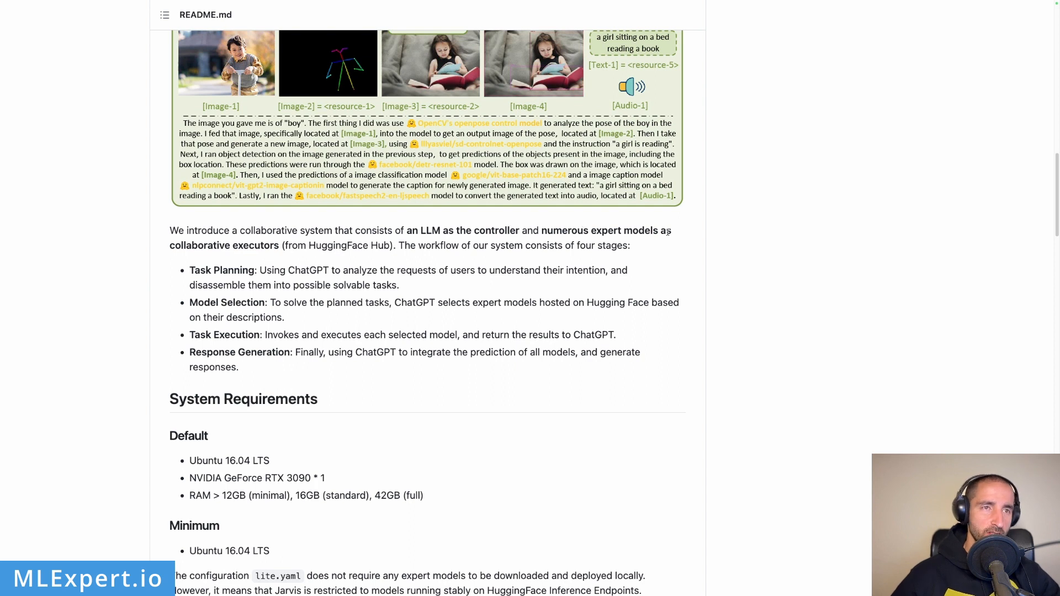
pyautogui.moveTo(188, 269); pyautogui.dragTo(284, 317)
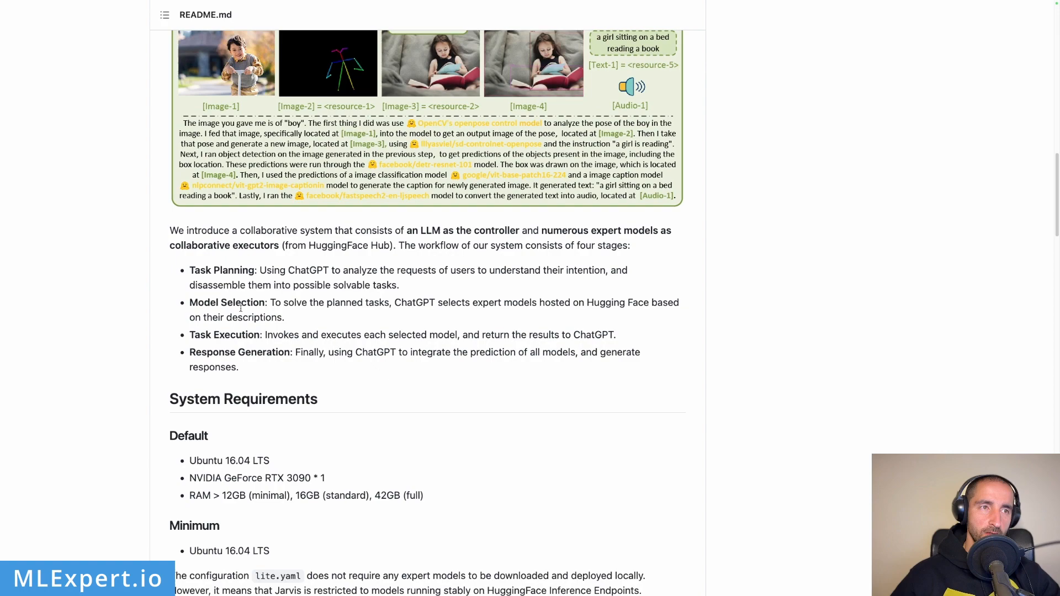
# Scroll the README to revisit the Task Planning workflow diagram and continue toward Quick Start
pyautogui.scroll(3)
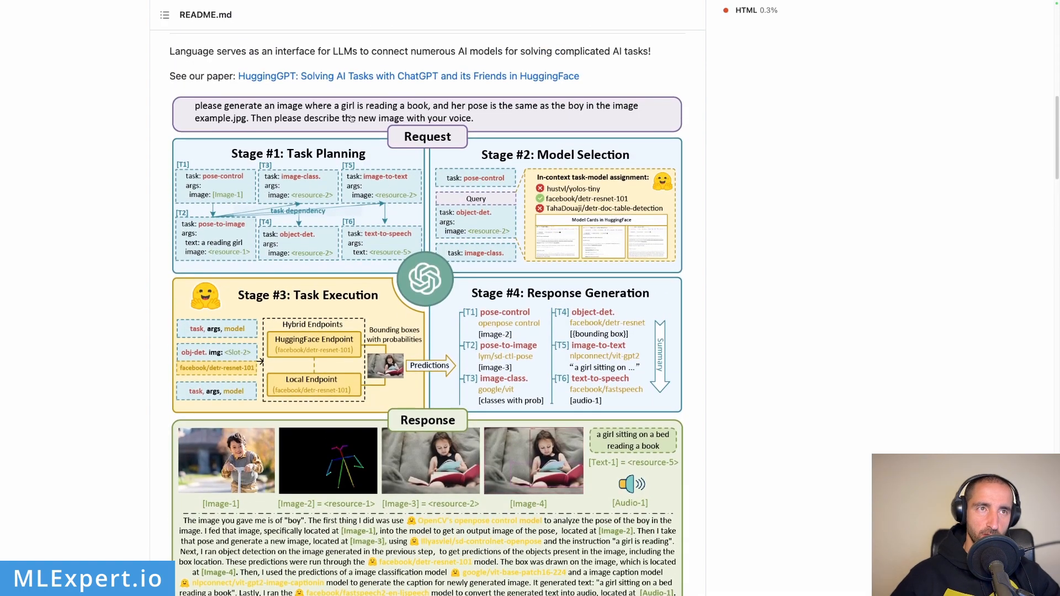
pyautogui.scroll(-3)
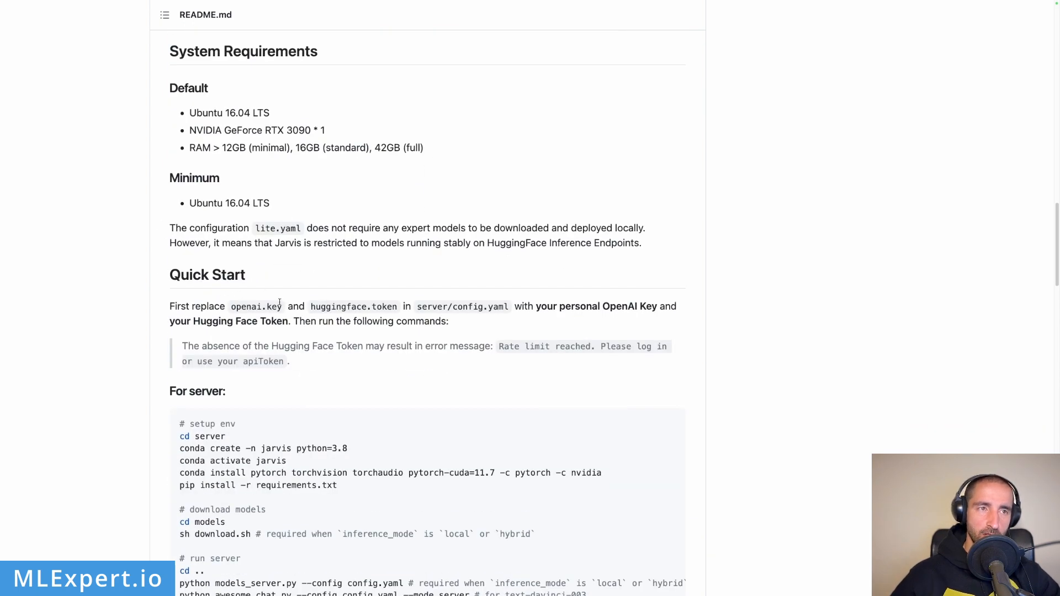
pyautogui.moveTo(205, 274)
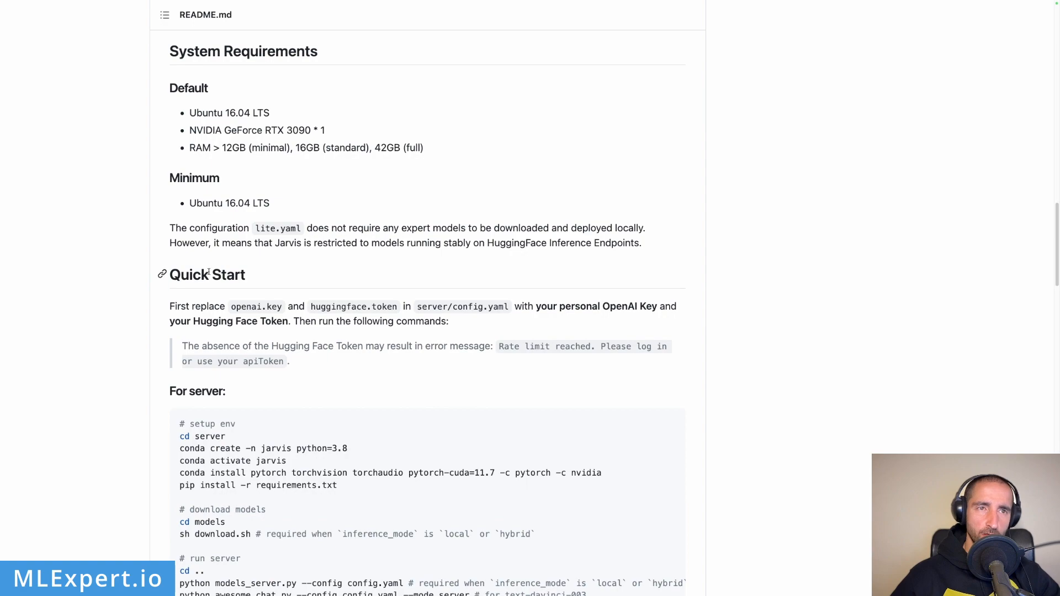
# Scroll through Quick Start and Configuration down to the zebra screenshot example and Citation entry
pyautogui.scroll(-3)
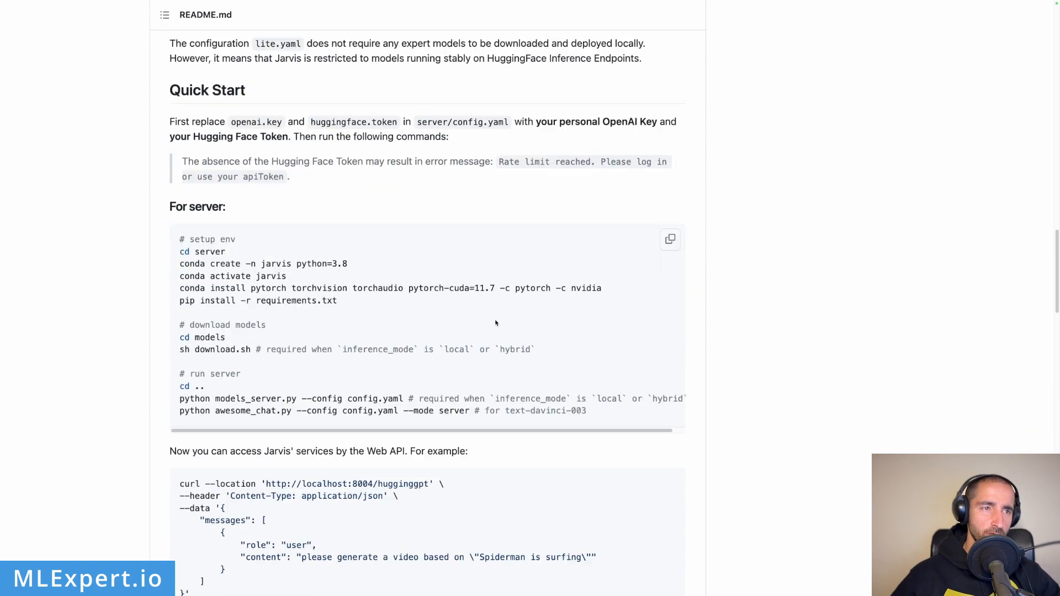
pyautogui.scroll(-3)
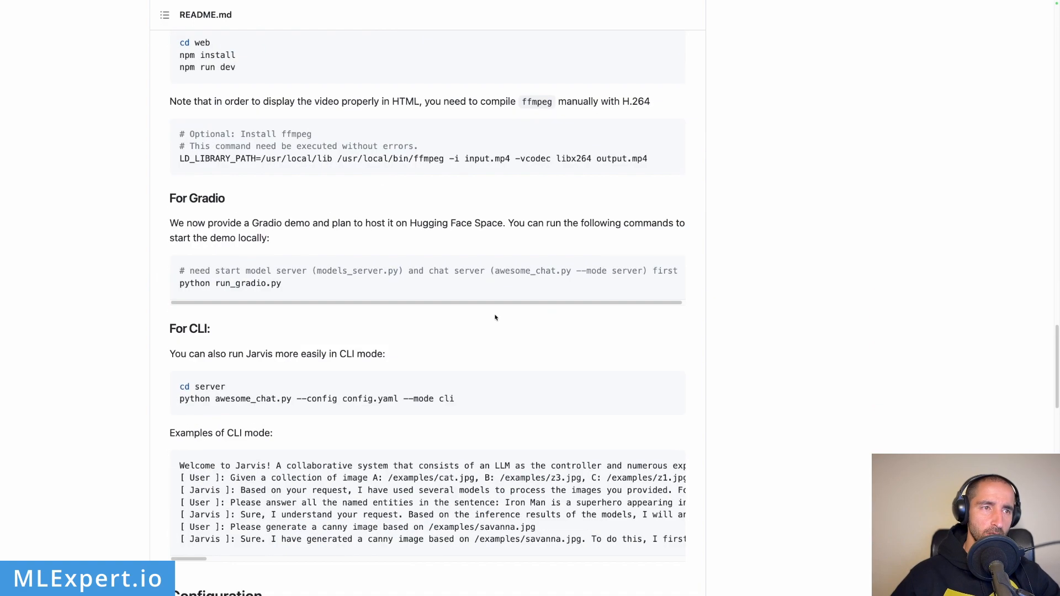
pyautogui.scroll(-3)
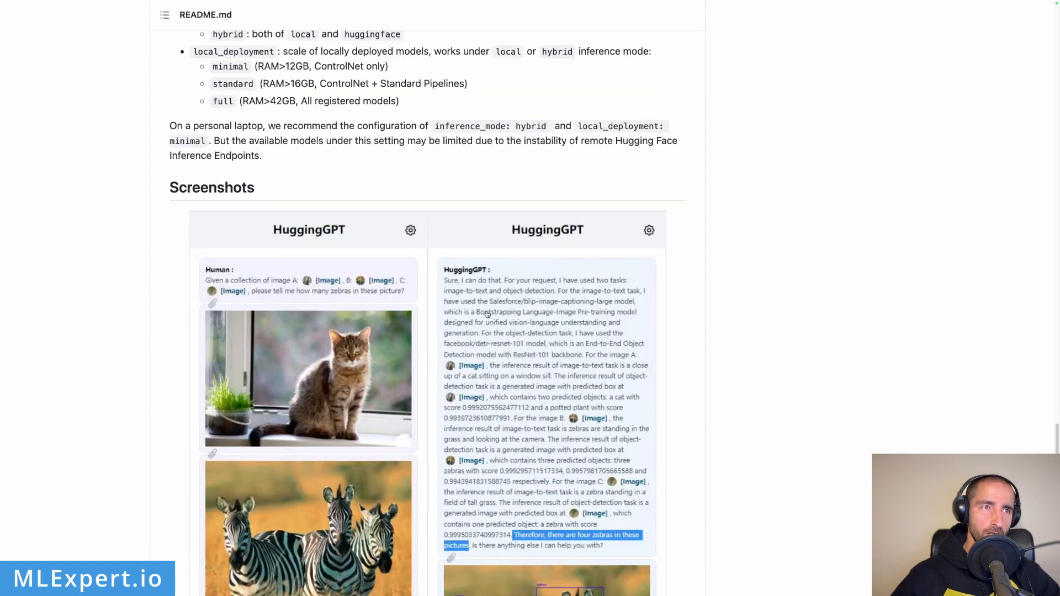
pyautogui.scroll(-3)
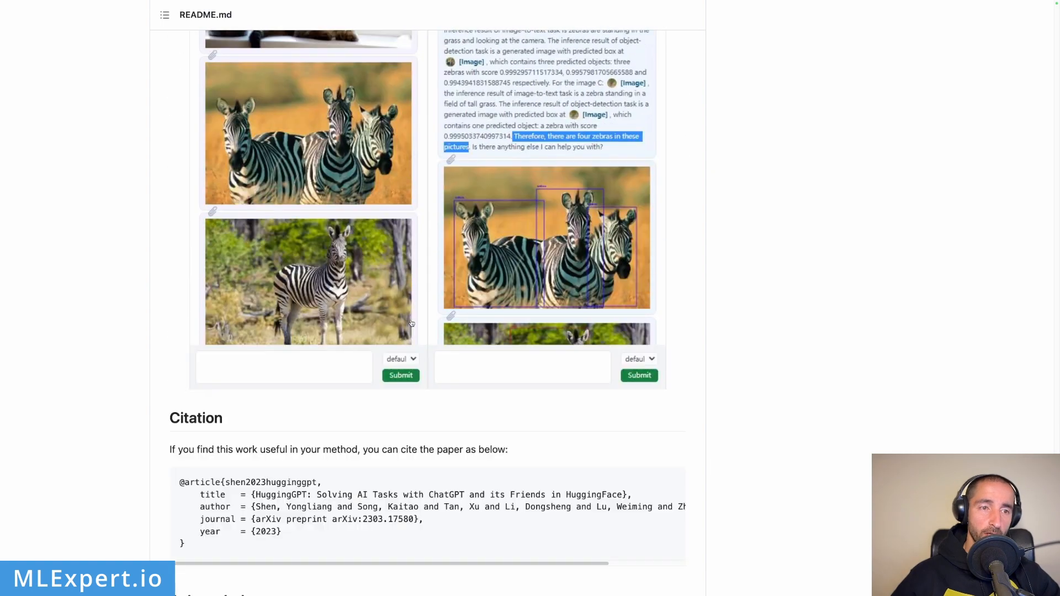